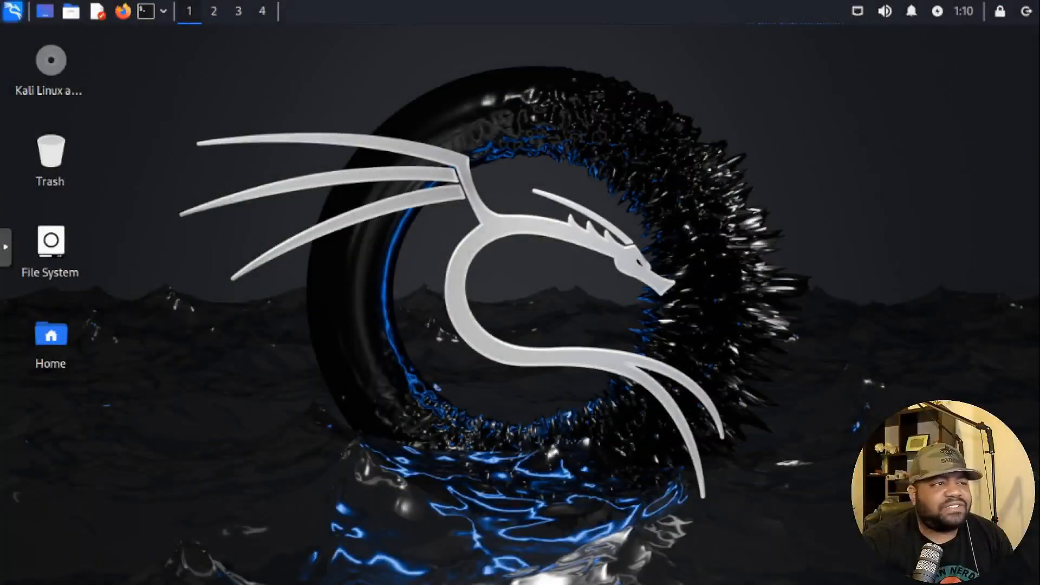
mouse_move(499, 334)
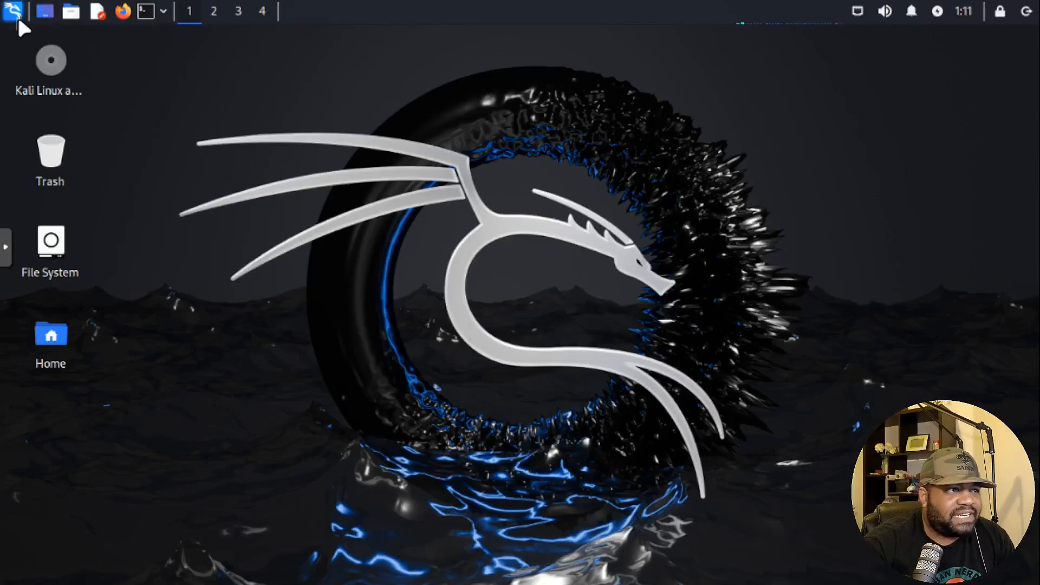
Search the Kali application menu for 'ma' to find maltego (installer)
click(12, 11)
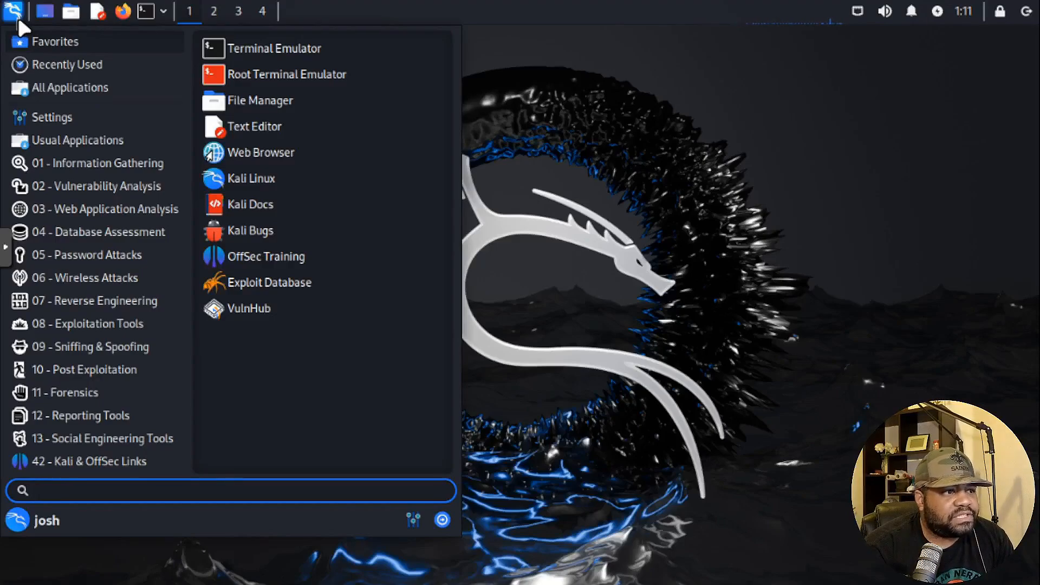
text(ma)
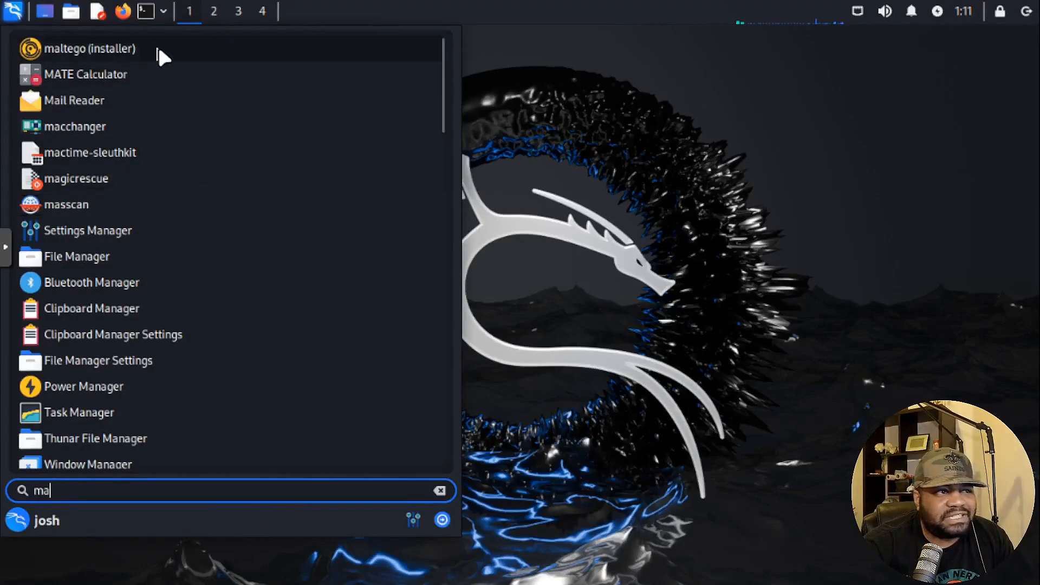
Run the maltego installer and answer 'y' to install maltego 4.4.1-0kali1
click(89, 47)
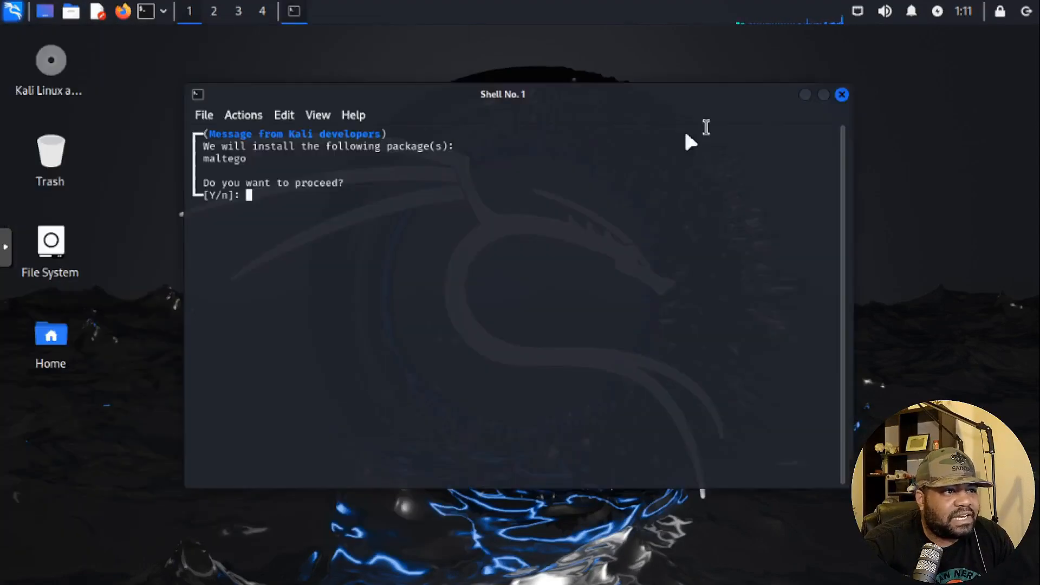
mouse_move(223, 163)
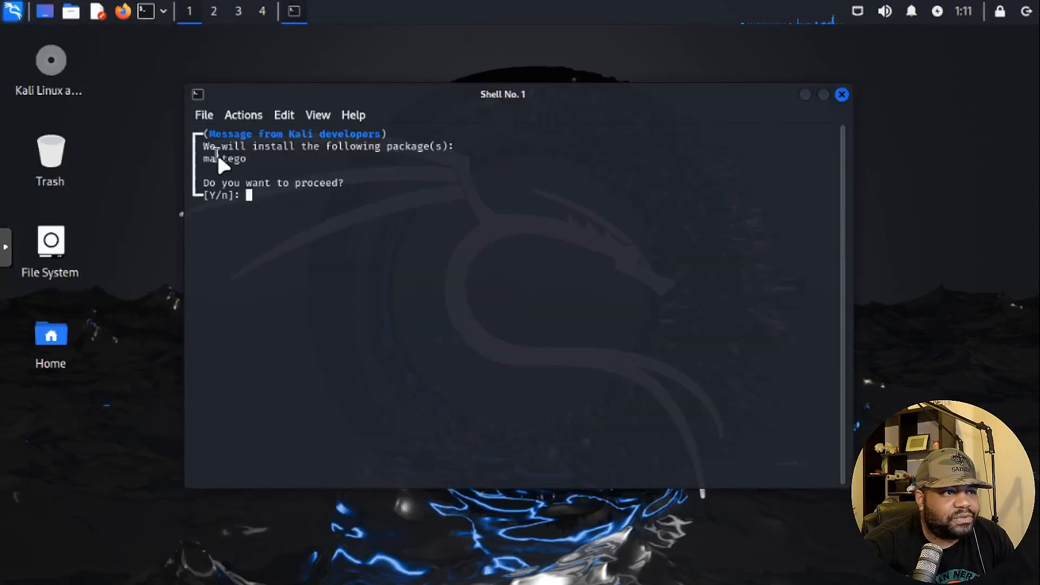
mouse_move(362, 217)
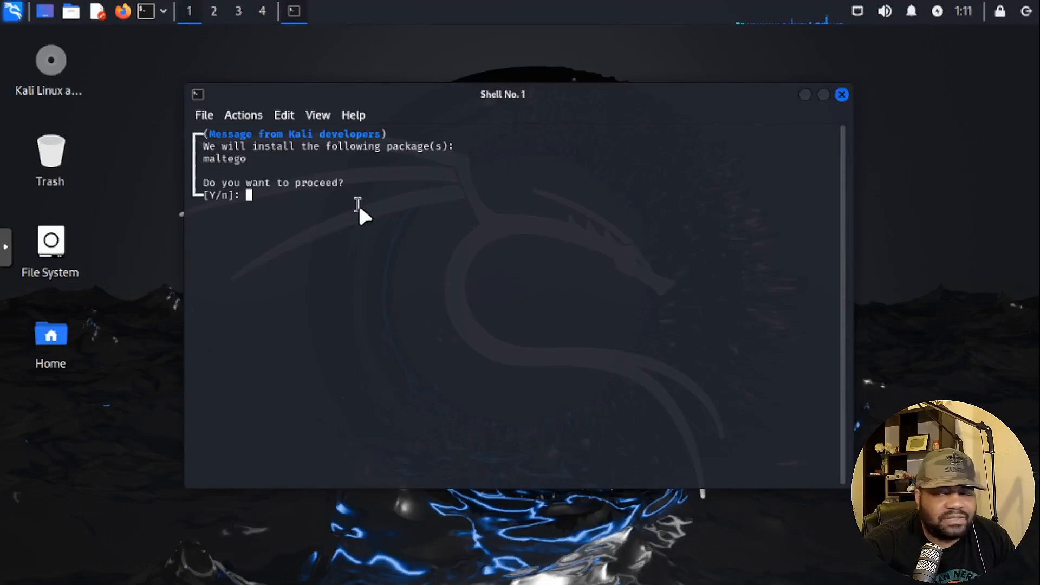
mouse_move(308, 202)
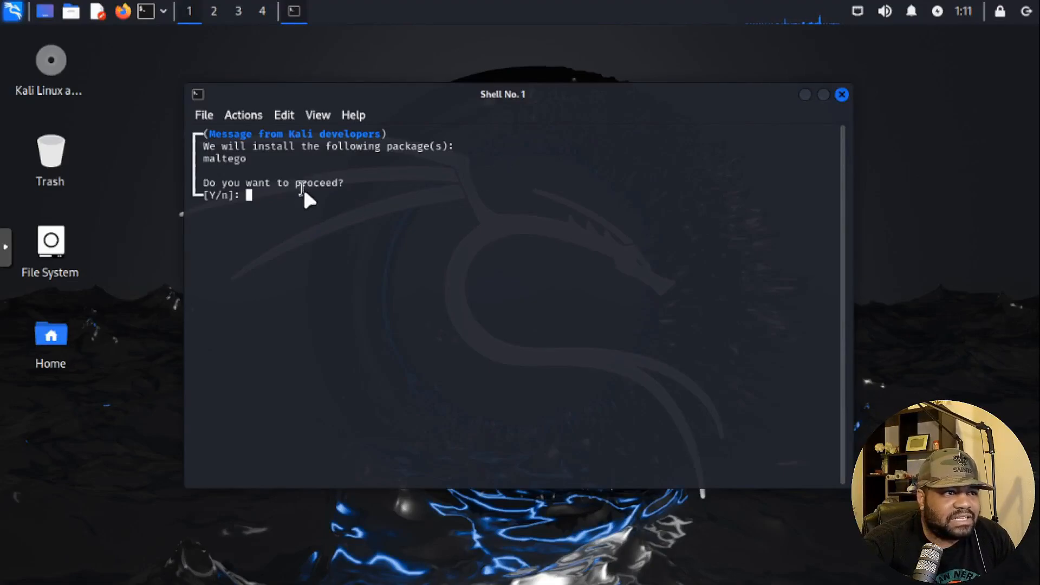
text(y)
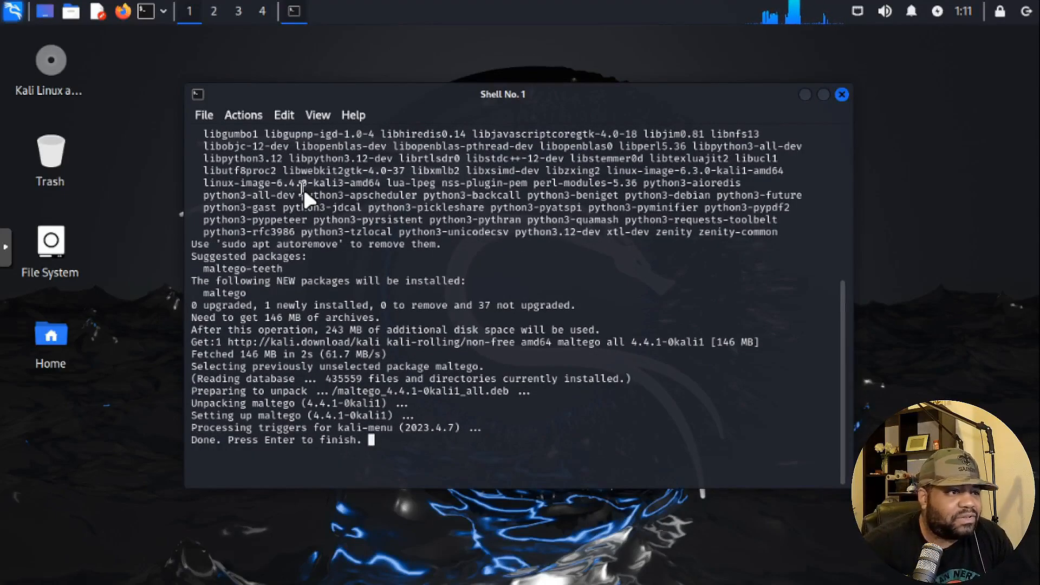
mouse_move(553, 454)
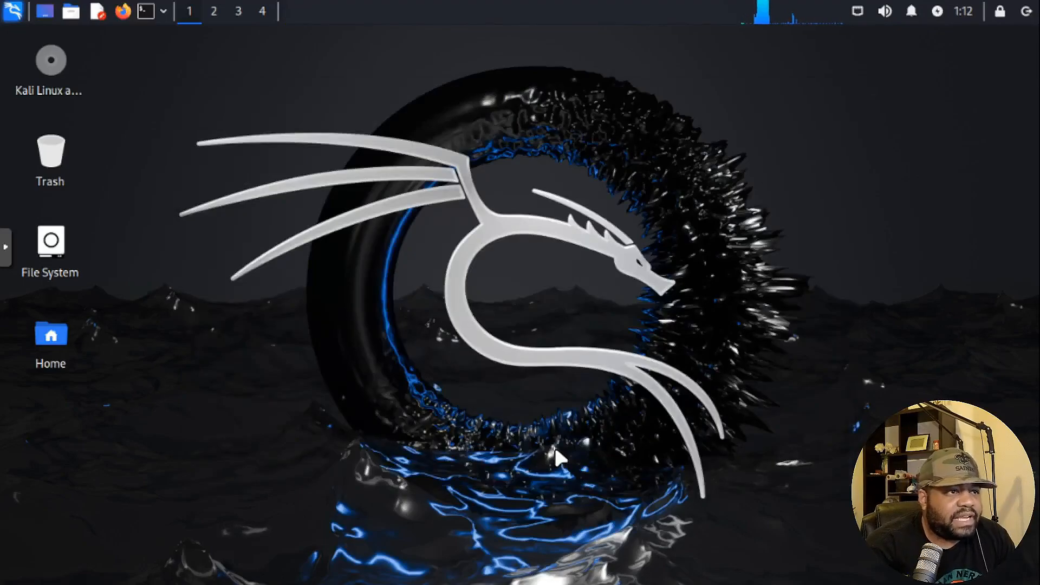
Search 'mal' in the menu, launch Maltego 4.4.1 and maximize its window
click(13, 13)
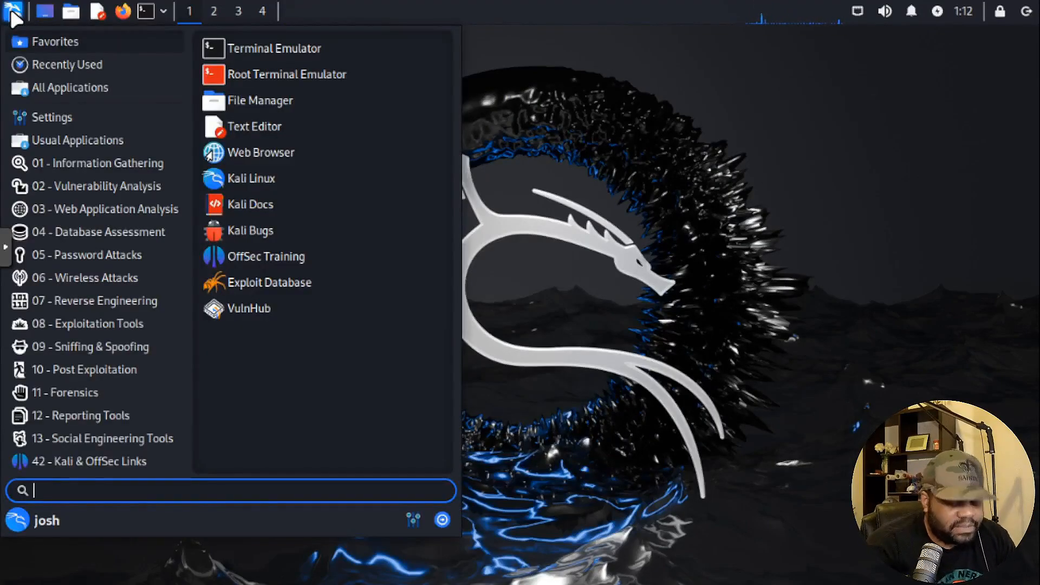
text(mal)
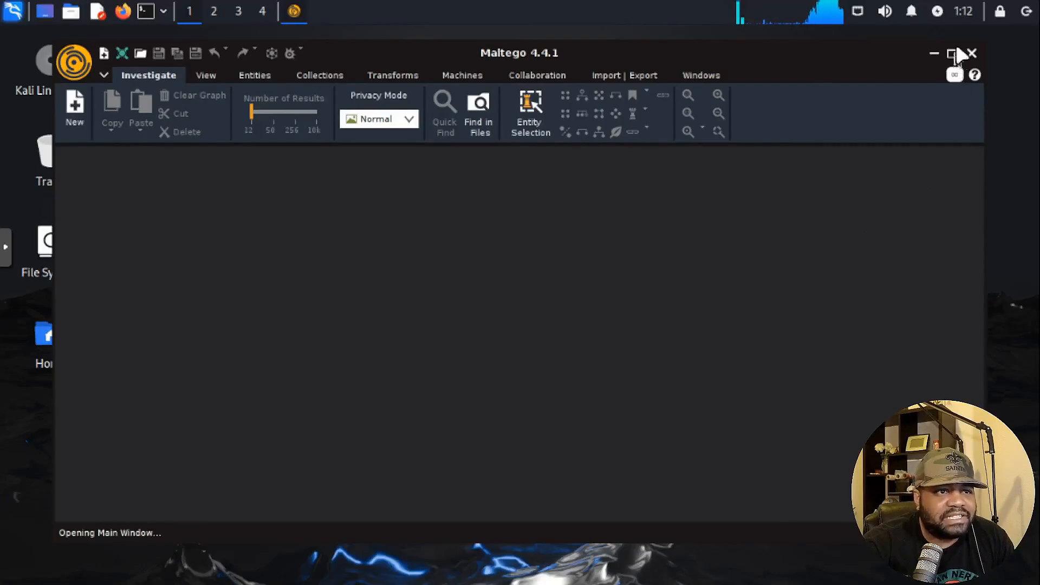
click(951, 52)
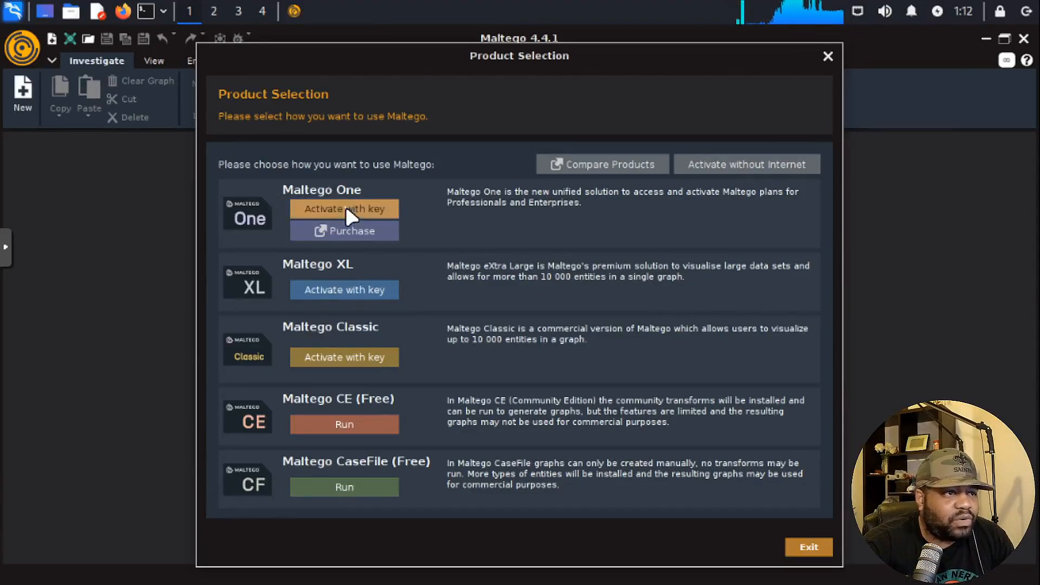
mouse_move(256, 218)
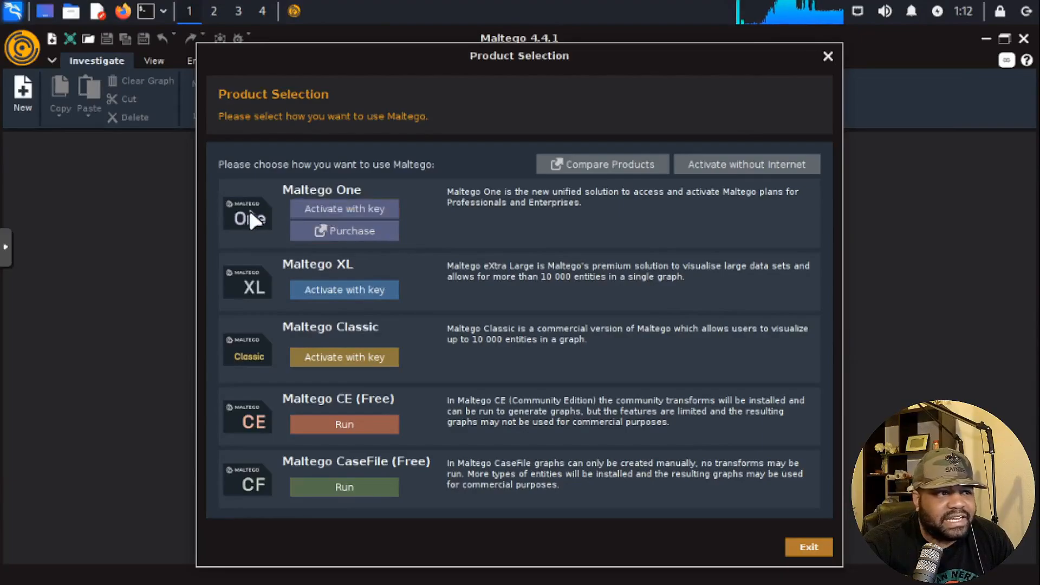
mouse_move(477, 246)
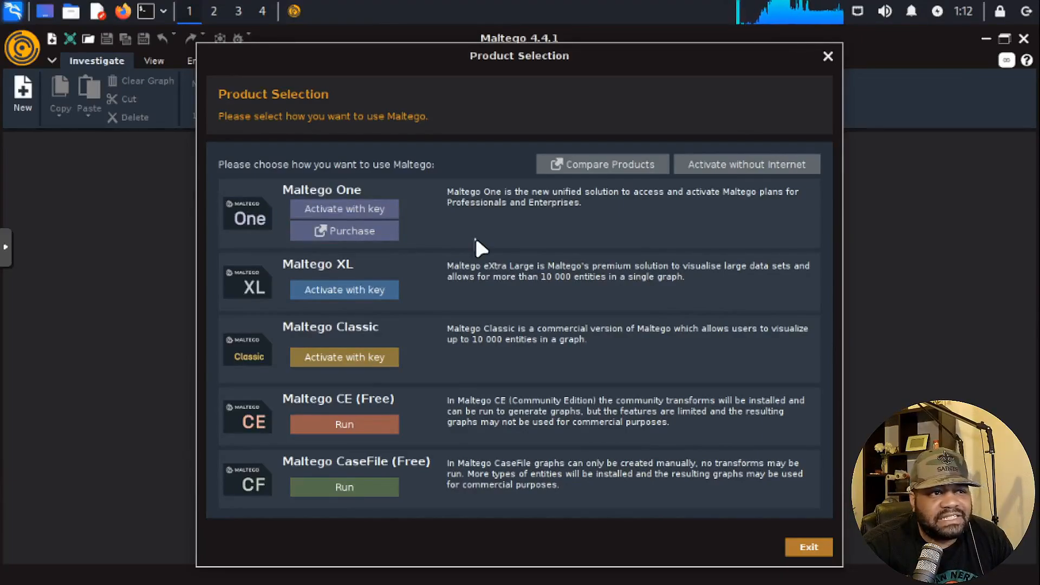
mouse_move(490, 232)
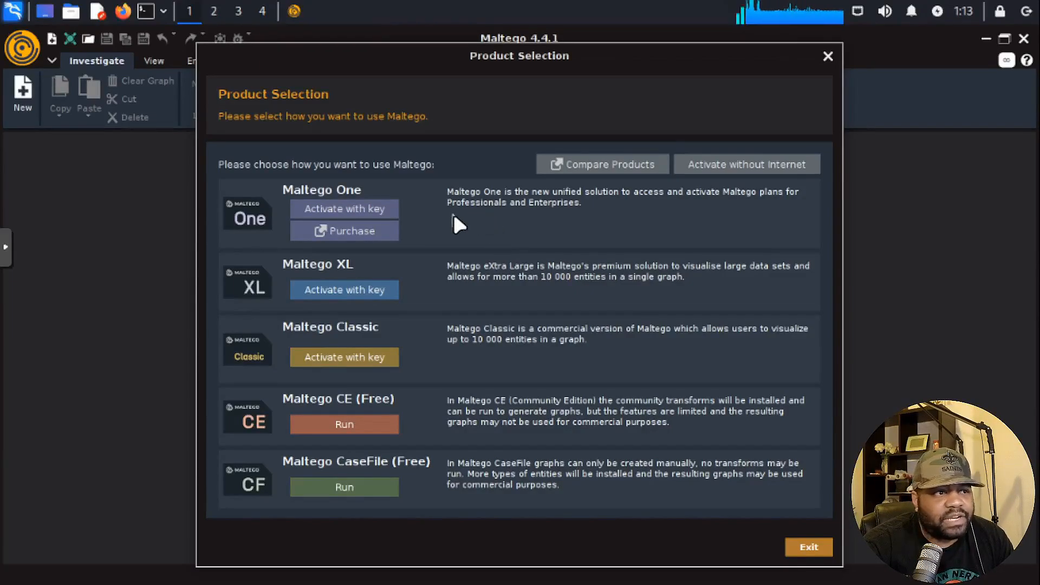
mouse_move(505, 292)
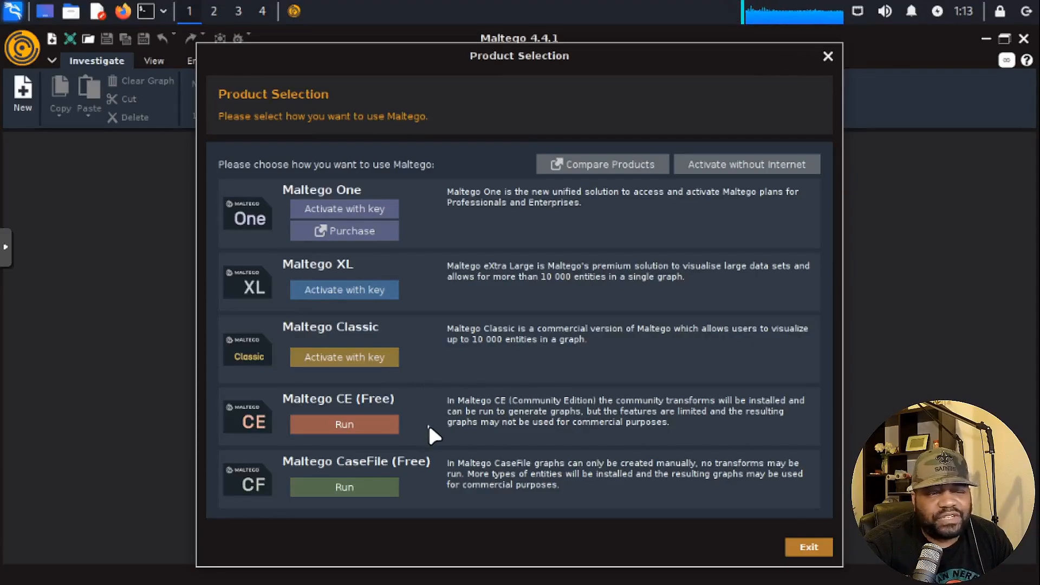
mouse_move(306, 412)
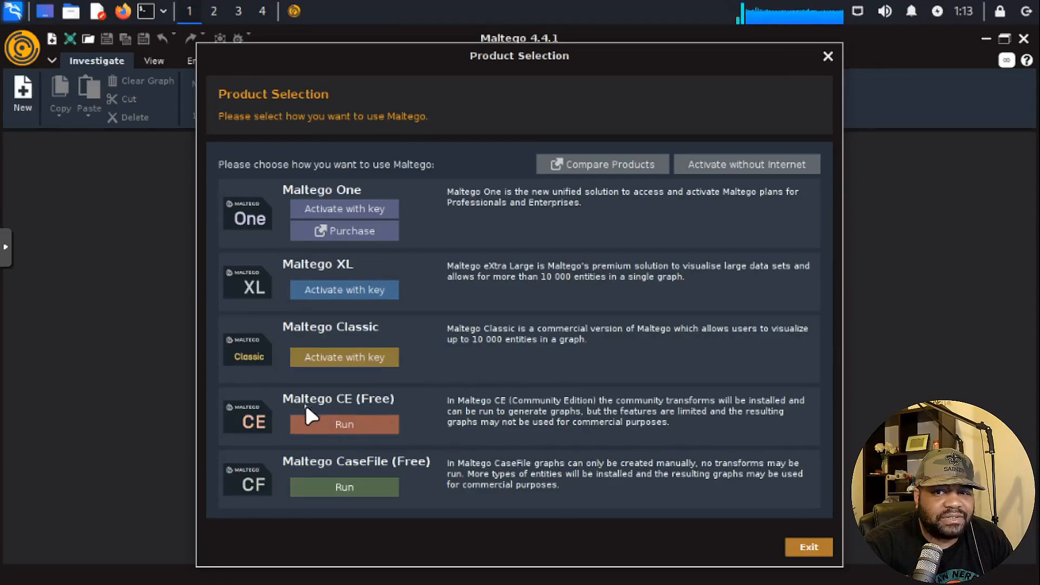
mouse_move(349, 419)
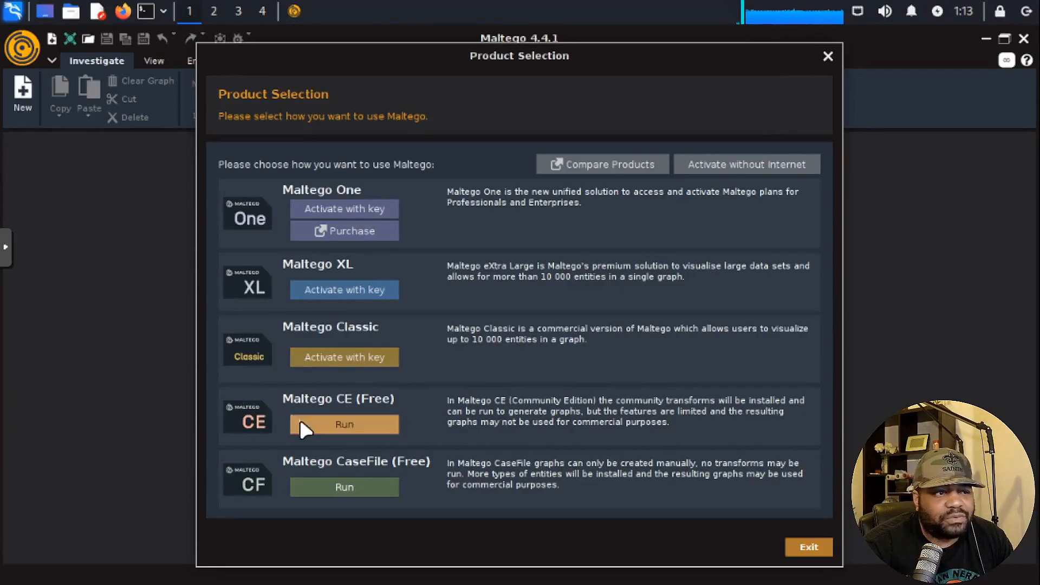
mouse_move(368, 487)
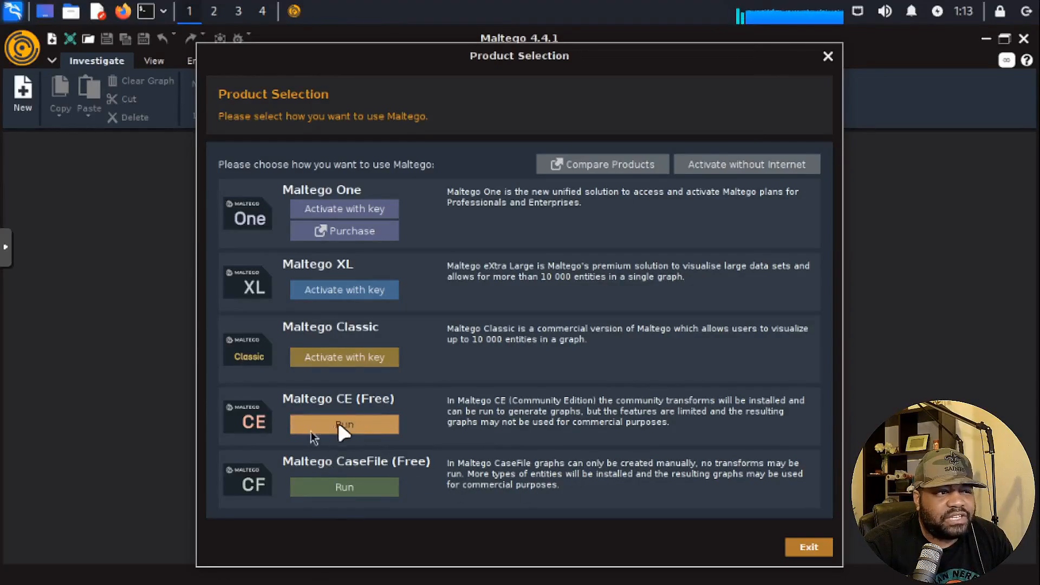
Run Maltego CE (Free) from the Product Selection dialog
click(344, 425)
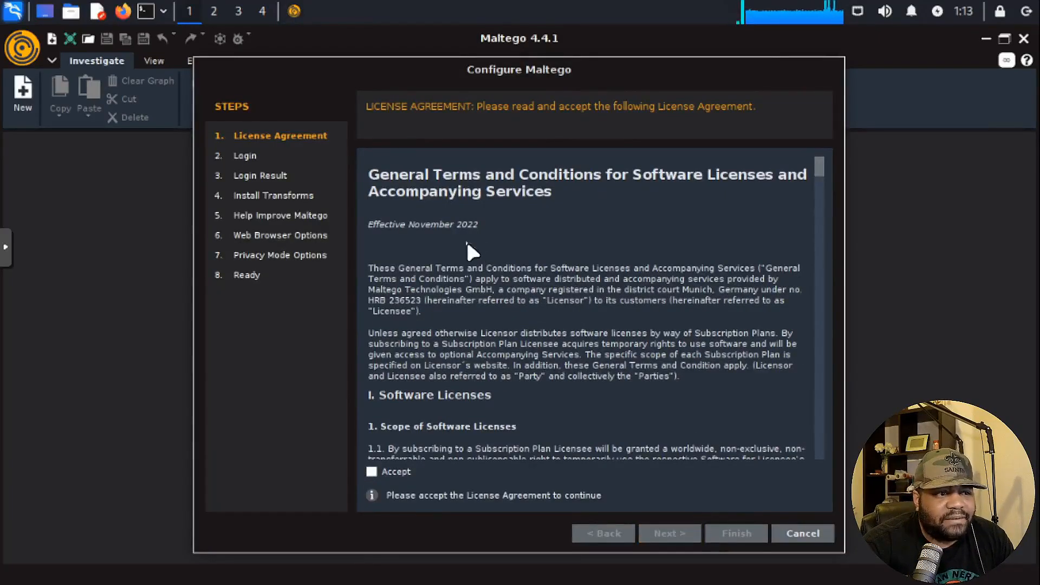
mouse_move(488, 255)
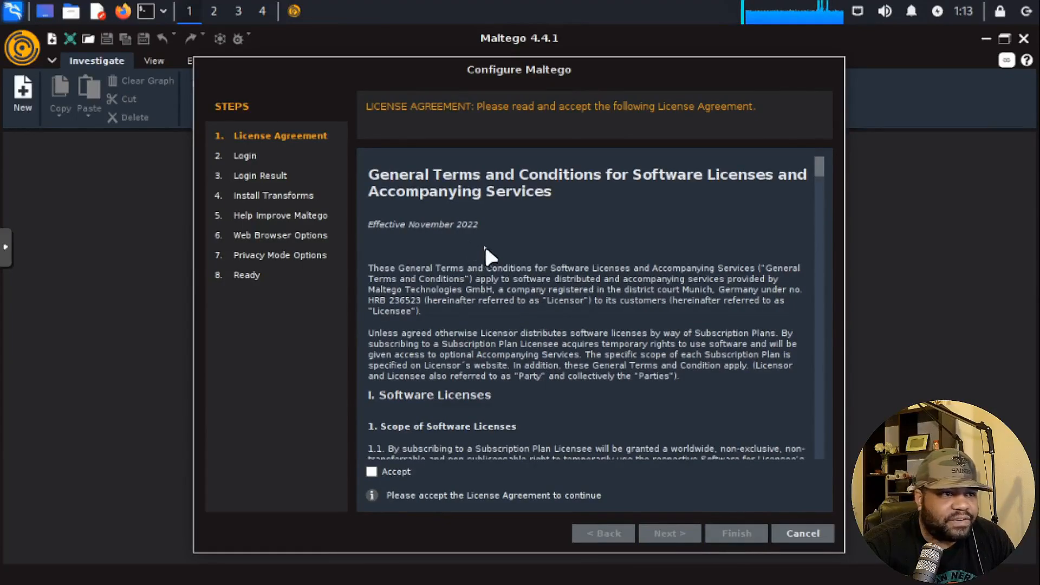
mouse_move(581, 305)
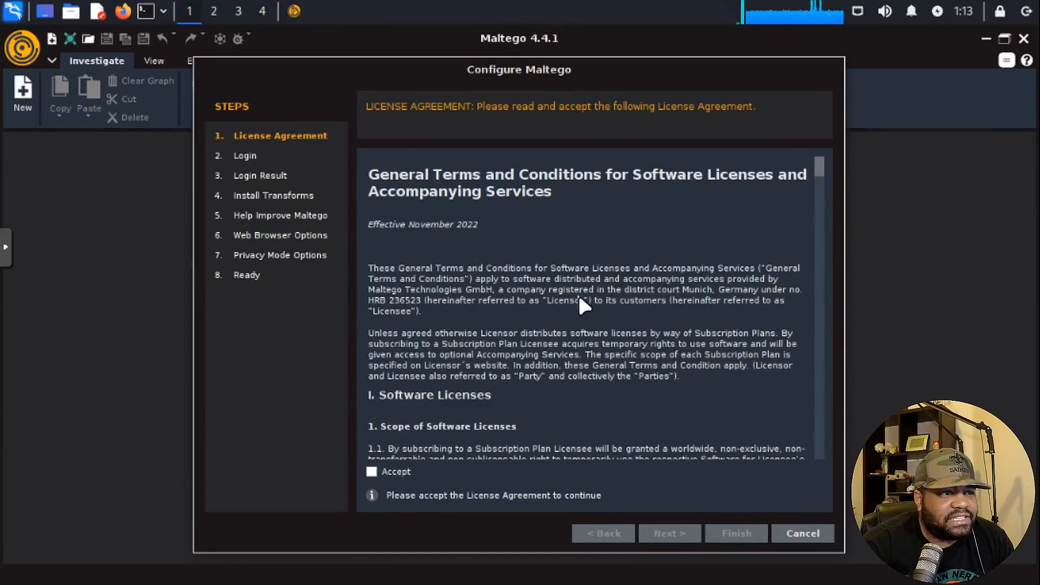
Accept the license agreement and submit the Community Server login
scroll(down, 3)
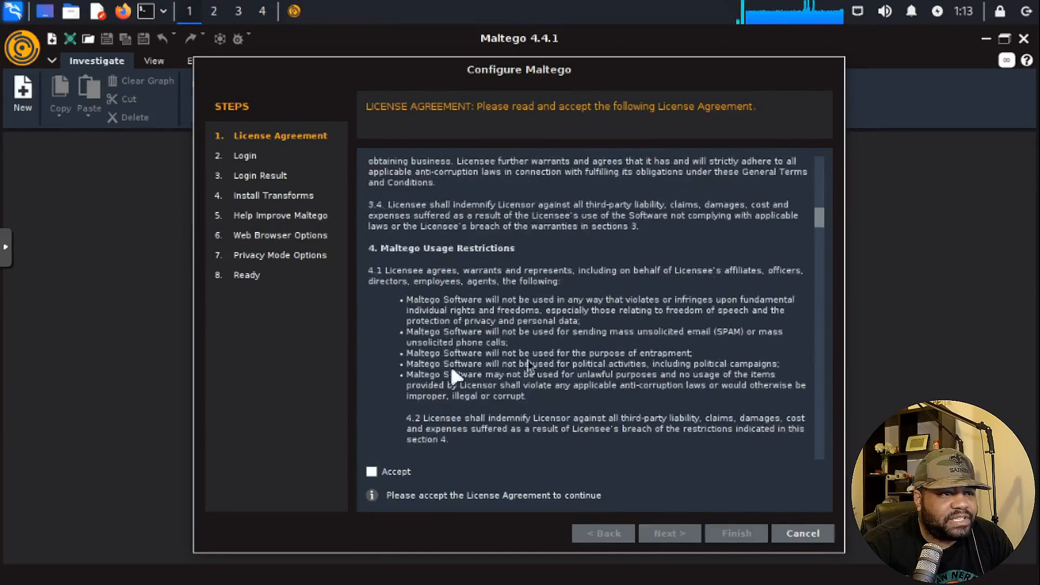
click(370, 472)
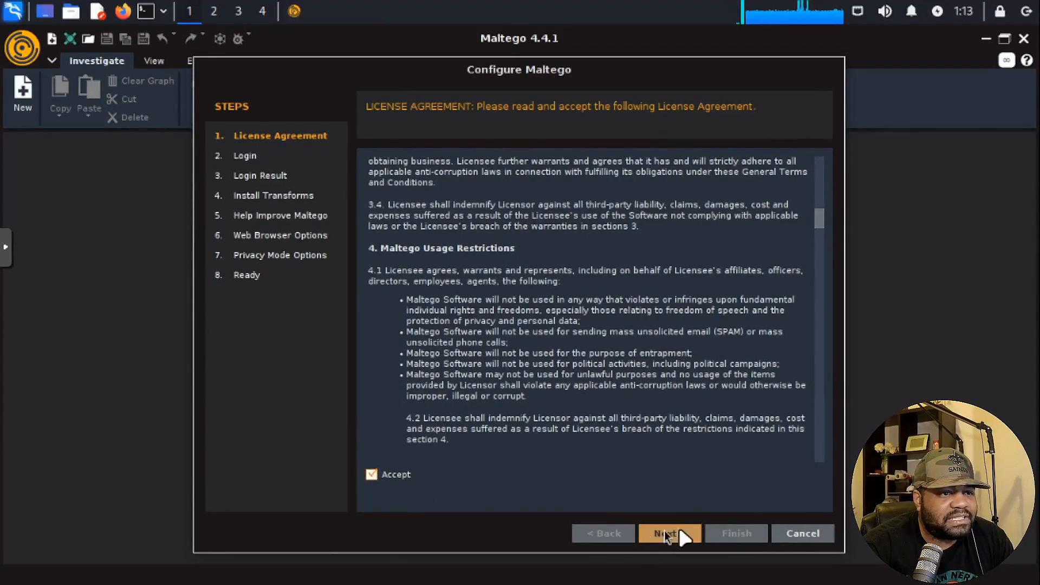
click(669, 533)
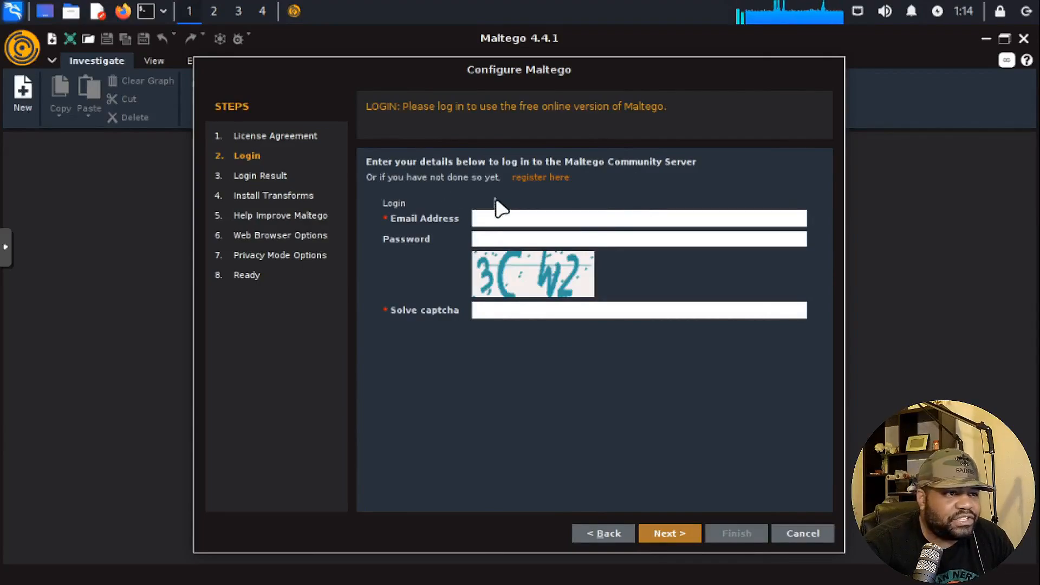
mouse_move(553, 182)
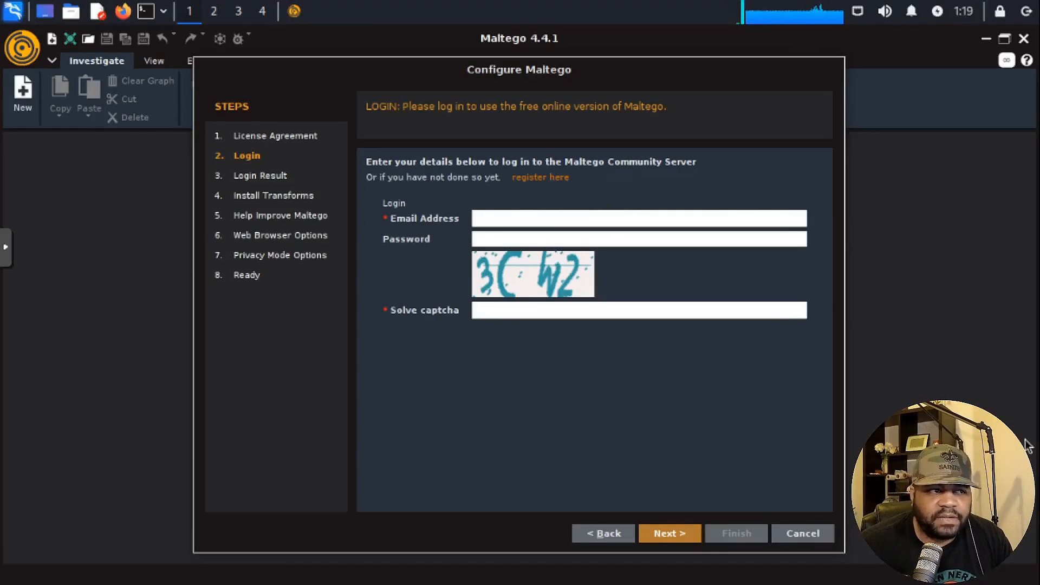
click(670, 533)
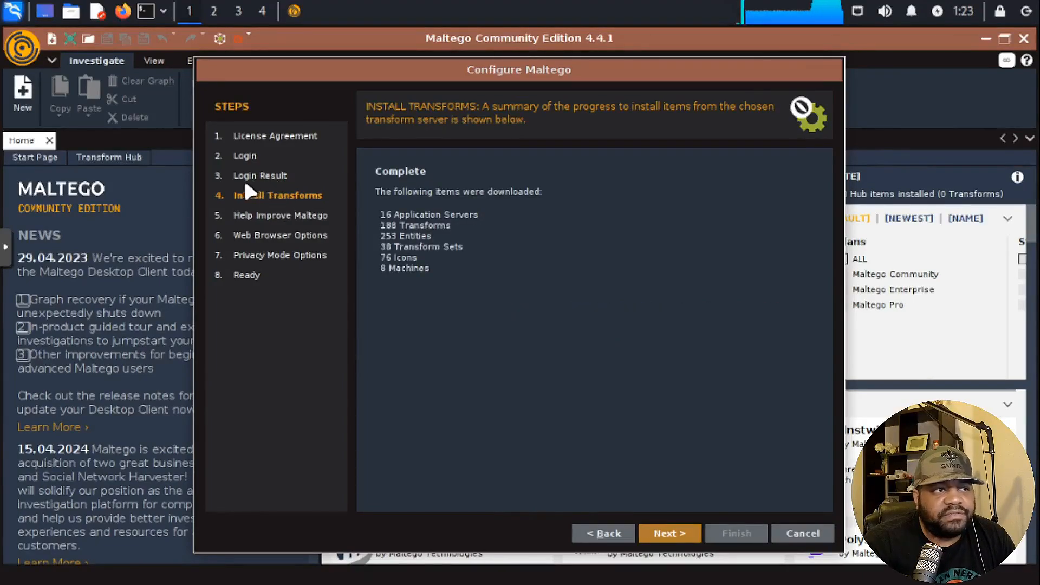
mouse_move(284, 189)
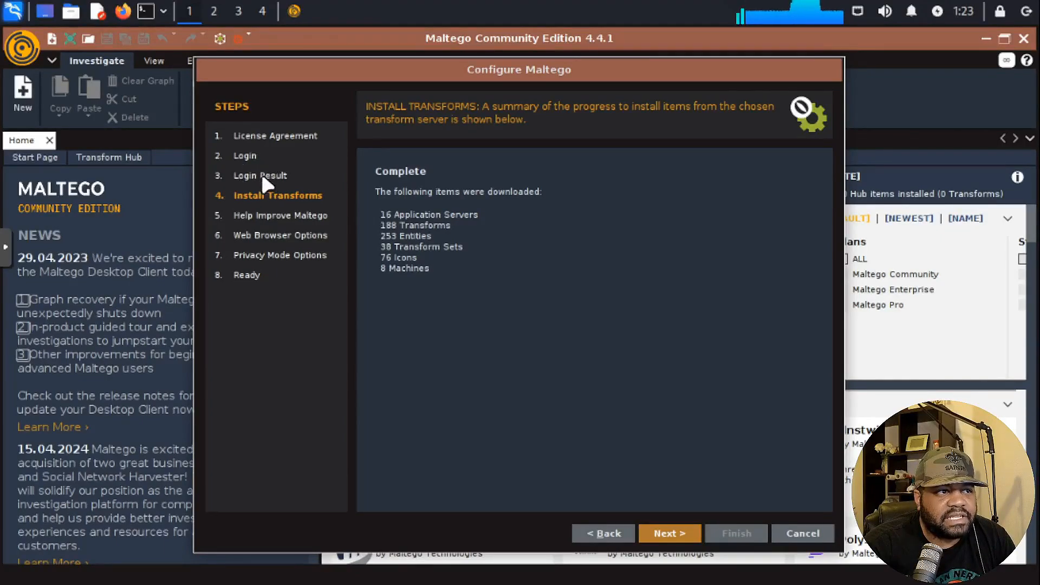
mouse_move(304, 213)
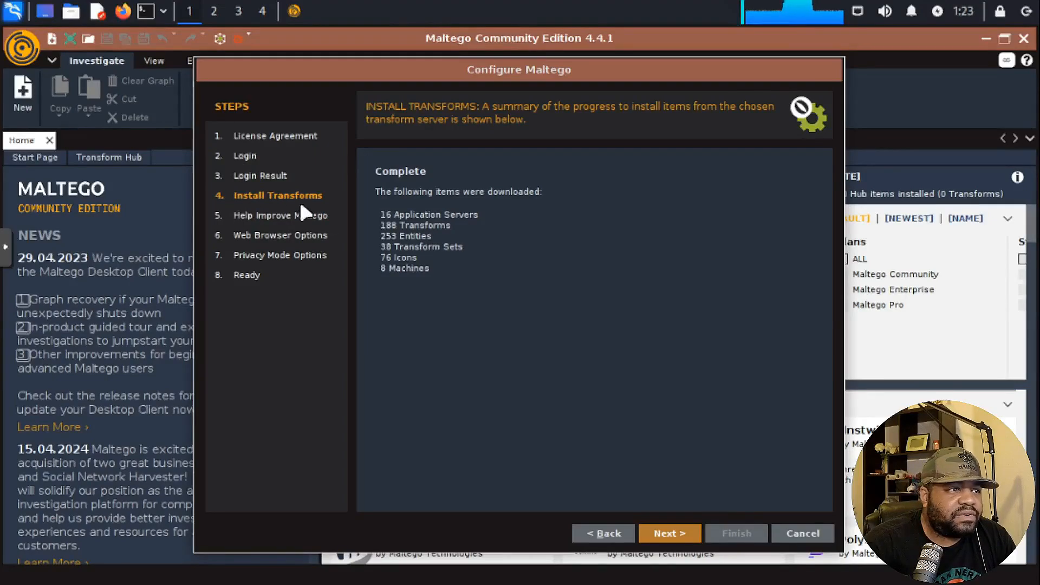
mouse_move(450, 231)
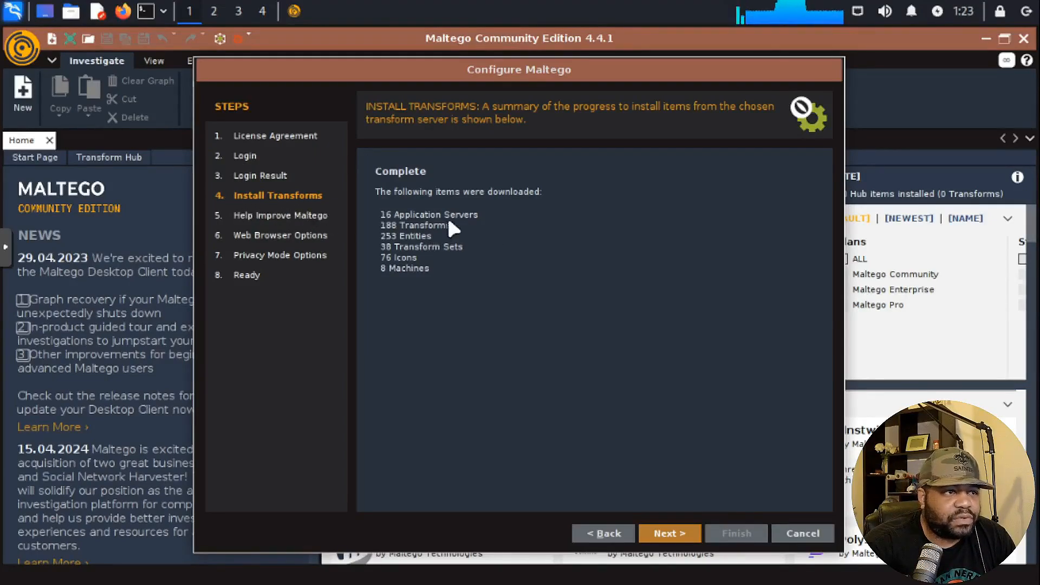
mouse_move(520, 244)
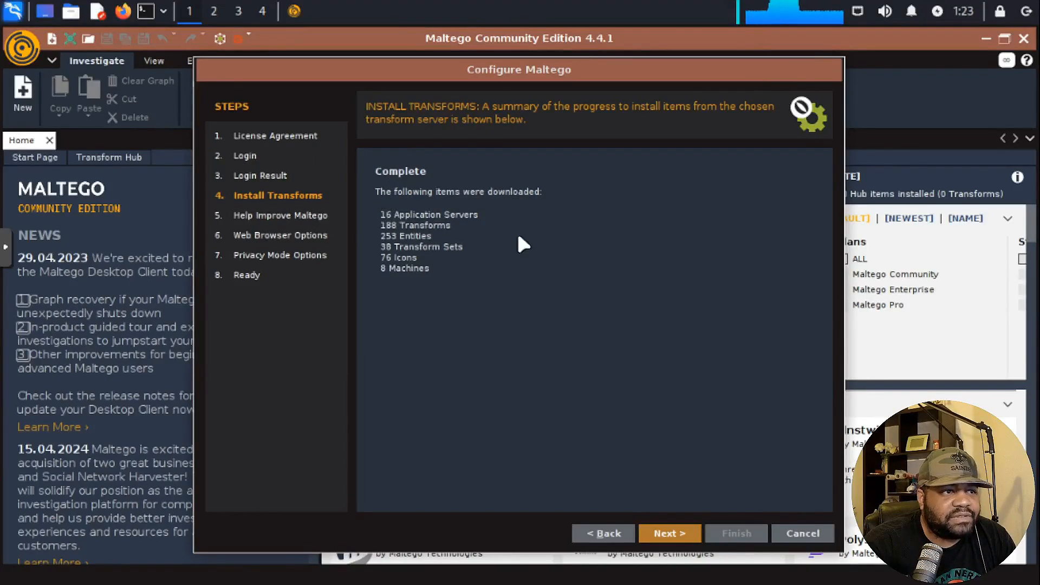
mouse_move(518, 231)
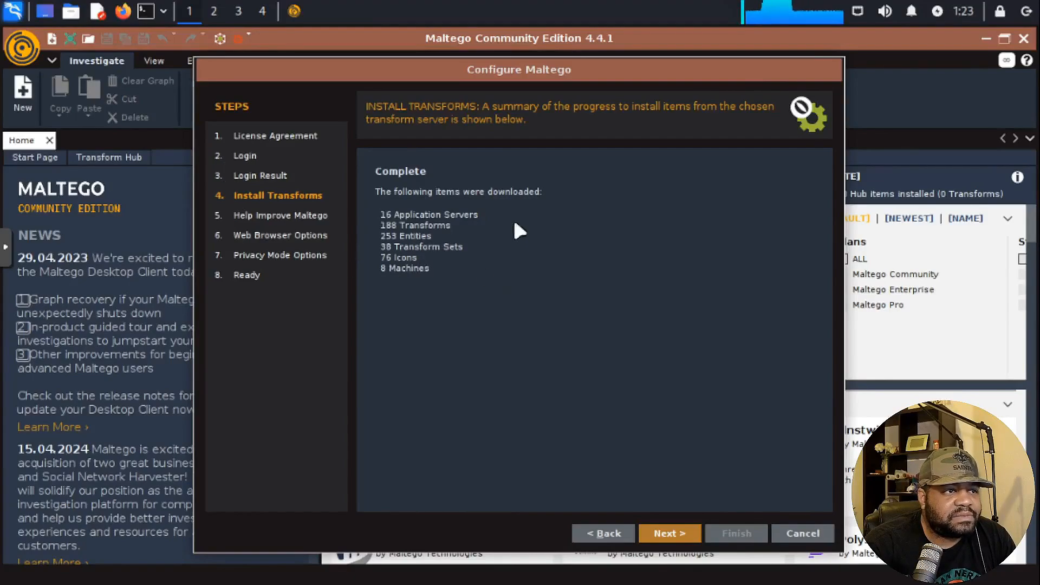
mouse_move(381, 205)
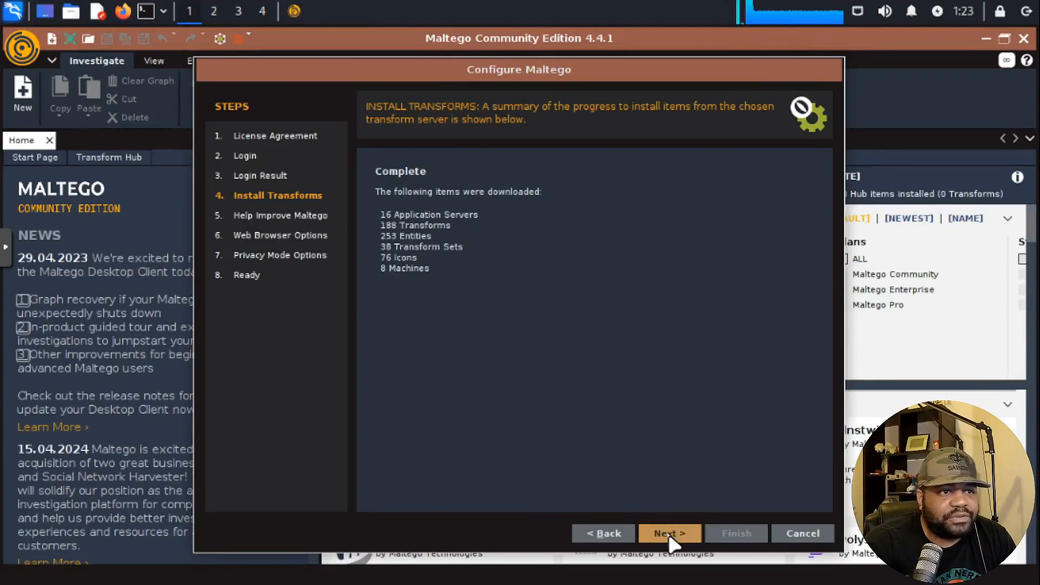
Skip error reporting, choose Firefox as external browser and continue to Privacy Mode
click(670, 533)
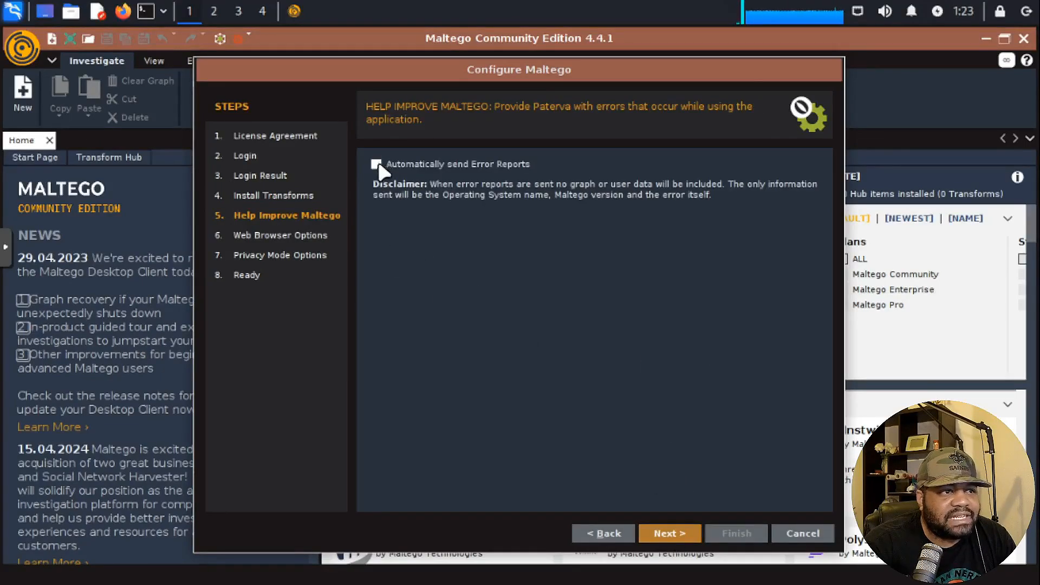
click(670, 533)
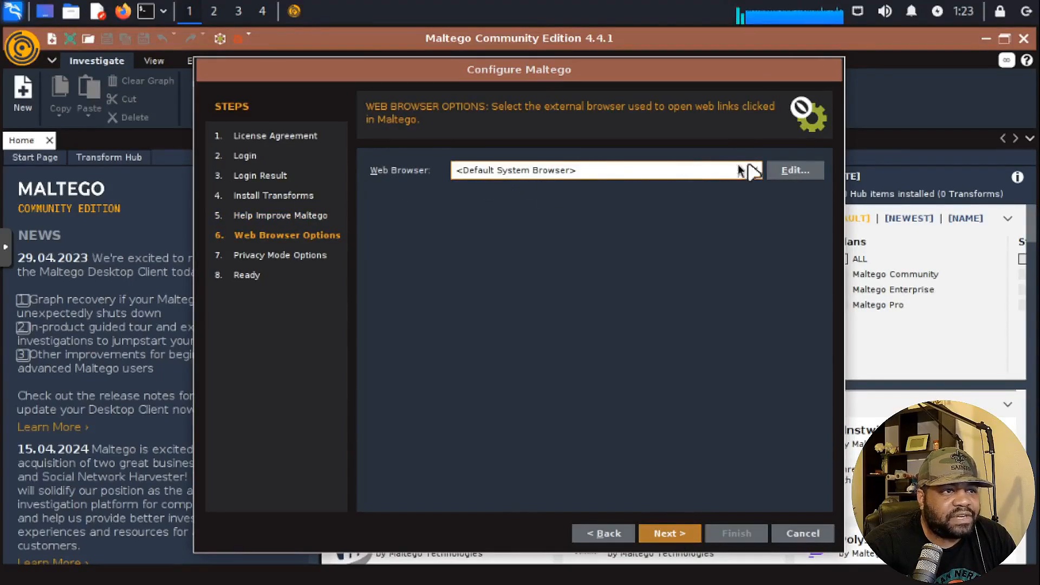
click(752, 170)
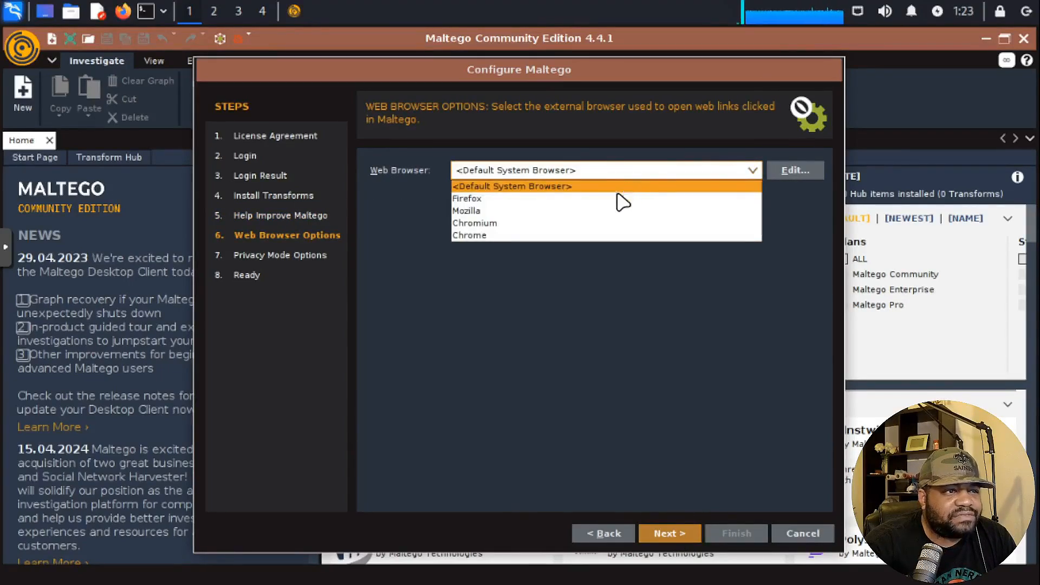
click(466, 199)
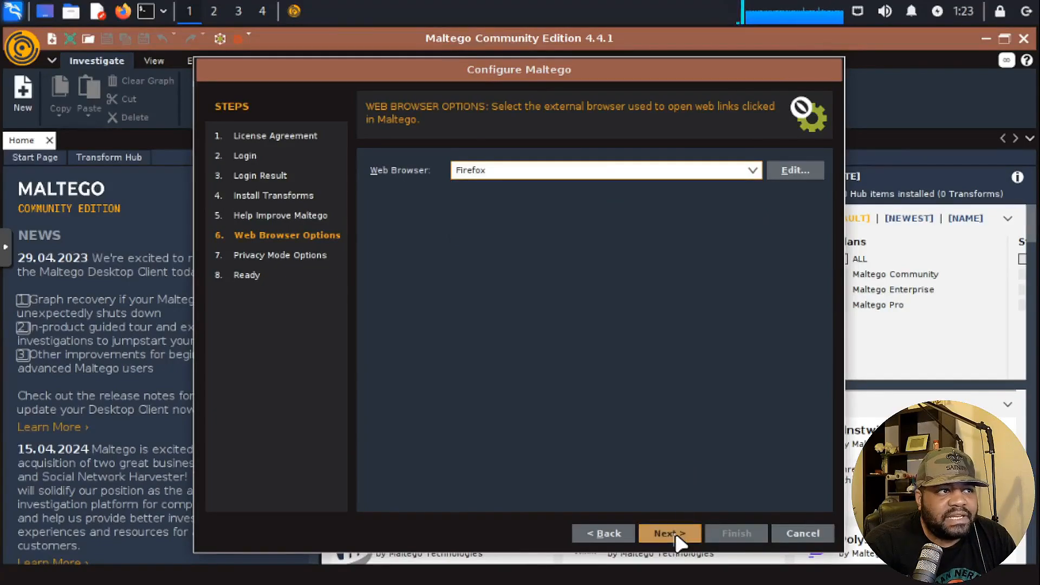
mouse_move(675, 512)
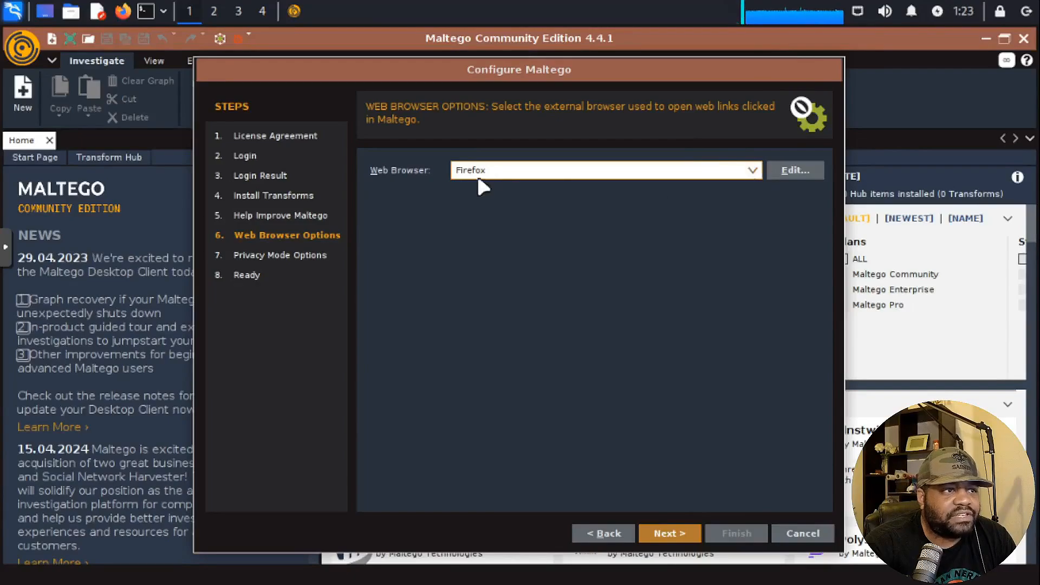
click(752, 169)
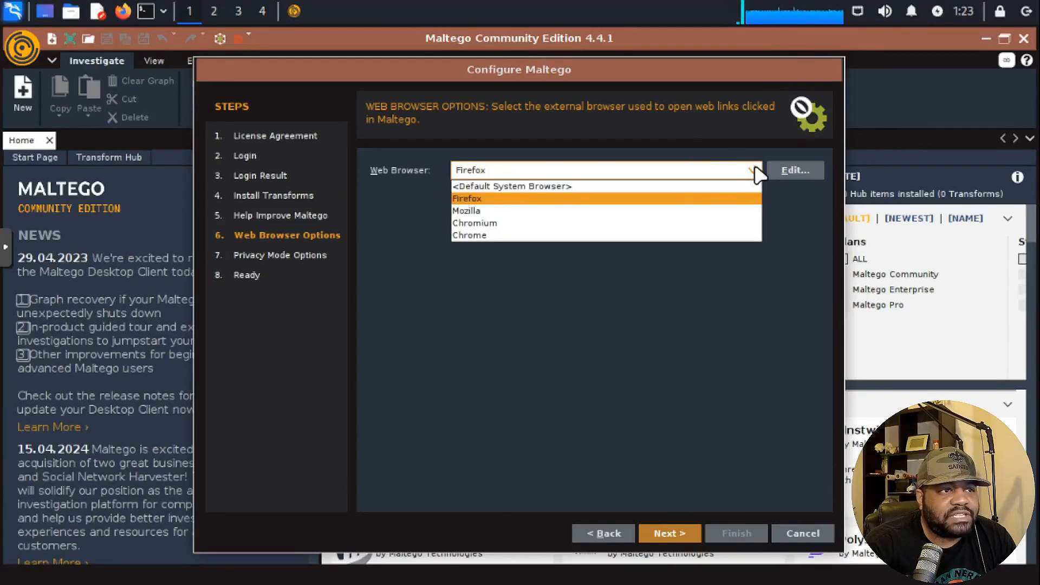
mouse_move(698, 199)
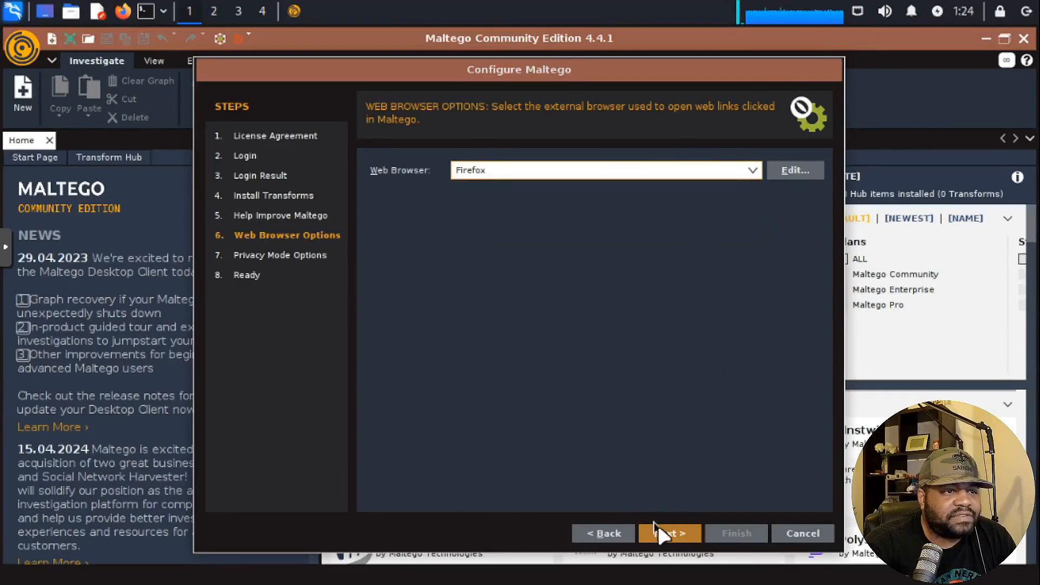
click(670, 534)
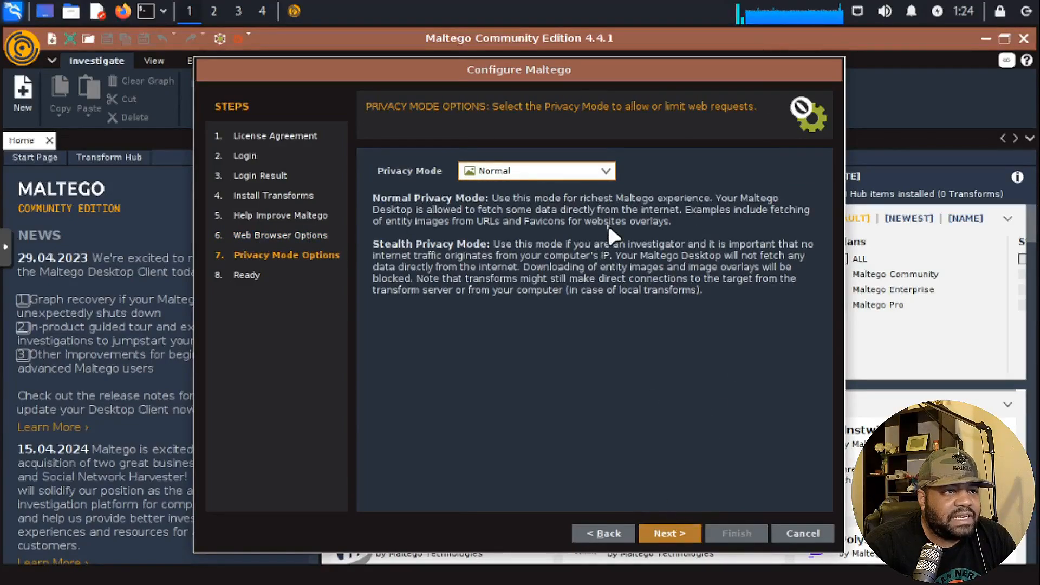
mouse_move(492, 279)
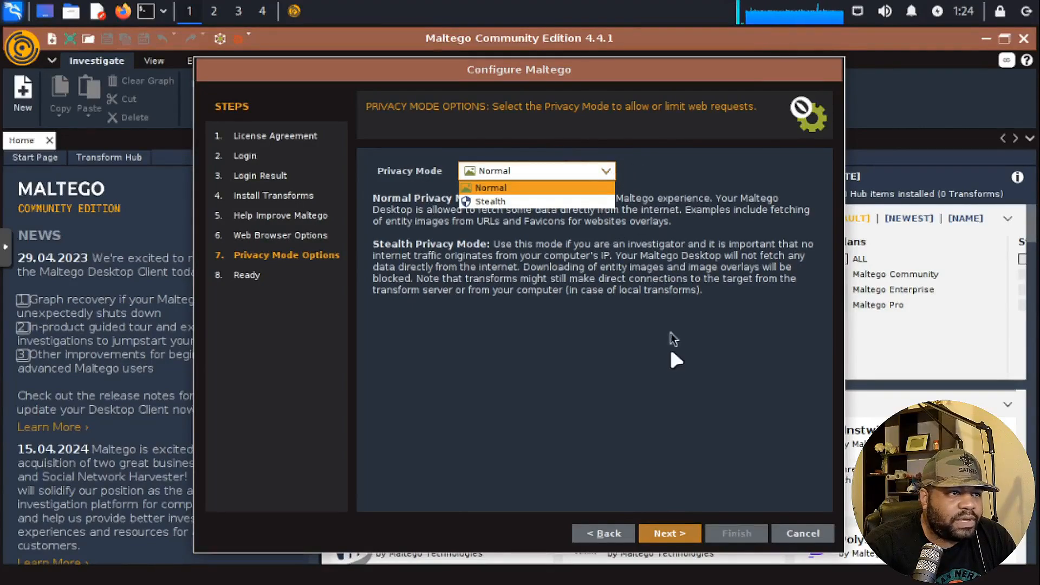
click(489, 188)
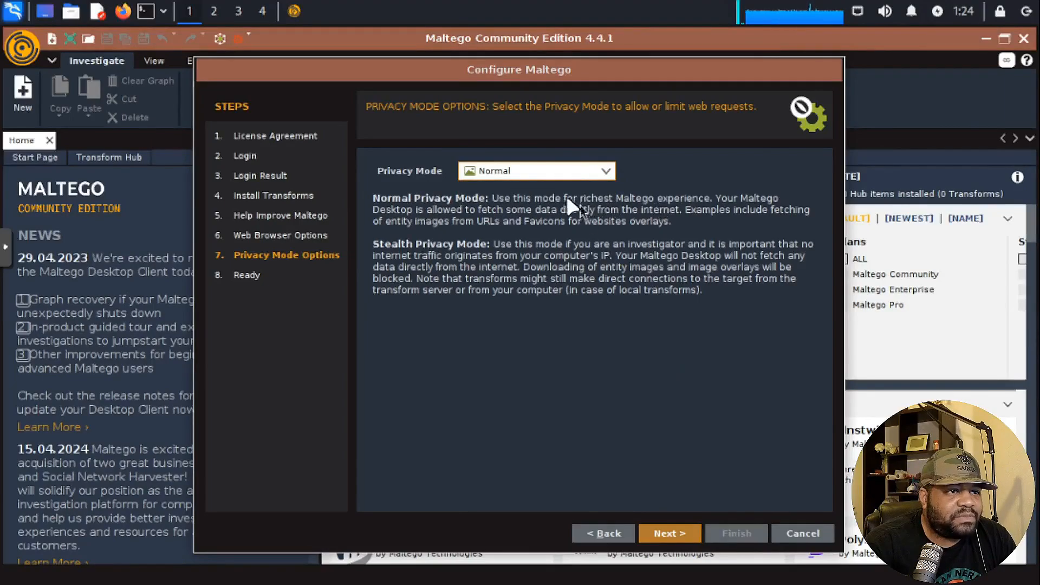
mouse_move(658, 225)
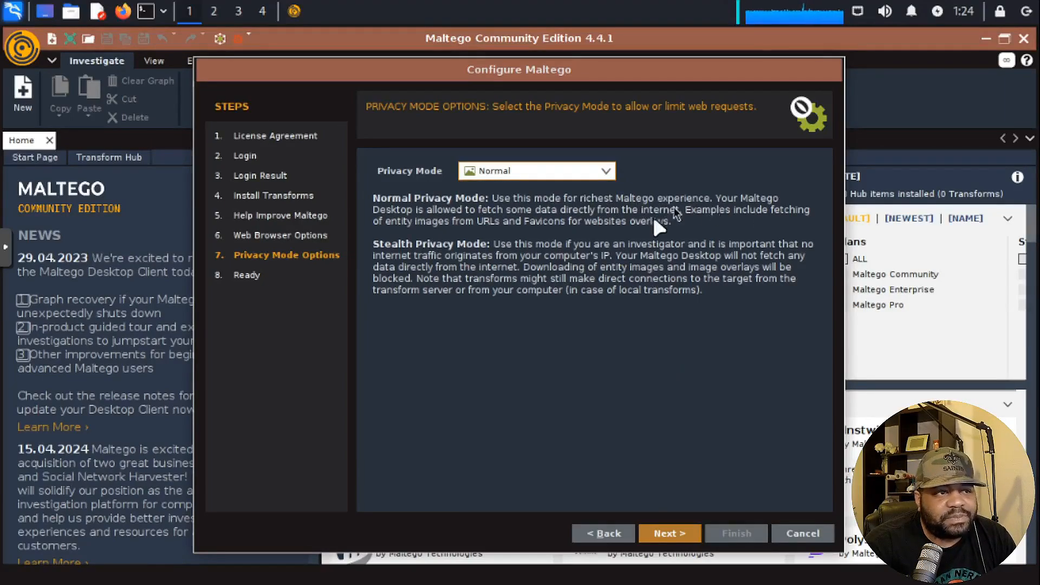
mouse_move(561, 221)
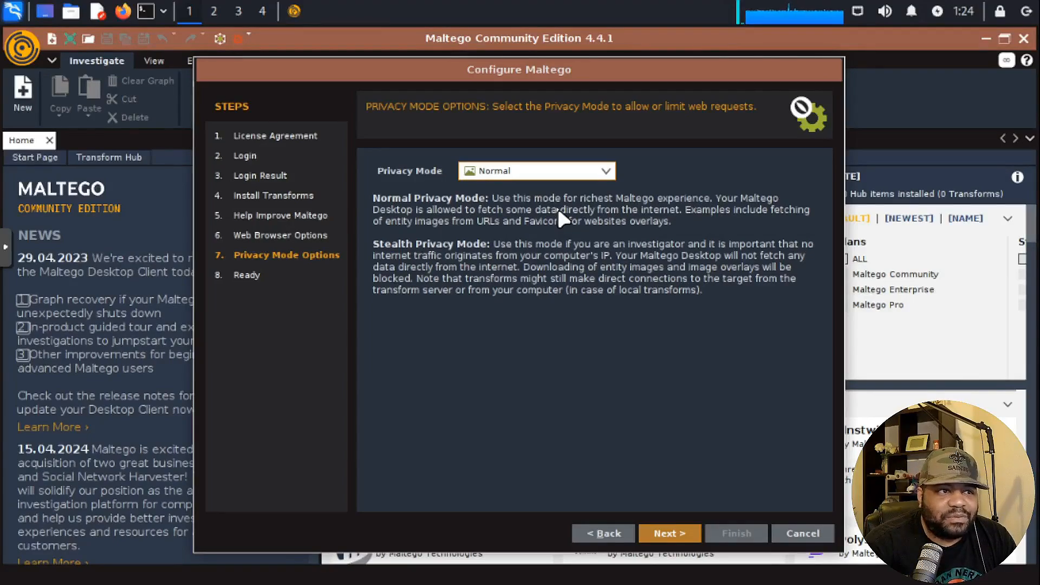
mouse_move(490, 243)
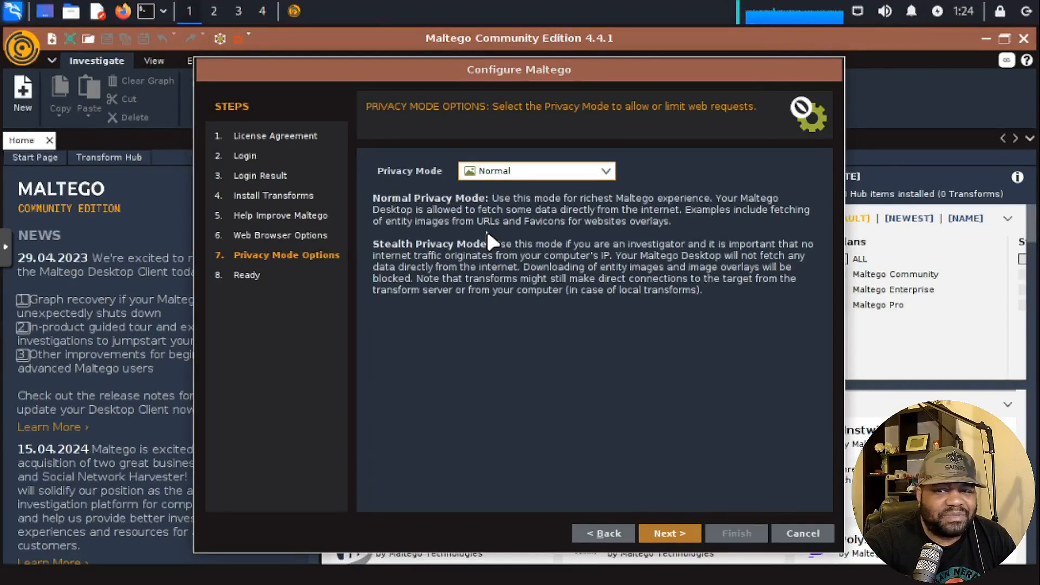
mouse_move(510, 232)
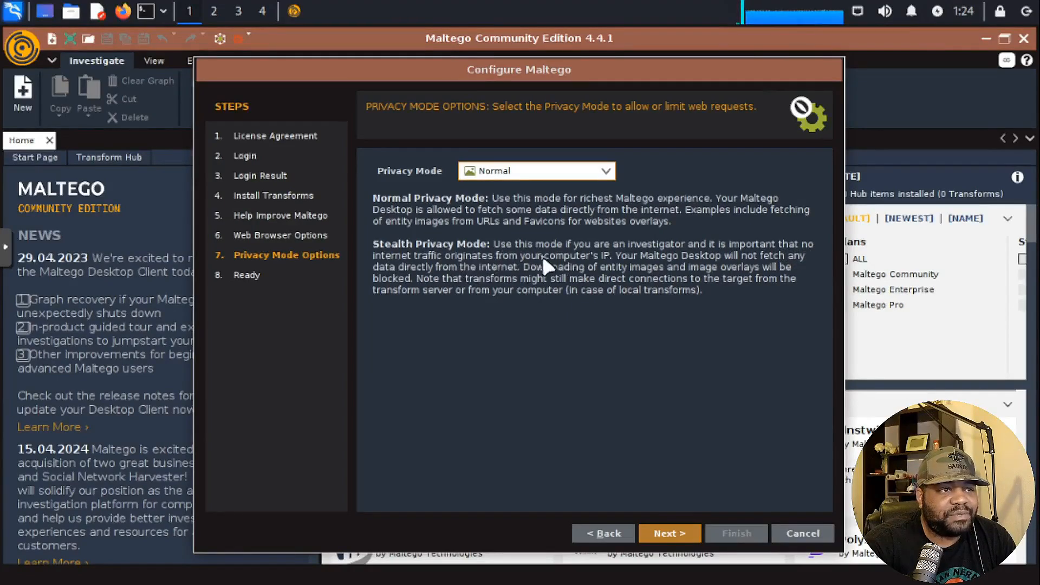
mouse_move(621, 370)
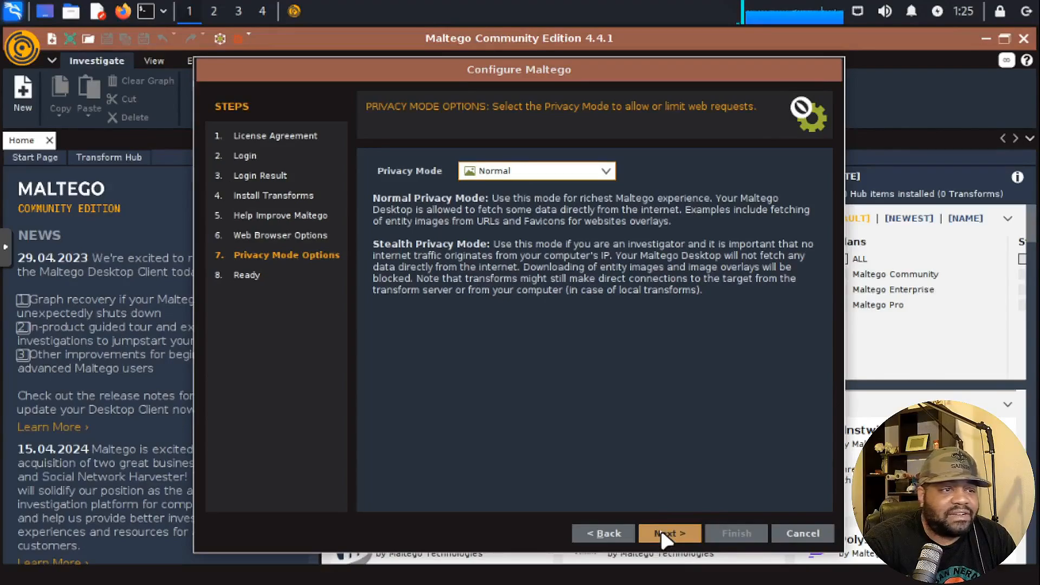
Advance to the Ready step with 'Open a blank graph and let me play around' selected
click(669, 533)
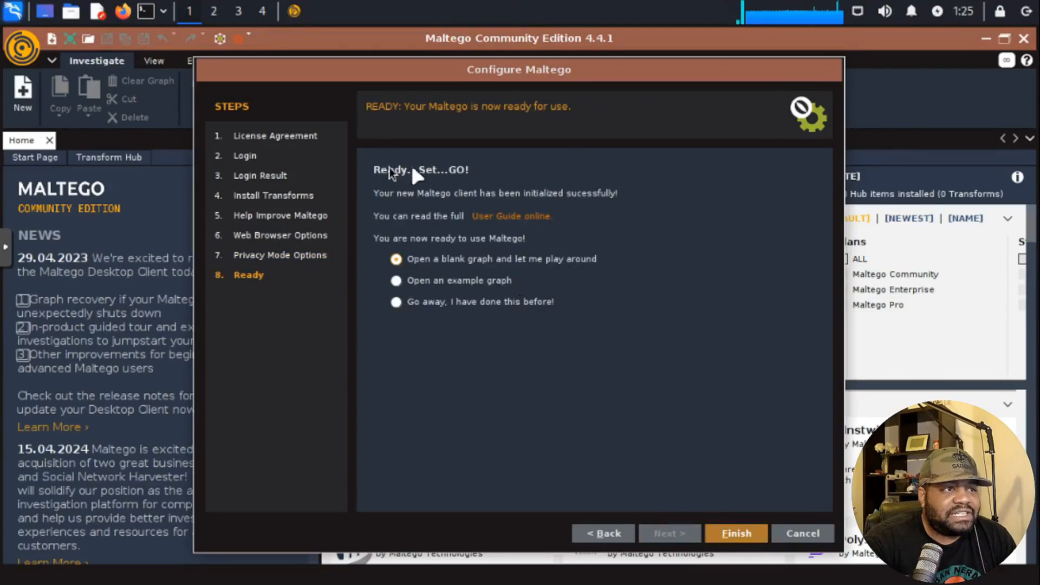
mouse_move(461, 269)
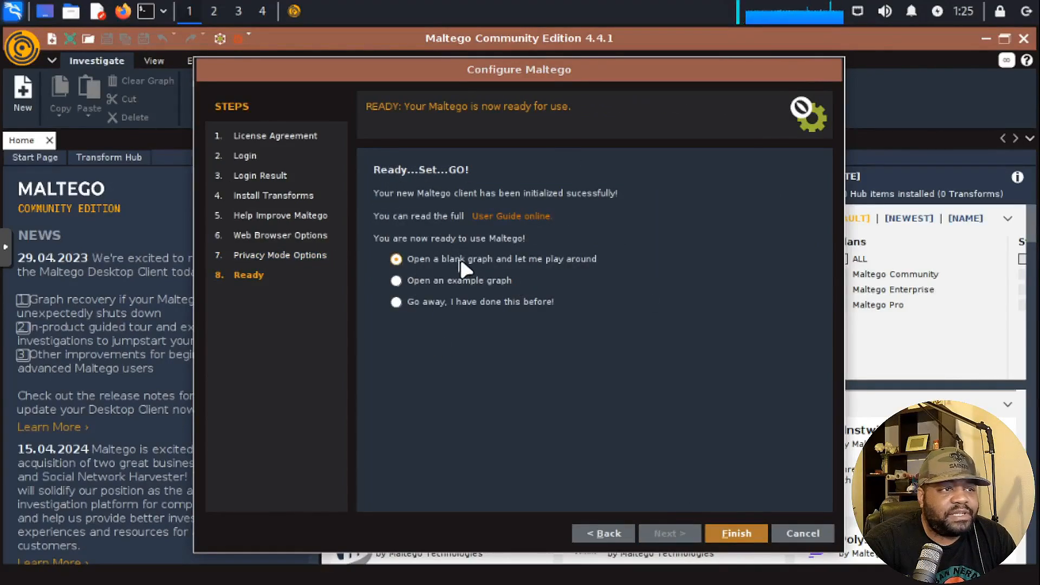
mouse_move(425, 299)
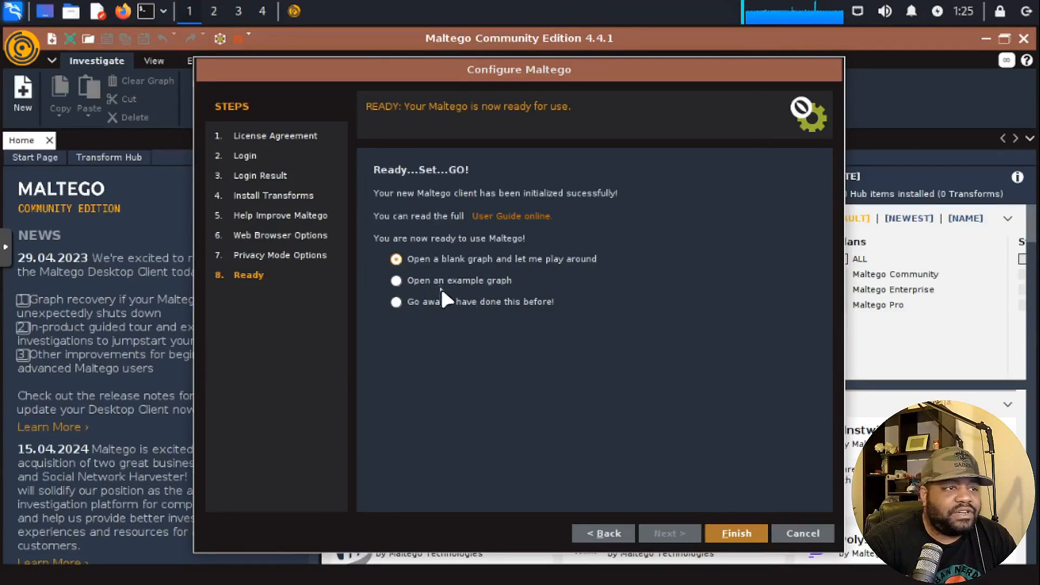
mouse_move(450, 320)
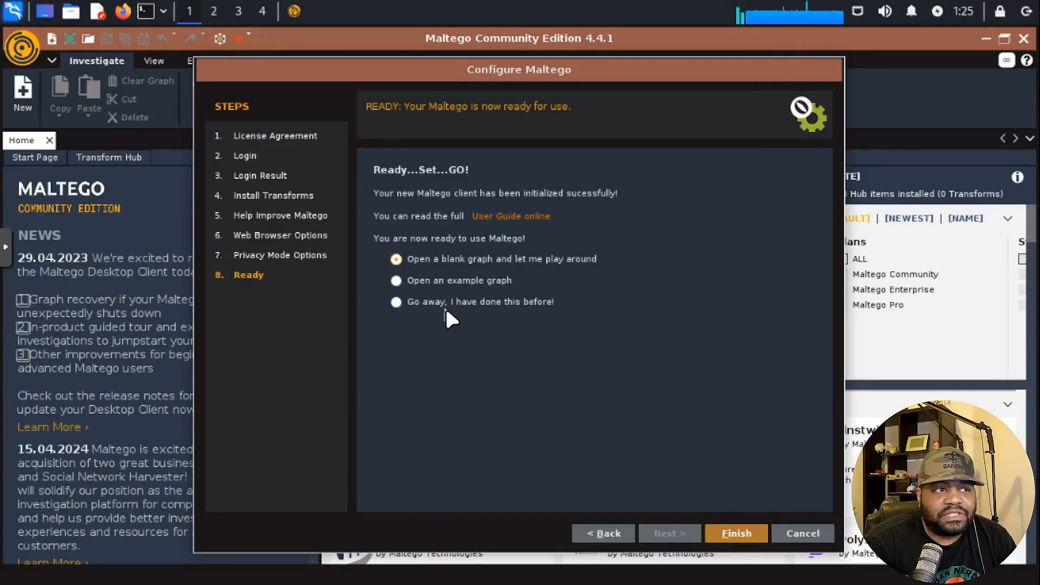
mouse_move(401, 311)
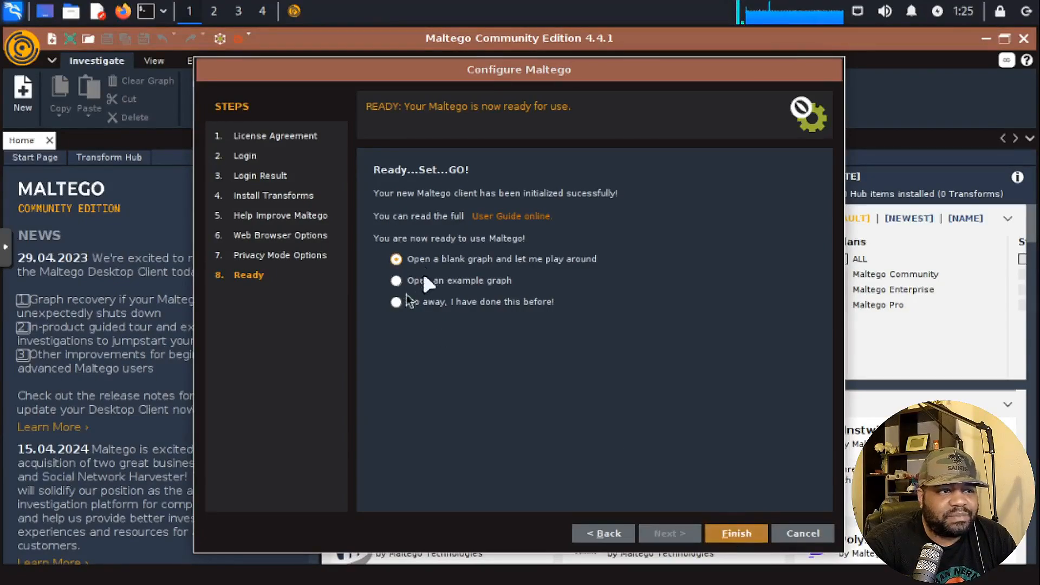
mouse_move(771, 540)
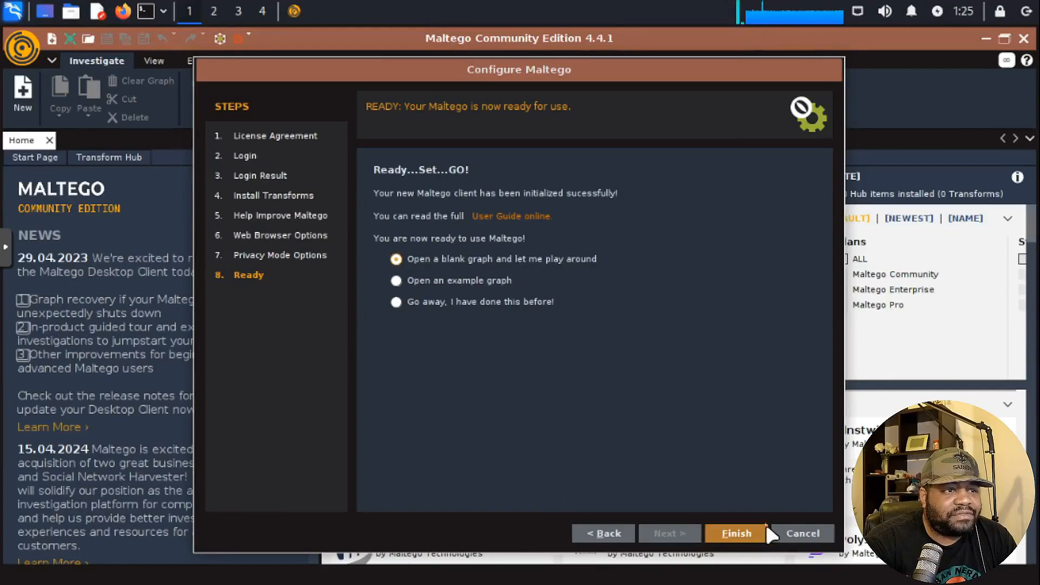
click(737, 533)
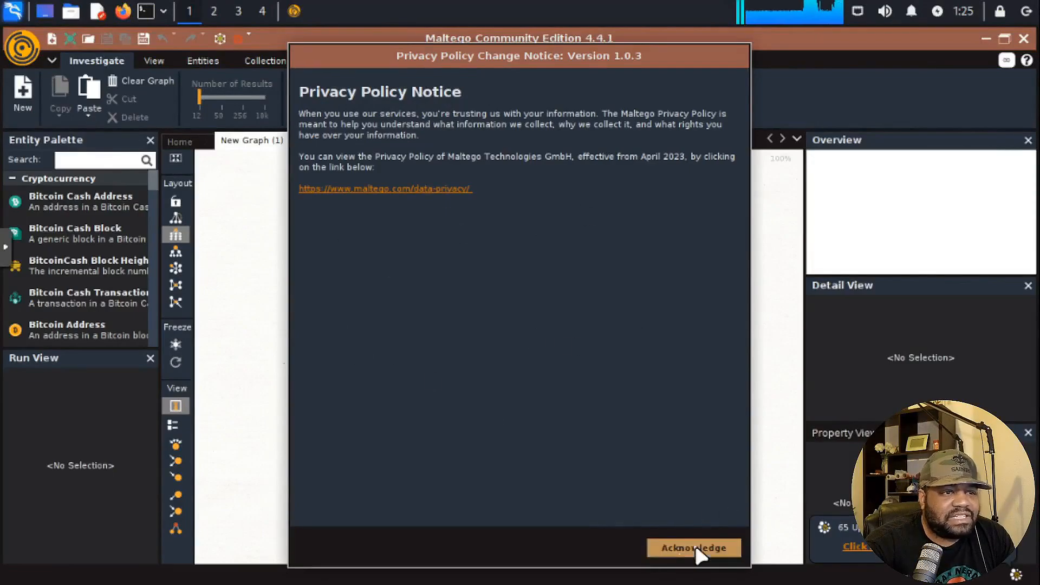
click(693, 548)
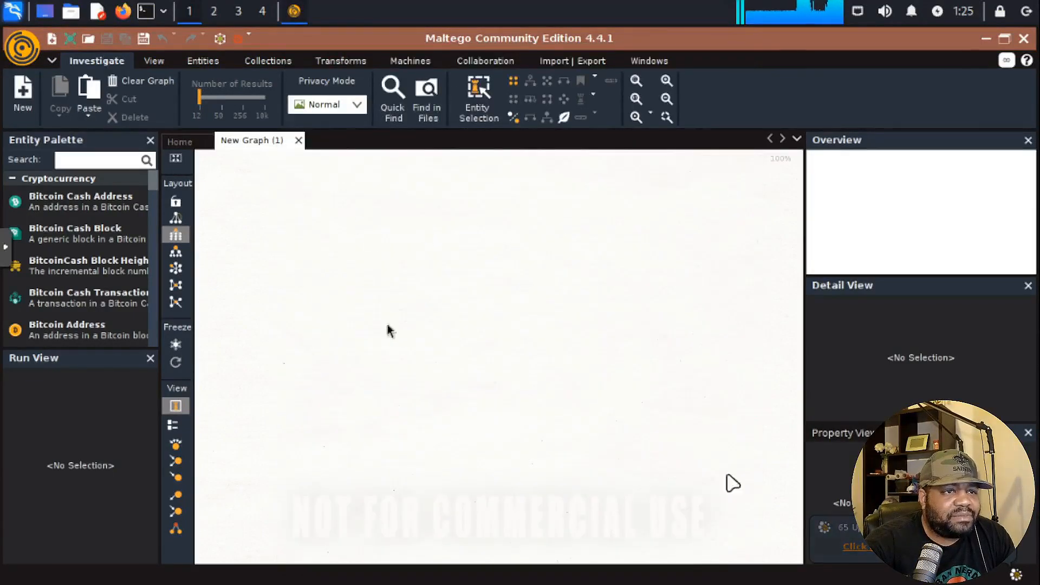
mouse_move(176, 237)
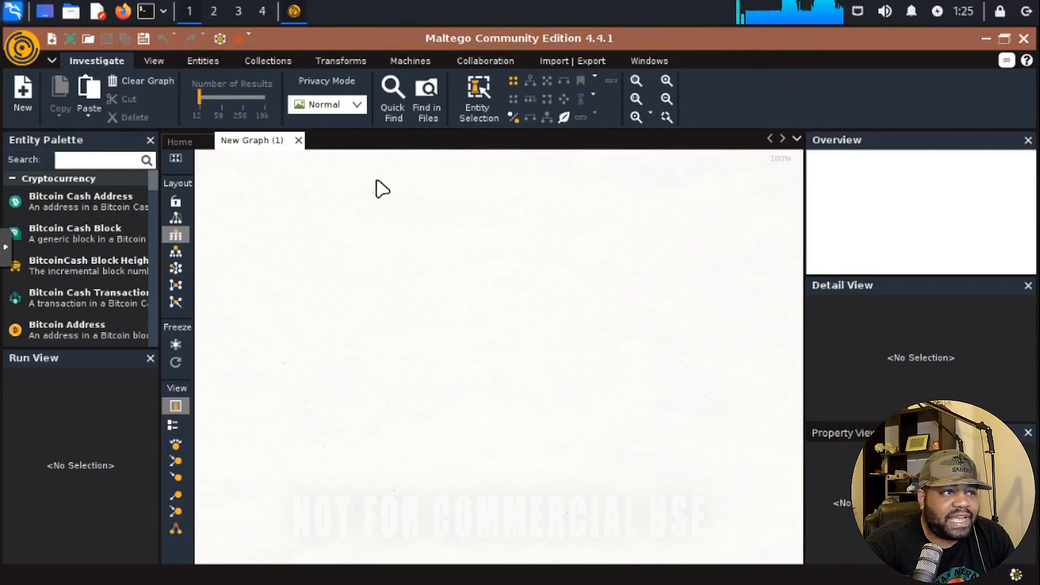
Show the Home tab with the Transform Hub (84 items) and scroll the News panel
click(180, 140)
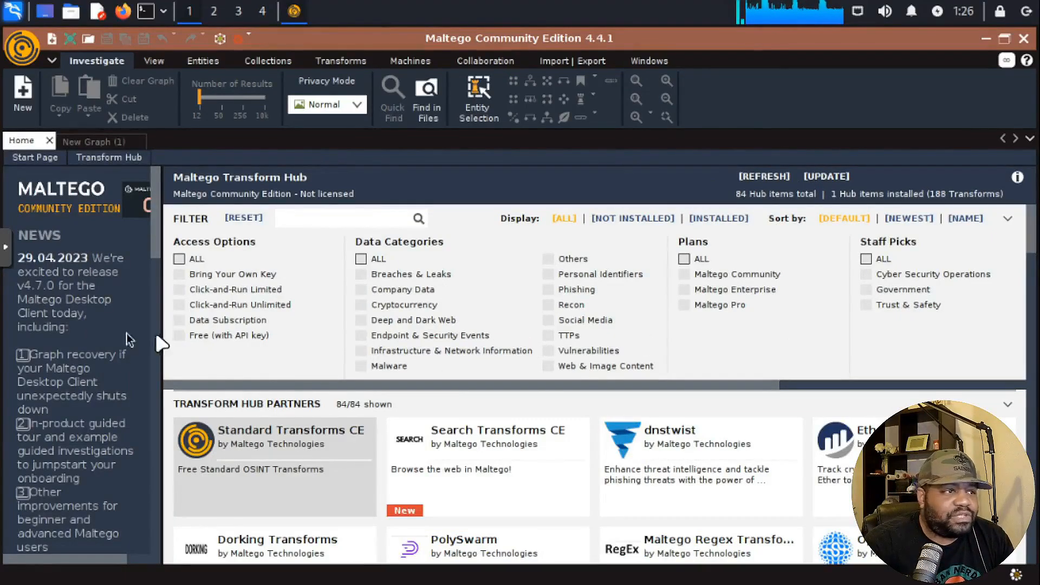
mouse_move(163, 351)
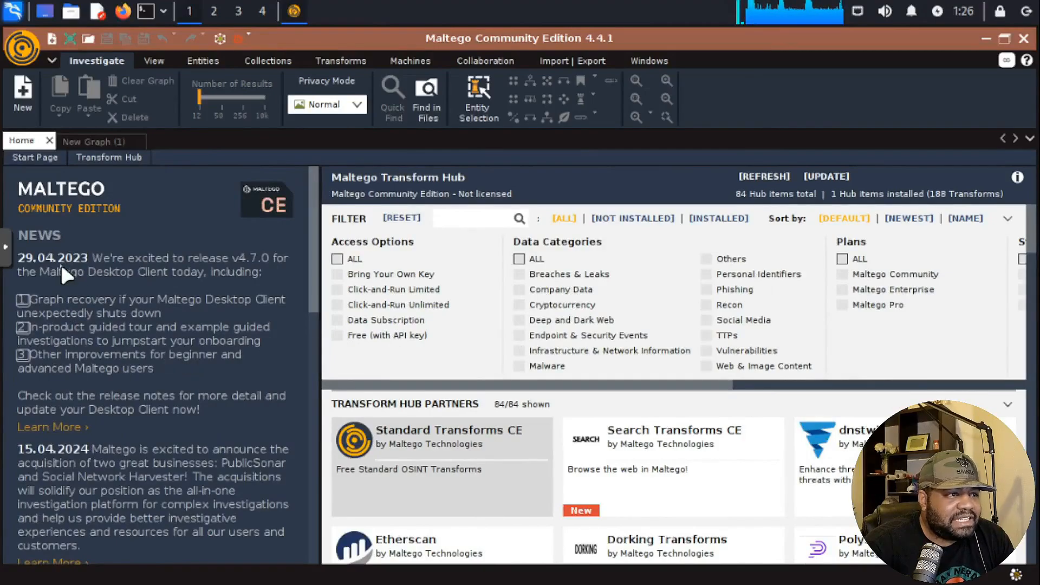
mouse_move(276, 267)
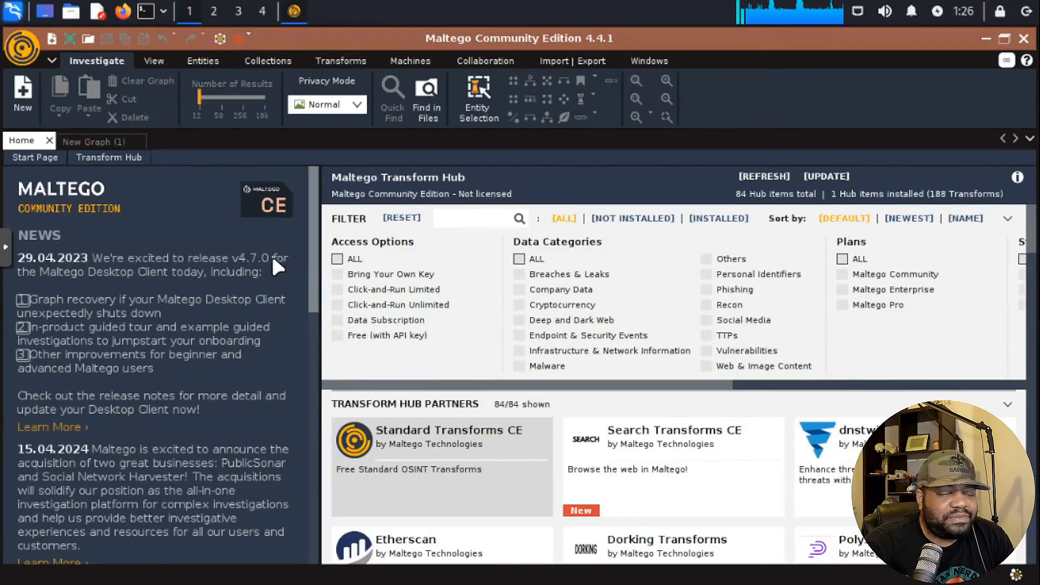
mouse_move(273, 283)
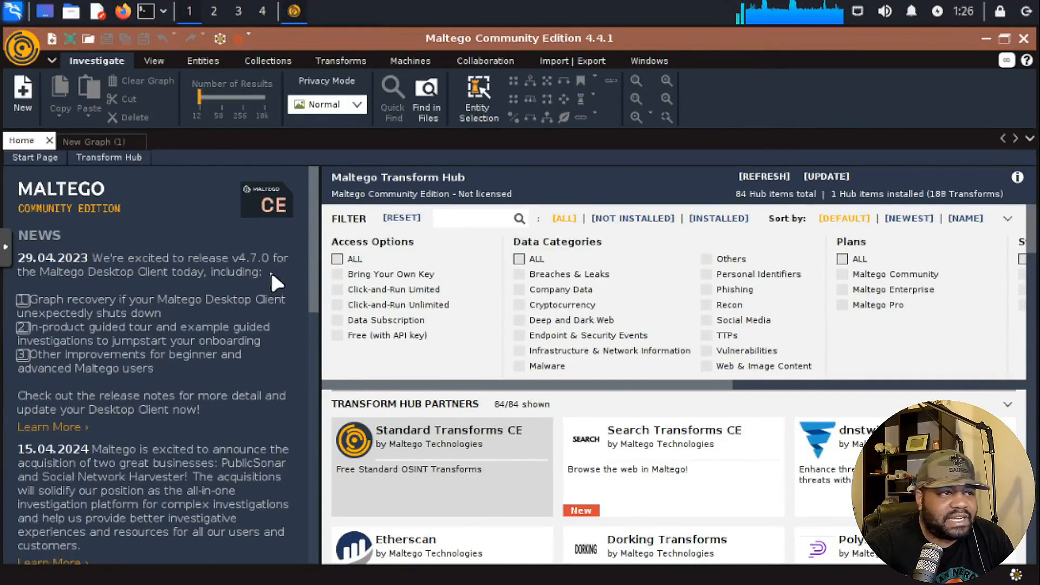
mouse_move(119, 285)
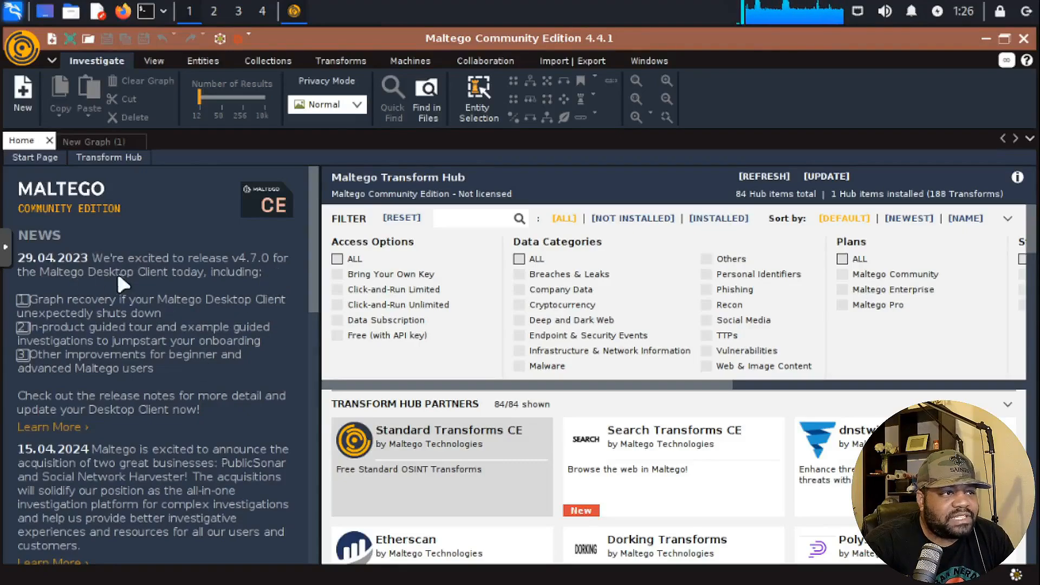
mouse_move(106, 475)
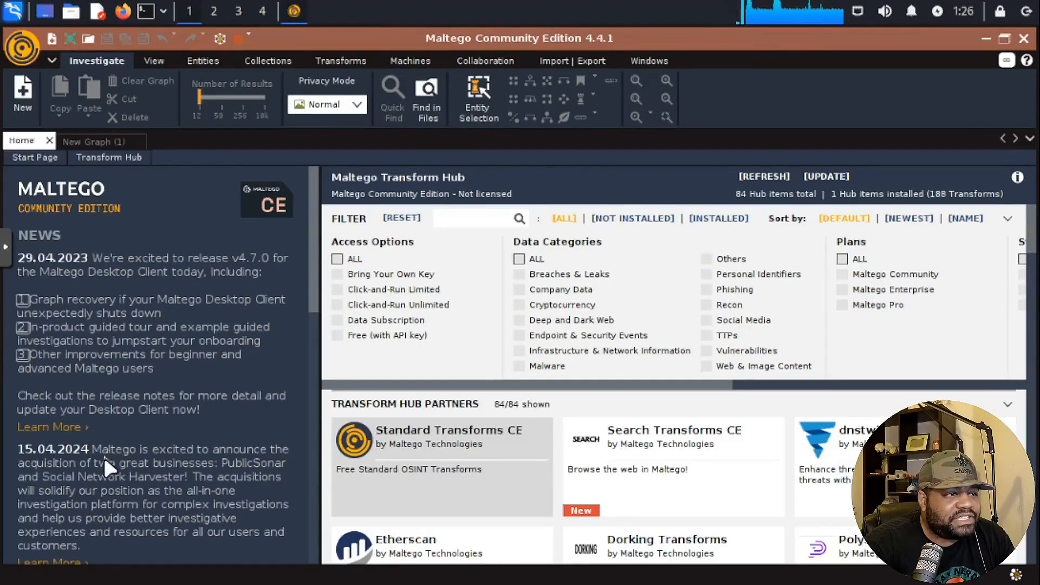
scroll(down, 3)
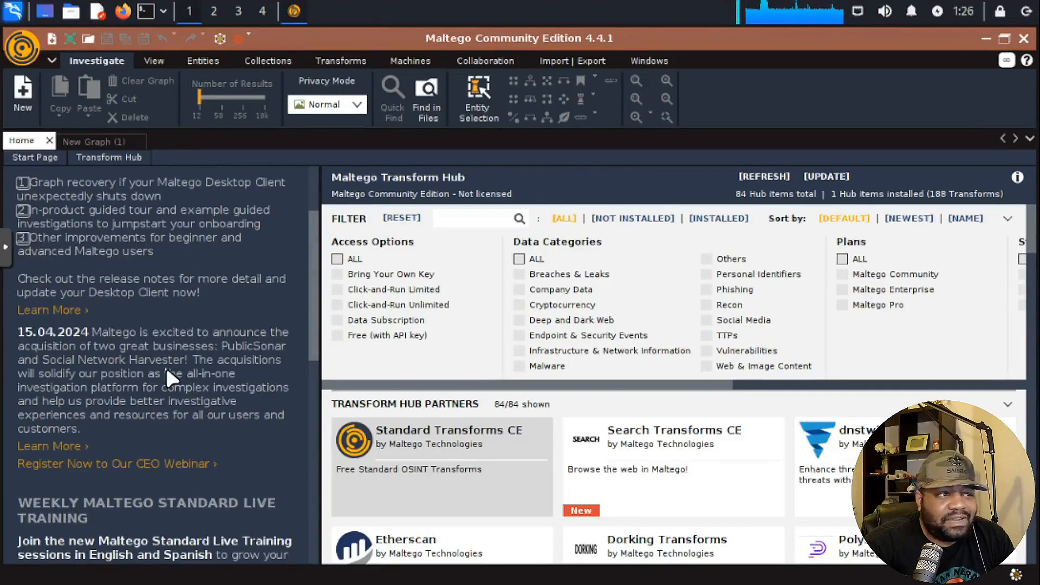
scroll(down, 3)
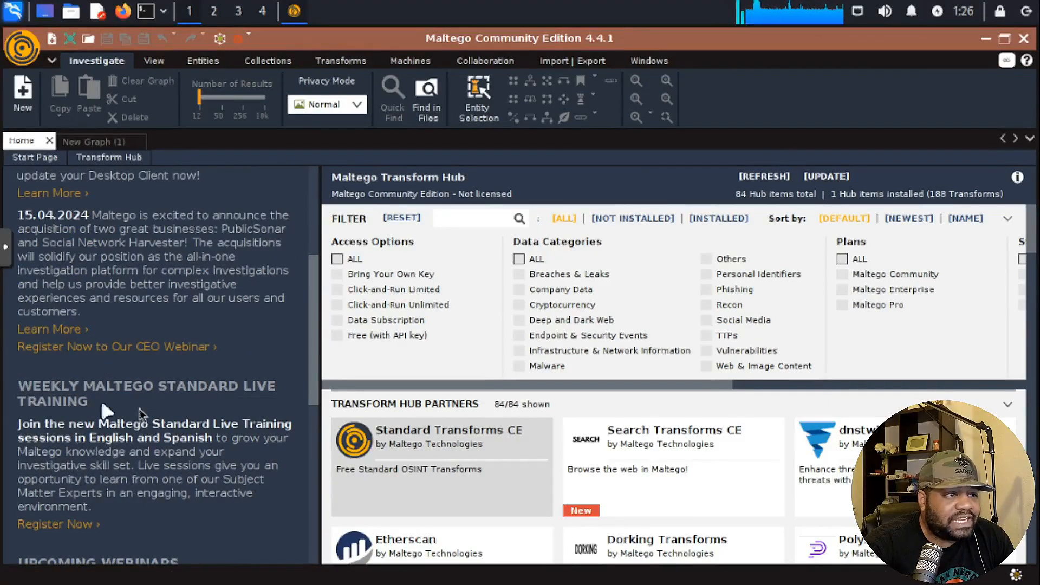
scroll(down, 3)
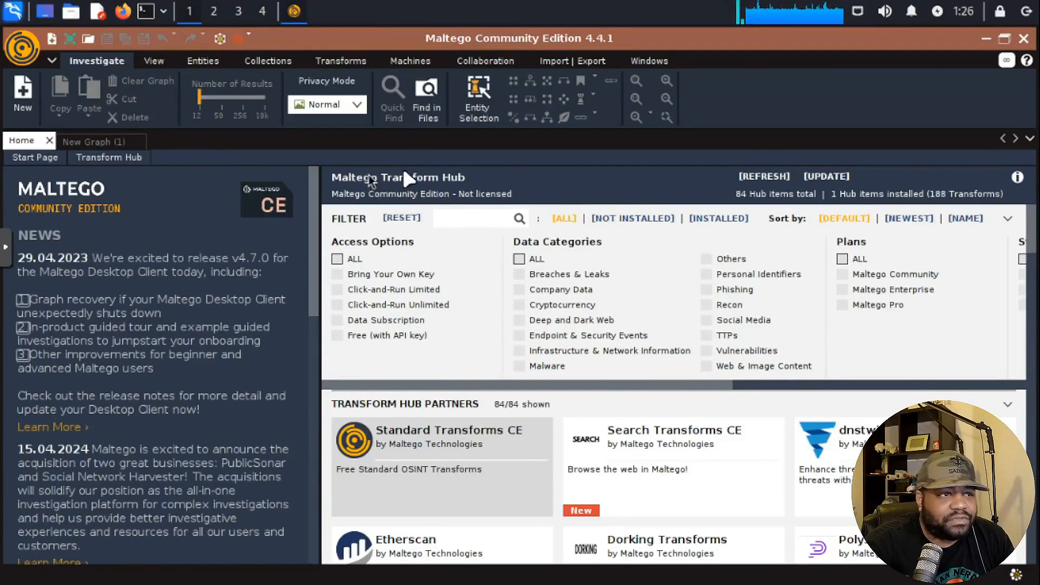
mouse_move(1034, 168)
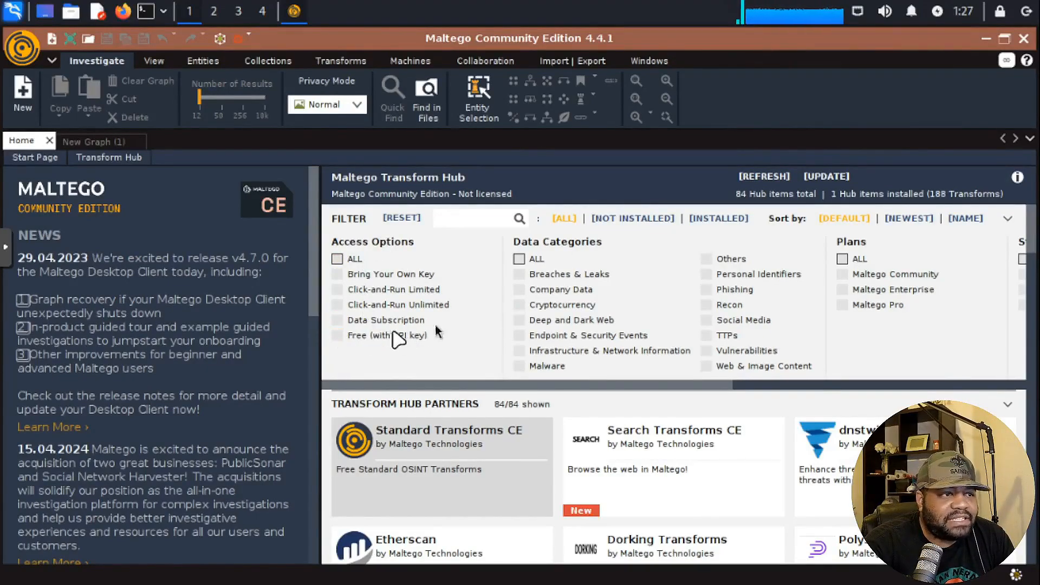
mouse_move(646, 328)
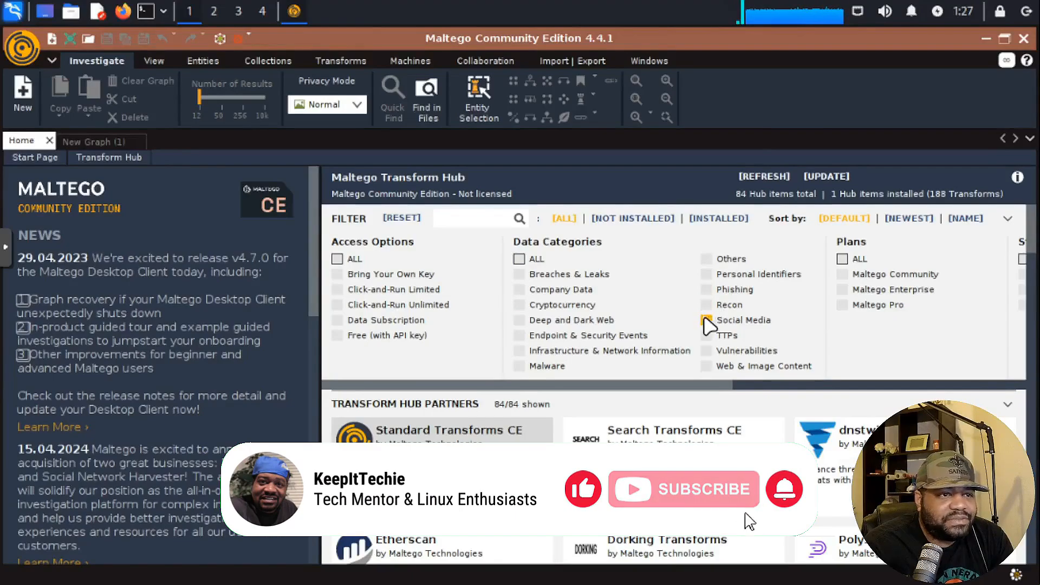
click(518, 336)
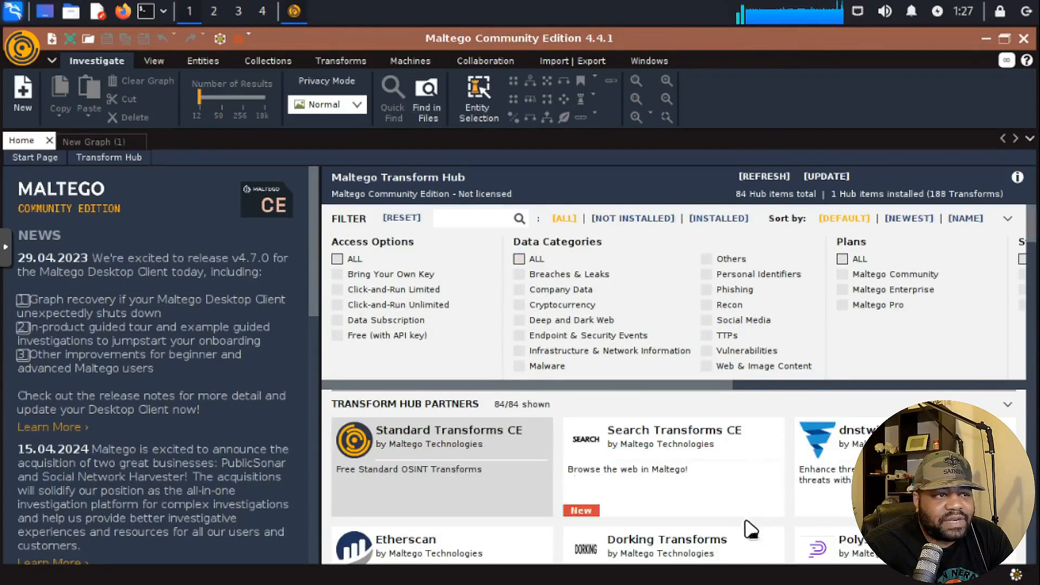
mouse_move(372, 422)
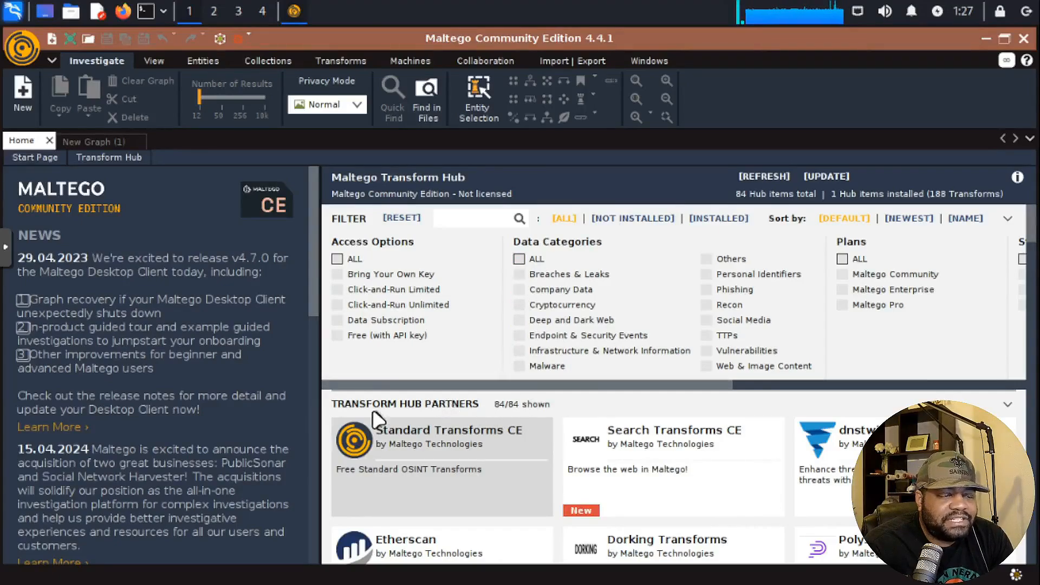
mouse_move(351, 416)
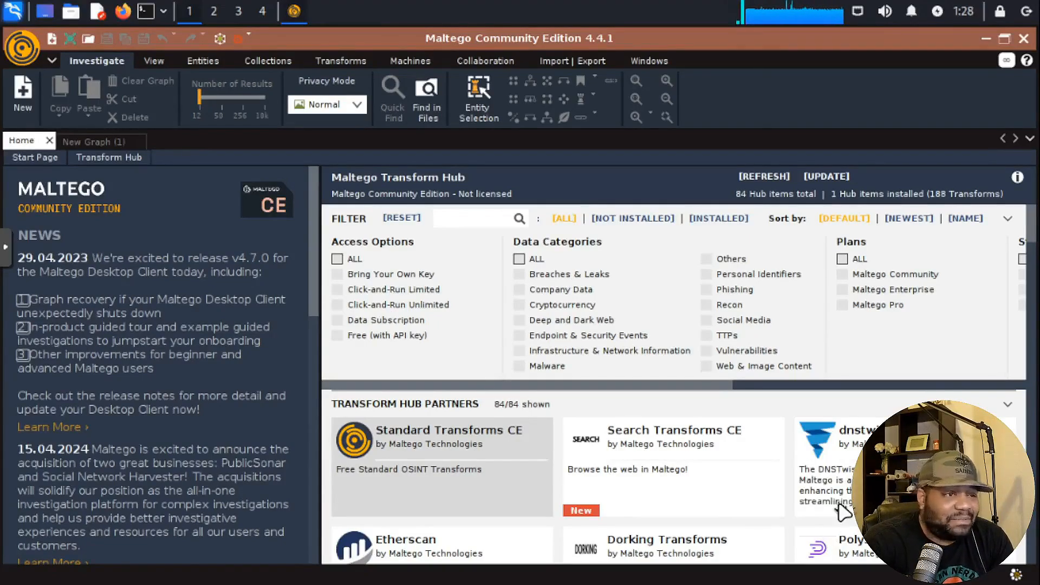
click(337, 319)
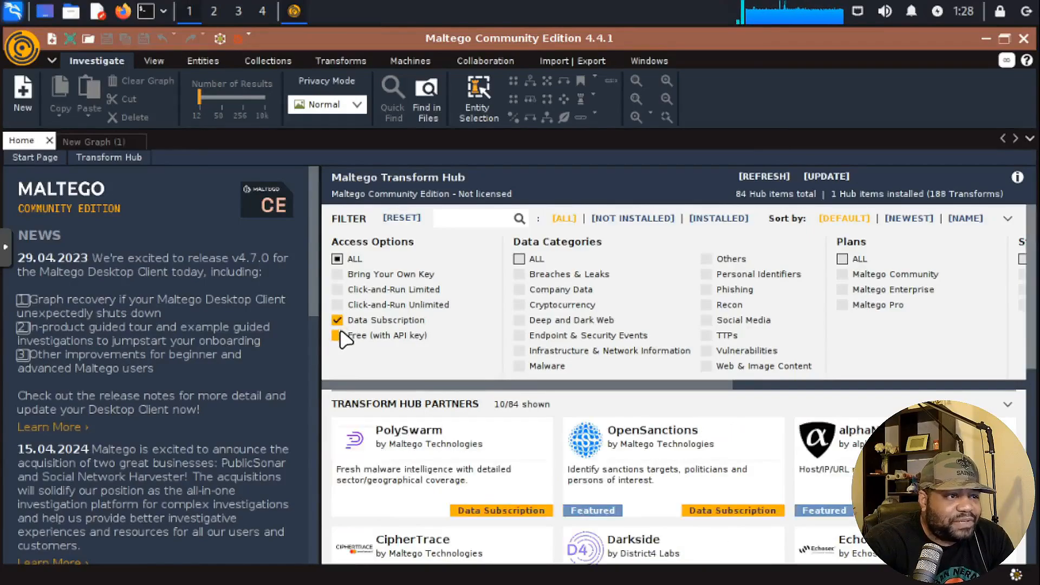
click(338, 336)
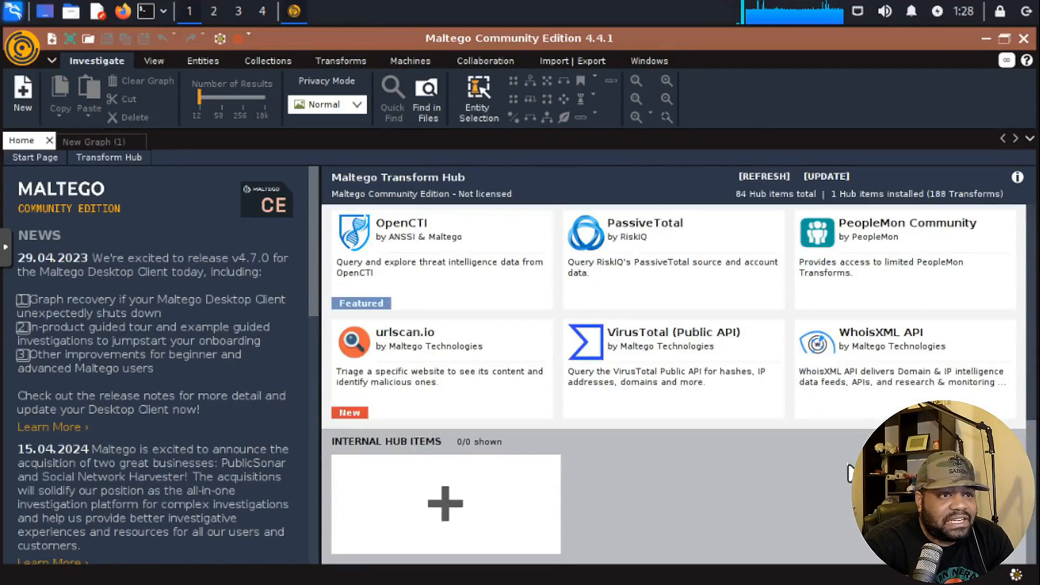
scroll(down, 3)
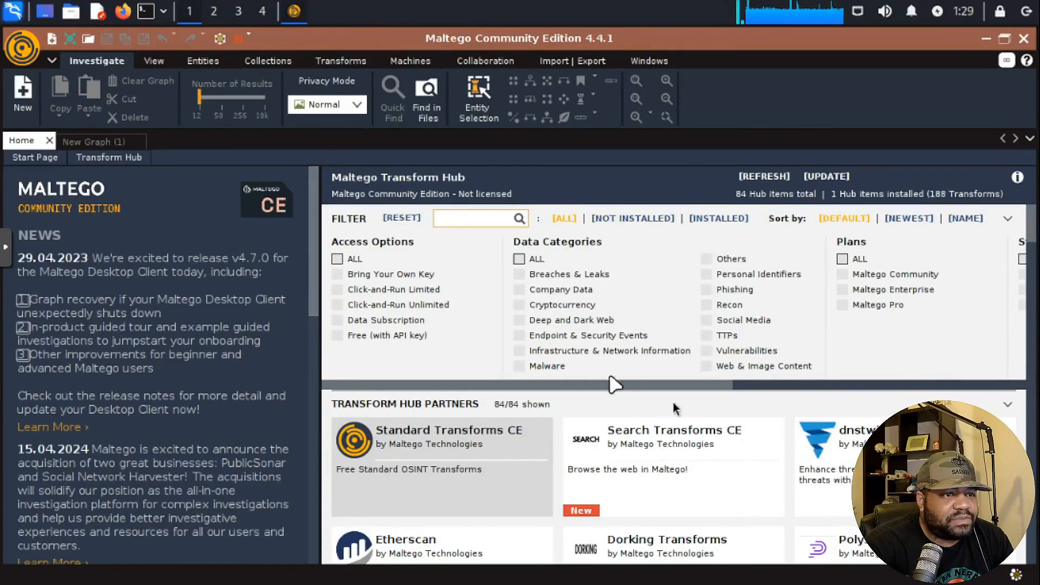
Filter the Transform Hub for 'have' and install the Have I Been Pwned? transforms
click(474, 219)
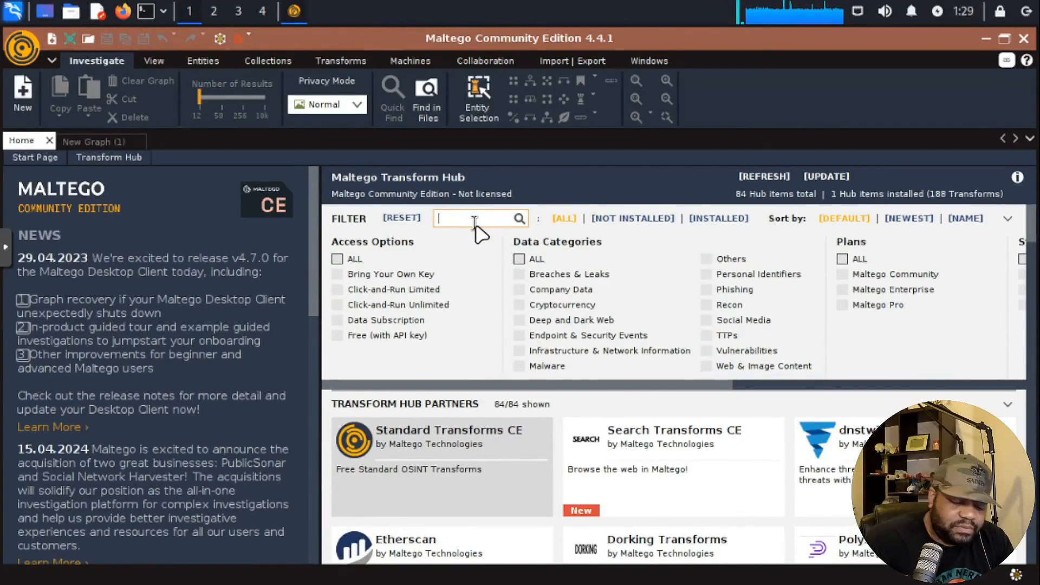
text(have)
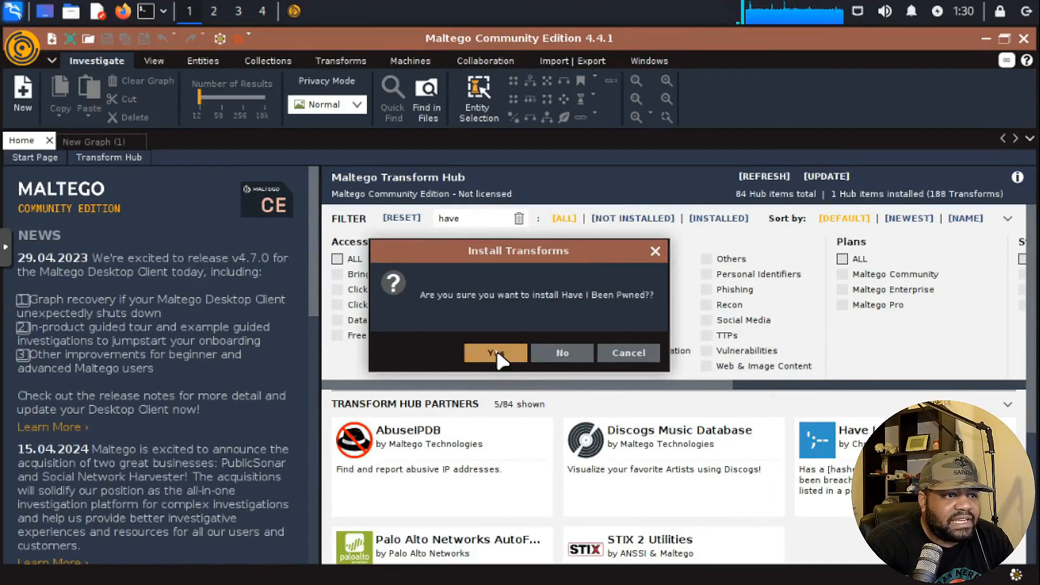
click(497, 353)
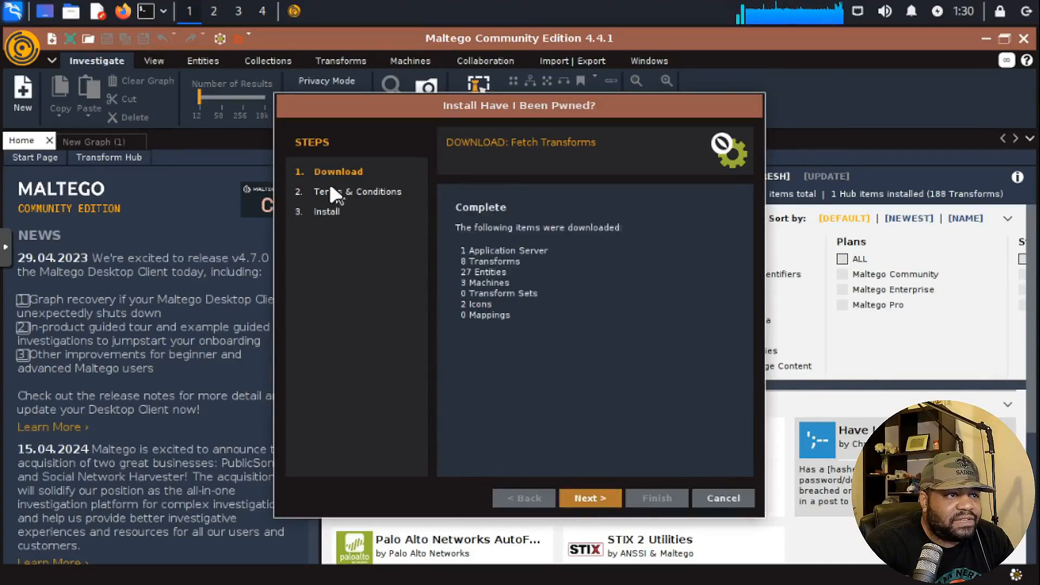
click(590, 498)
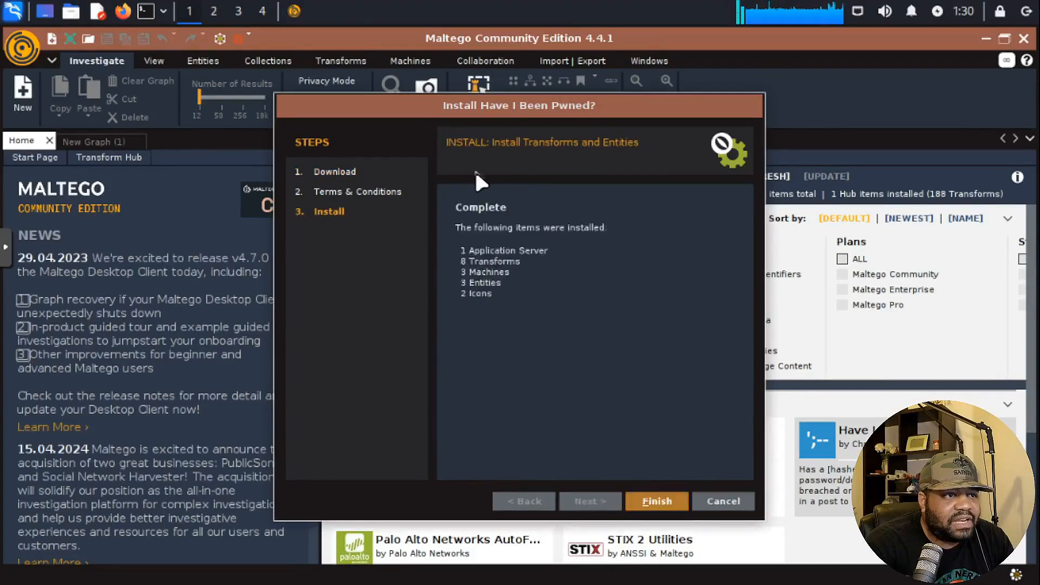
mouse_move(658, 501)
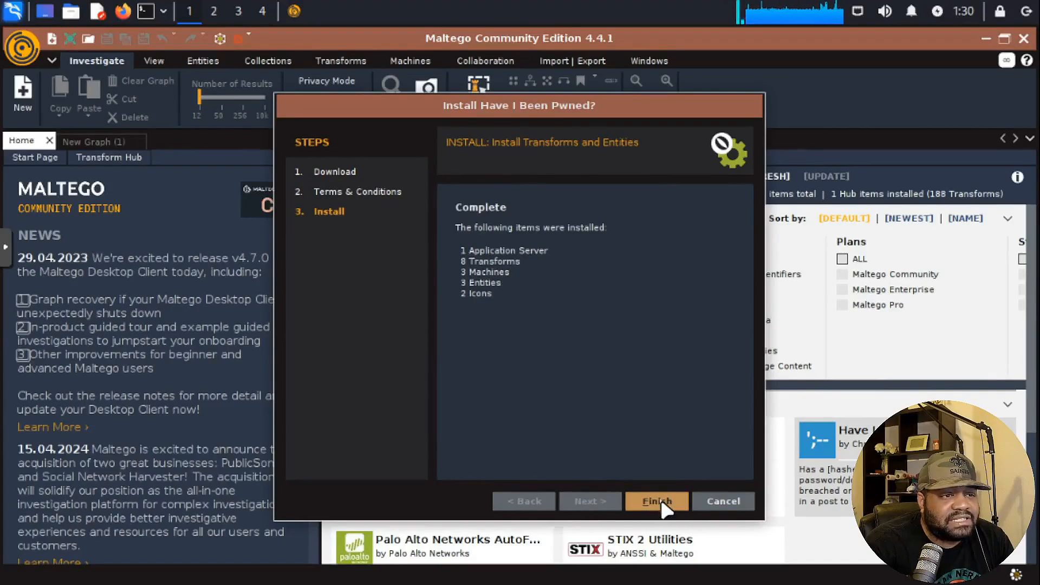
click(656, 501)
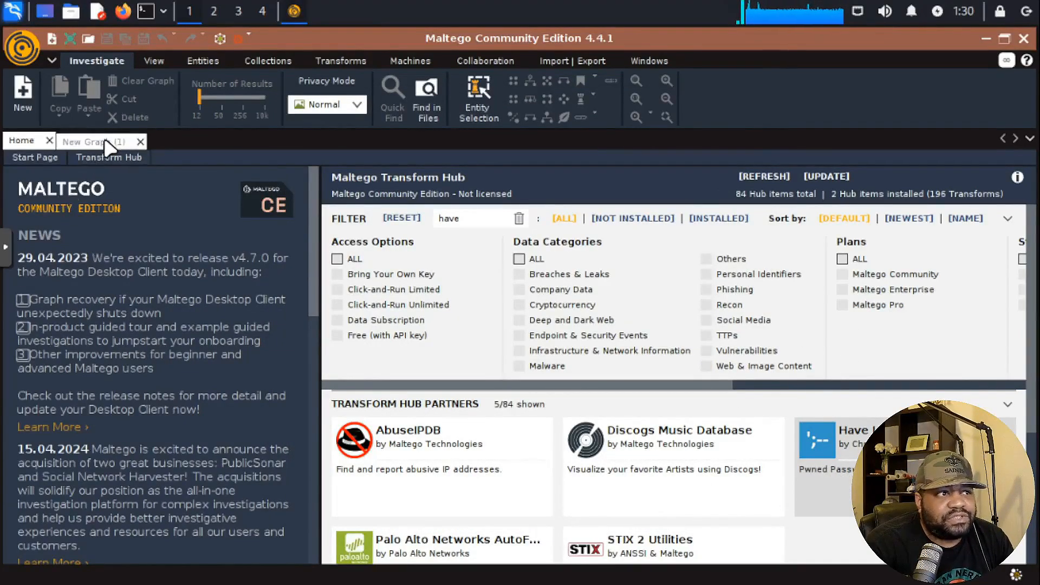
click(97, 143)
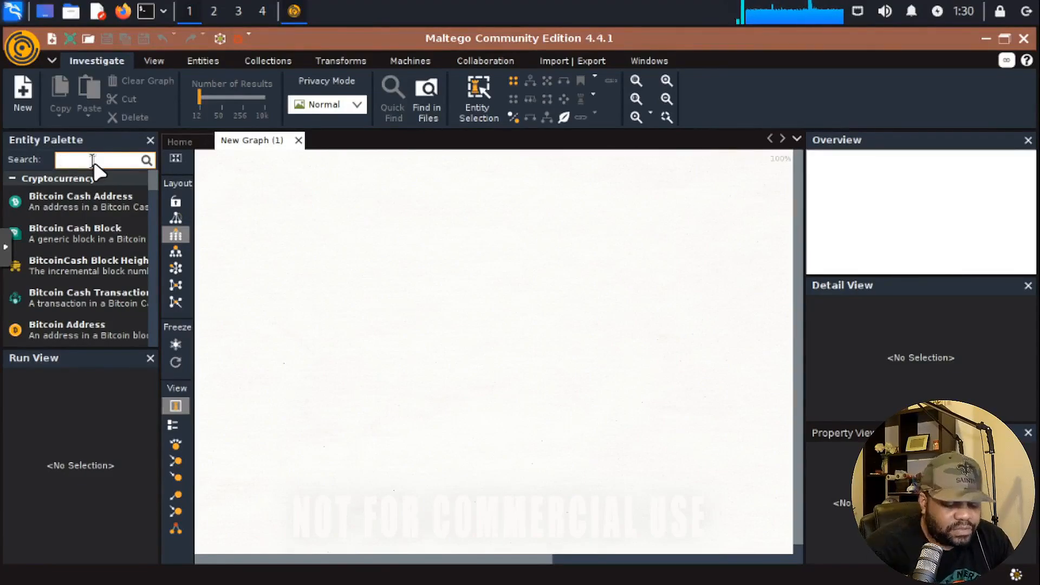
text(email)
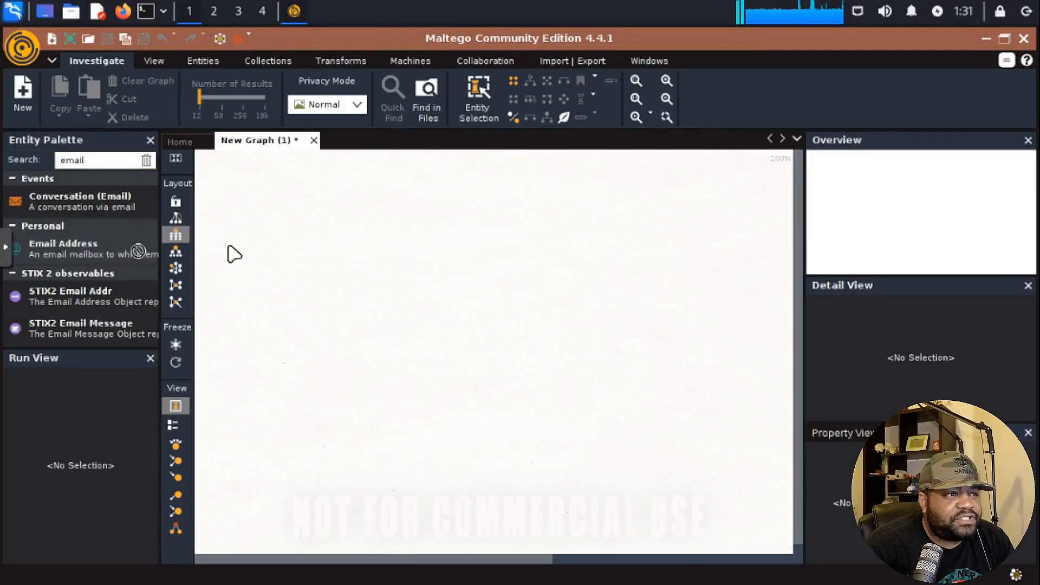
drag(63, 249, 434, 241)
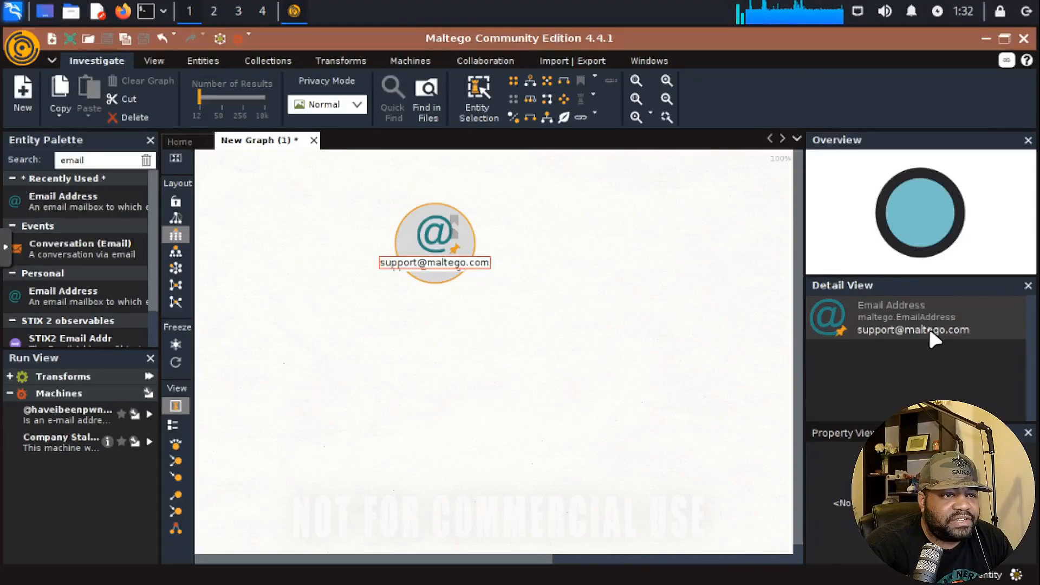
double_click(433, 239)
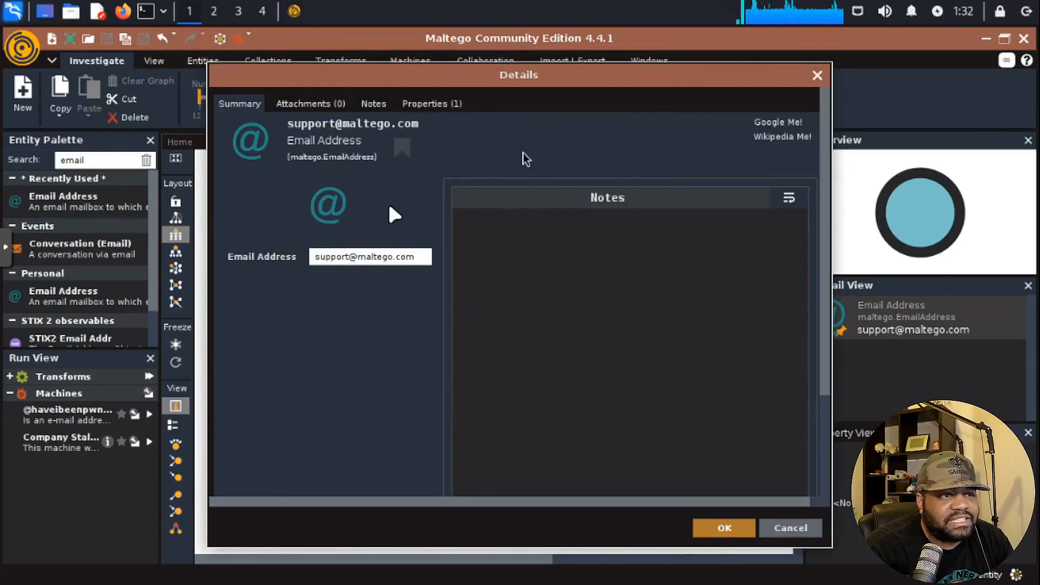
click(370, 257)
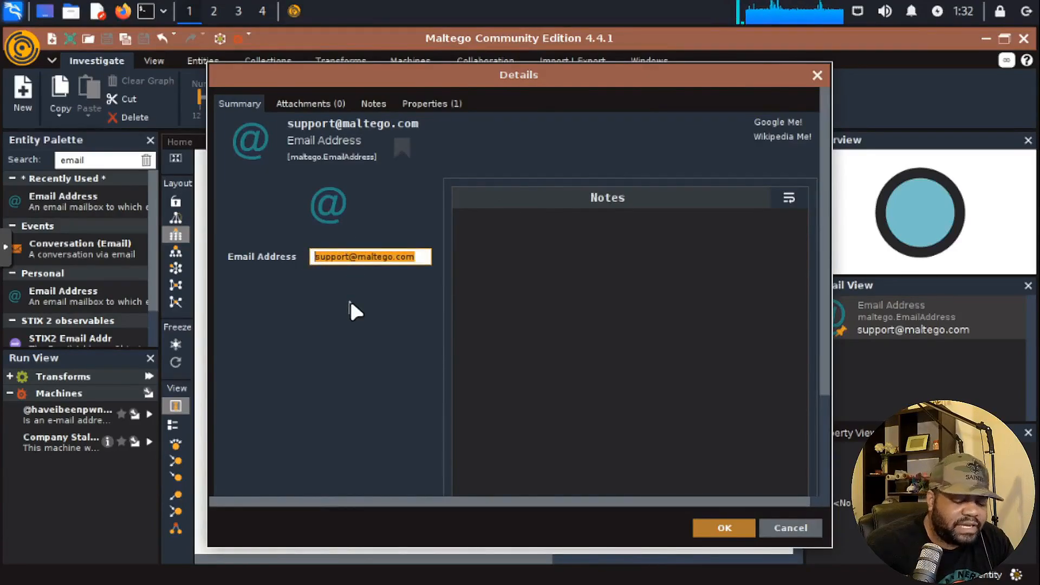
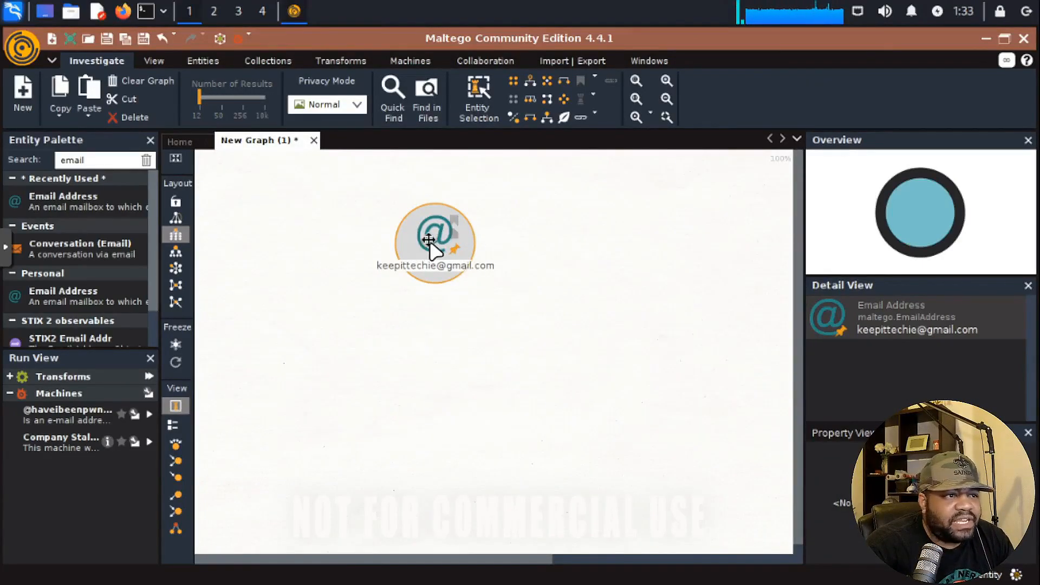
Run all Have I Been Pwned? transforms on the Gmail entity and view the rate-limit error result's details
click(435, 240)
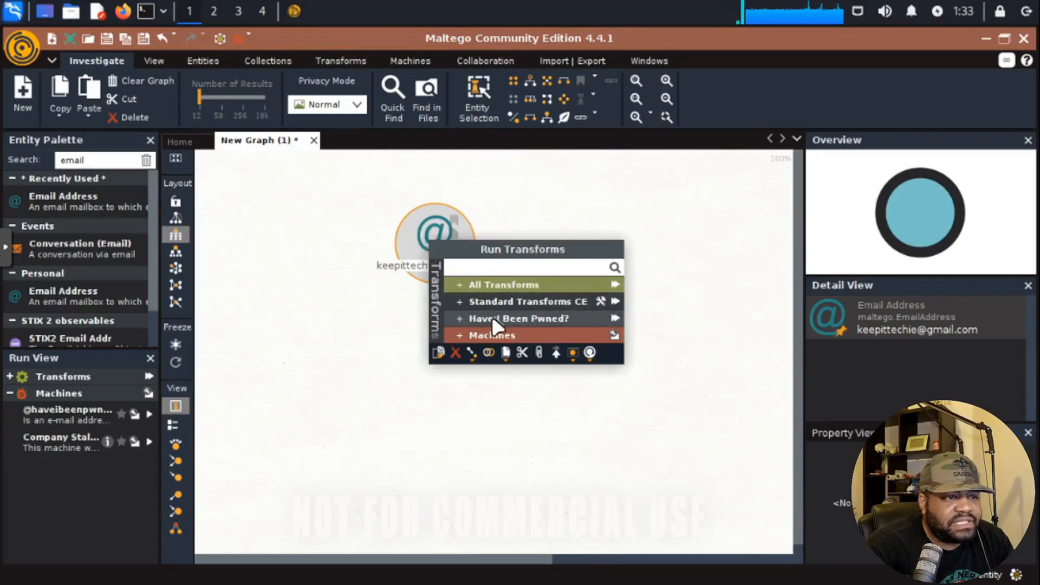
mouse_move(519, 288)
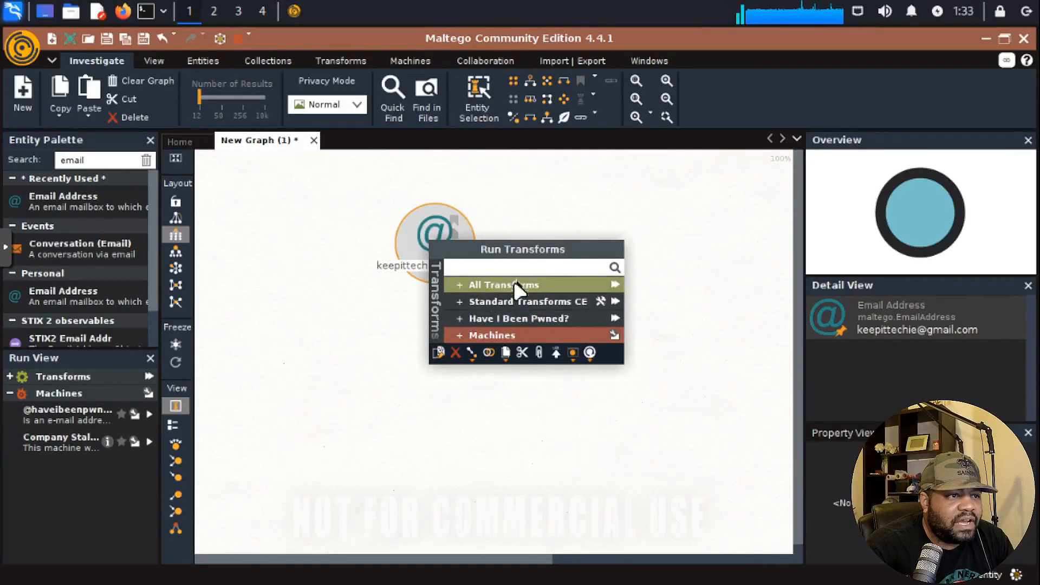
mouse_move(576, 311)
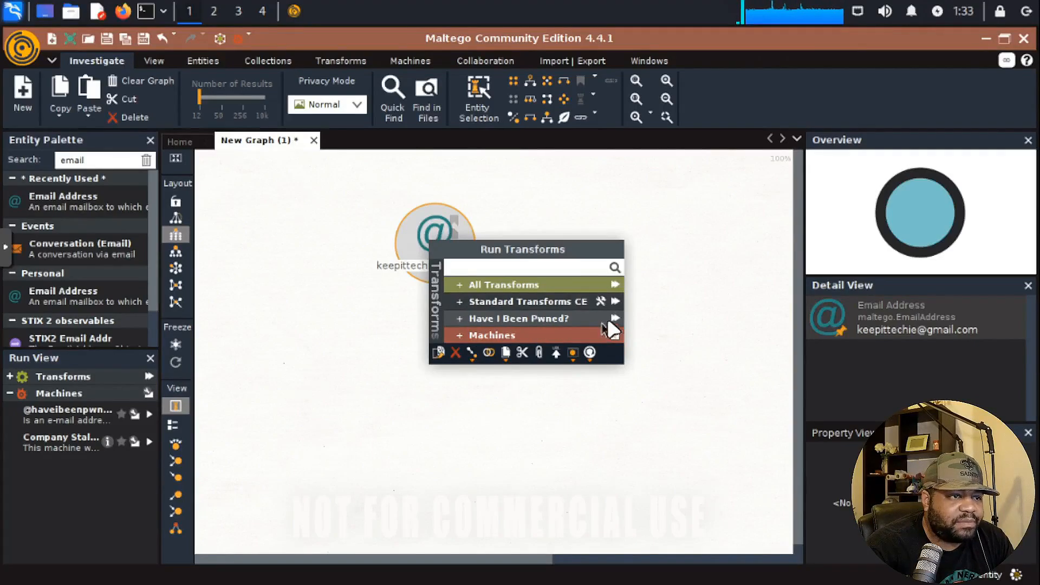
mouse_move(615, 319)
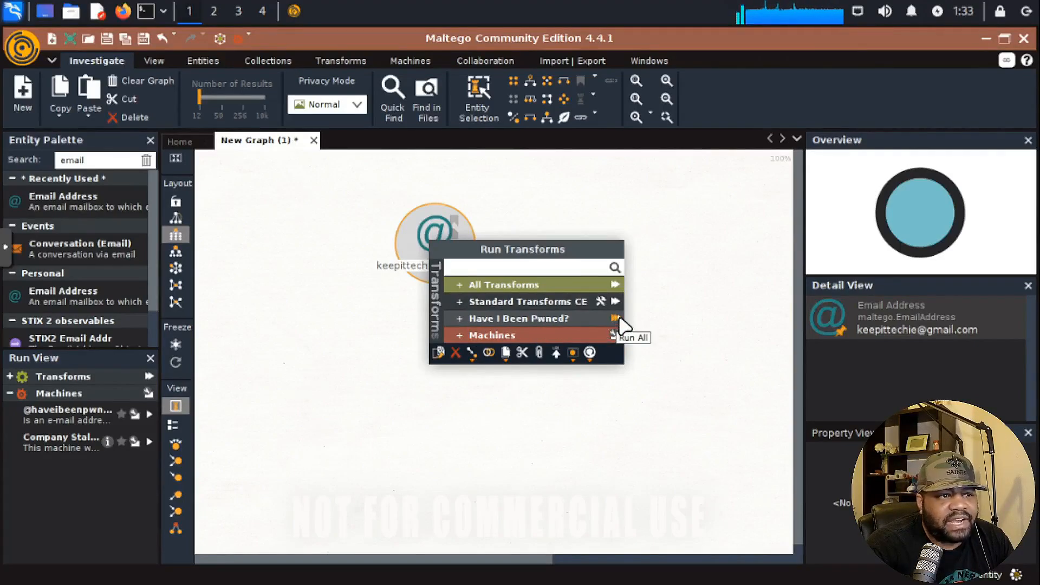
click(613, 318)
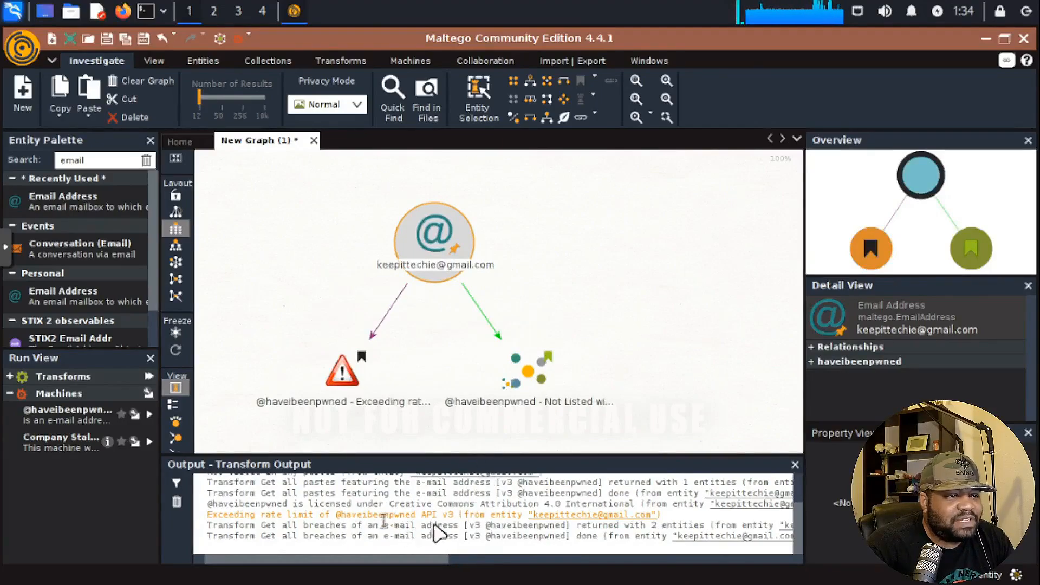
mouse_move(686, 335)
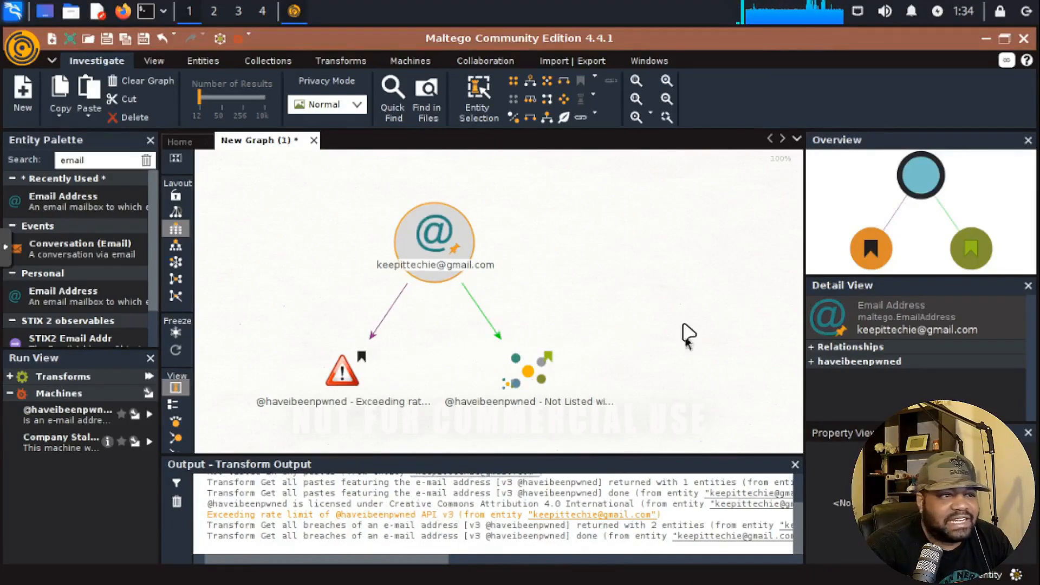
click(341, 370)
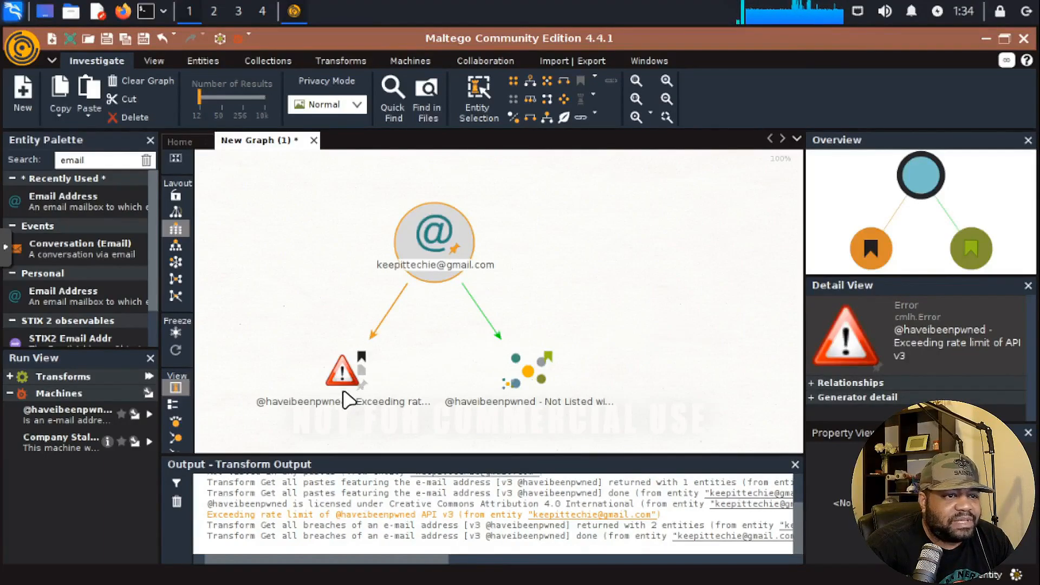
click(341, 374)
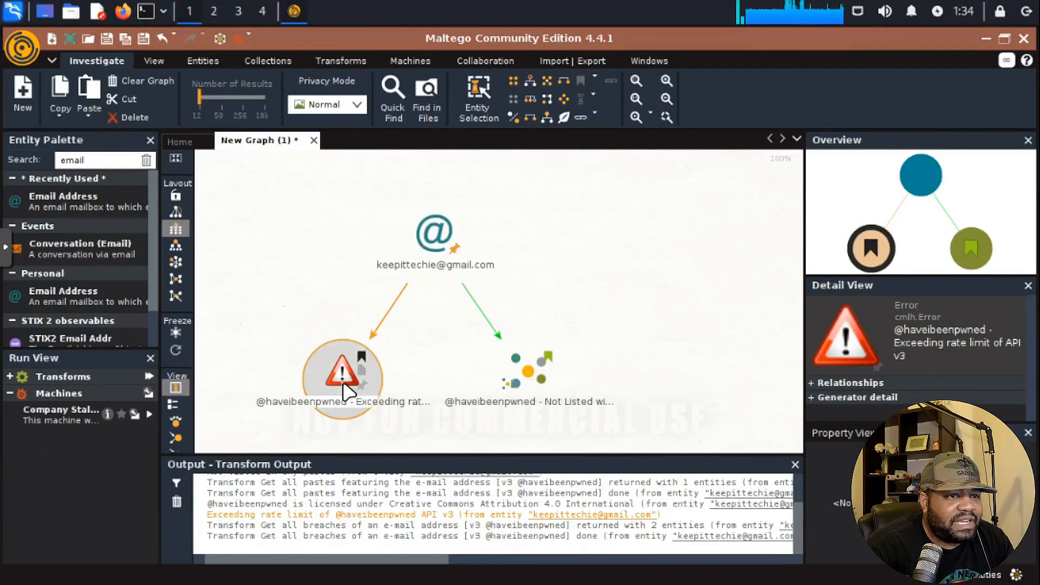
double_click(339, 381)
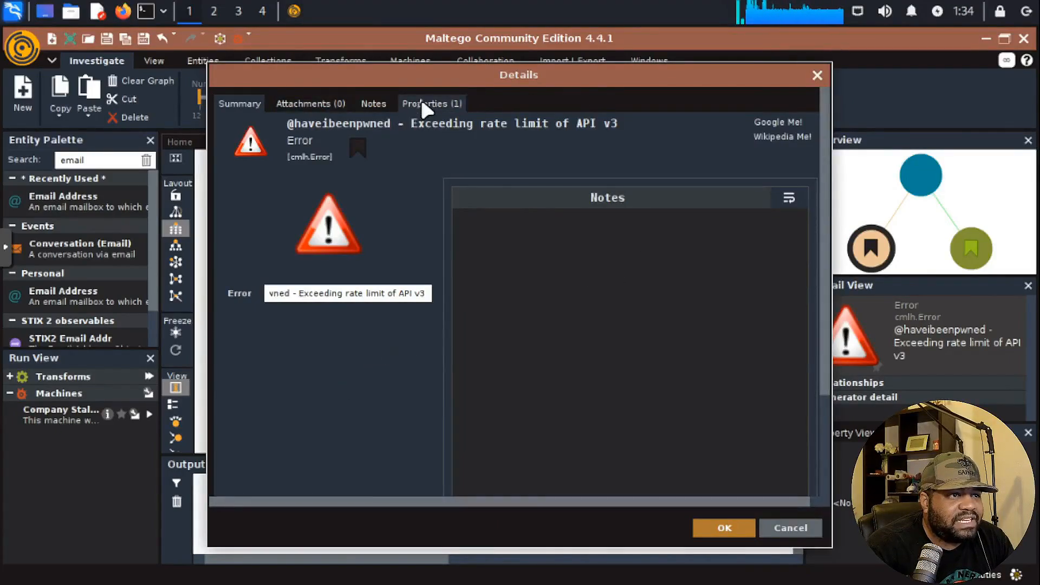
Dismiss the error's Properties details unchanged and re-select the email and rate-limit error results on the graph
click(431, 104)
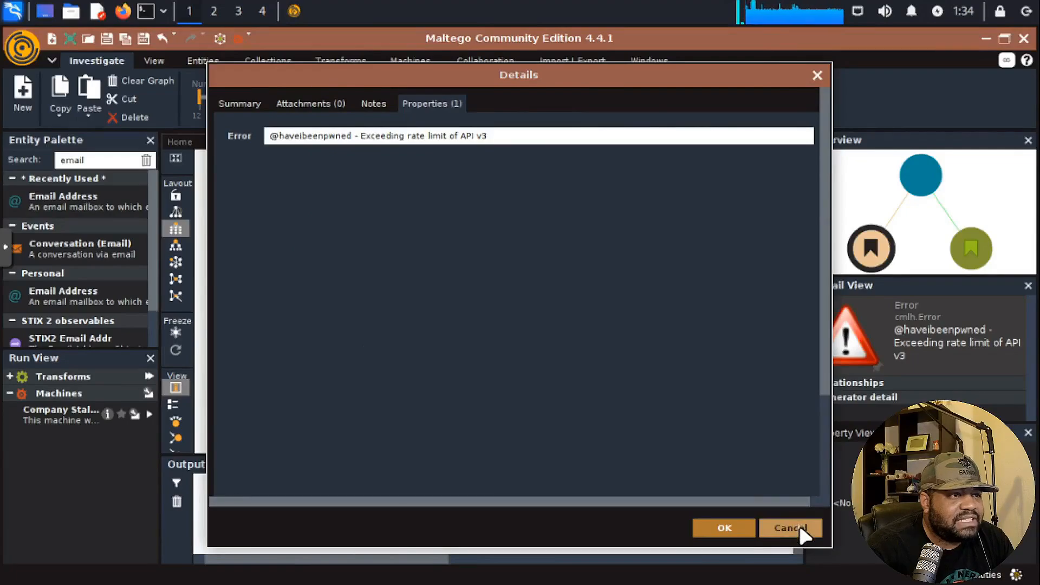
click(791, 529)
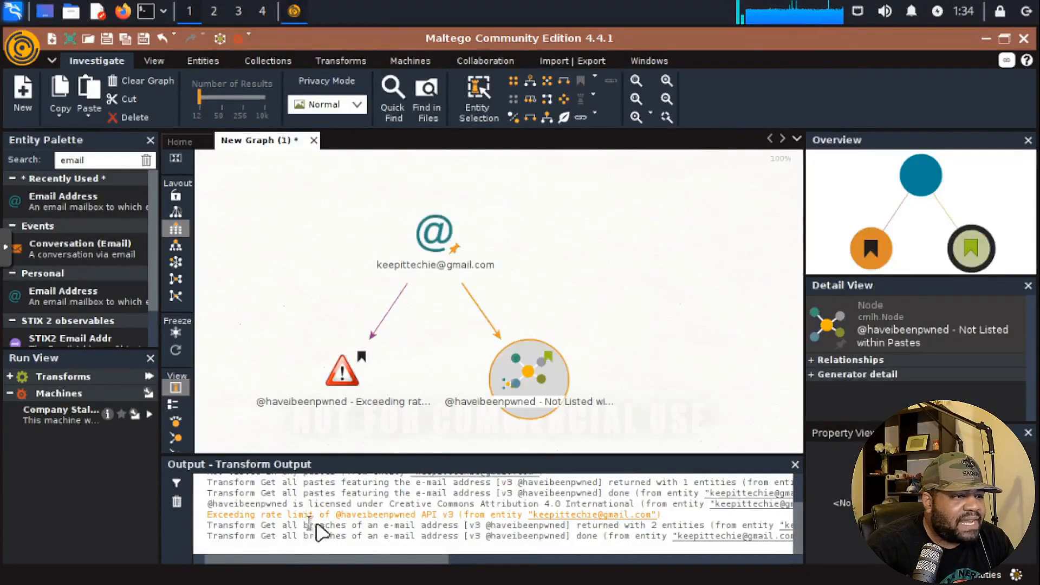
mouse_move(467, 521)
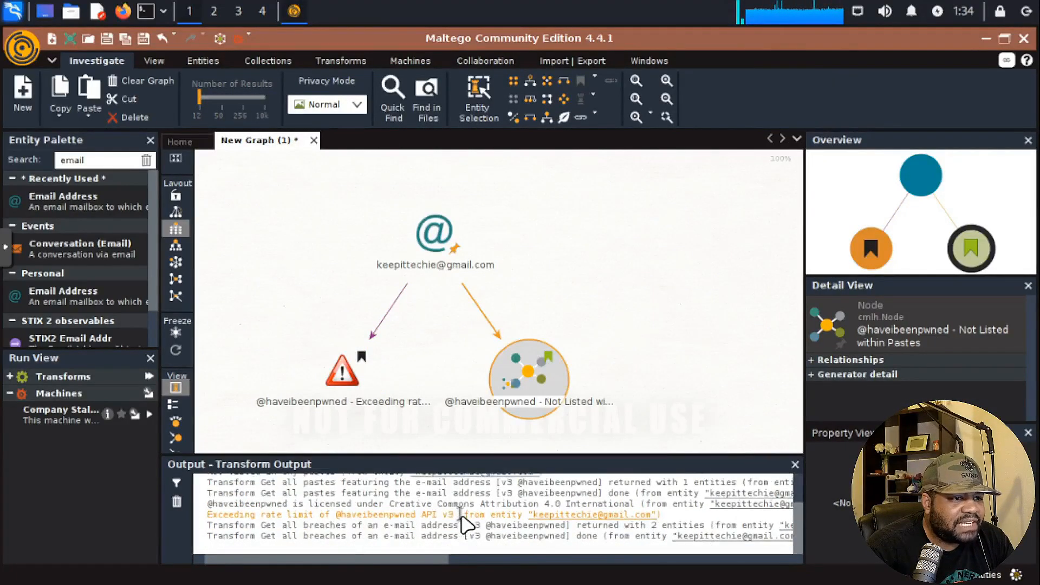
click(342, 374)
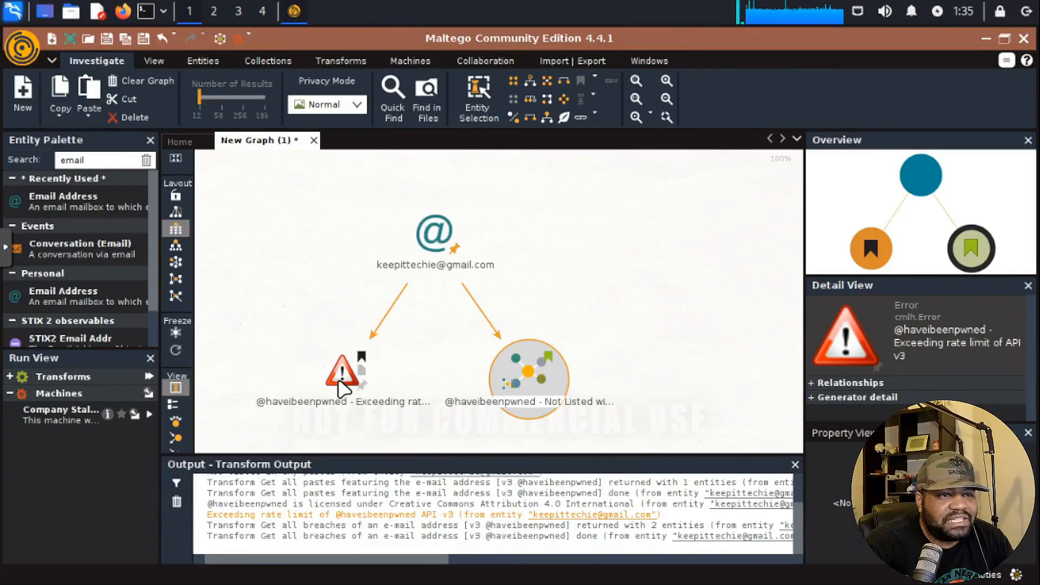
click(434, 234)
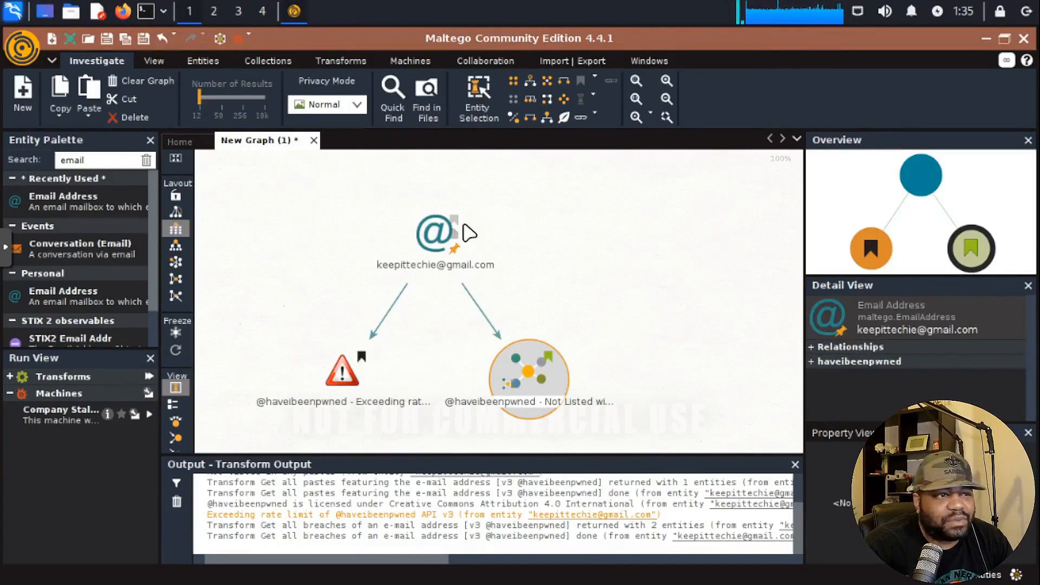
click(341, 370)
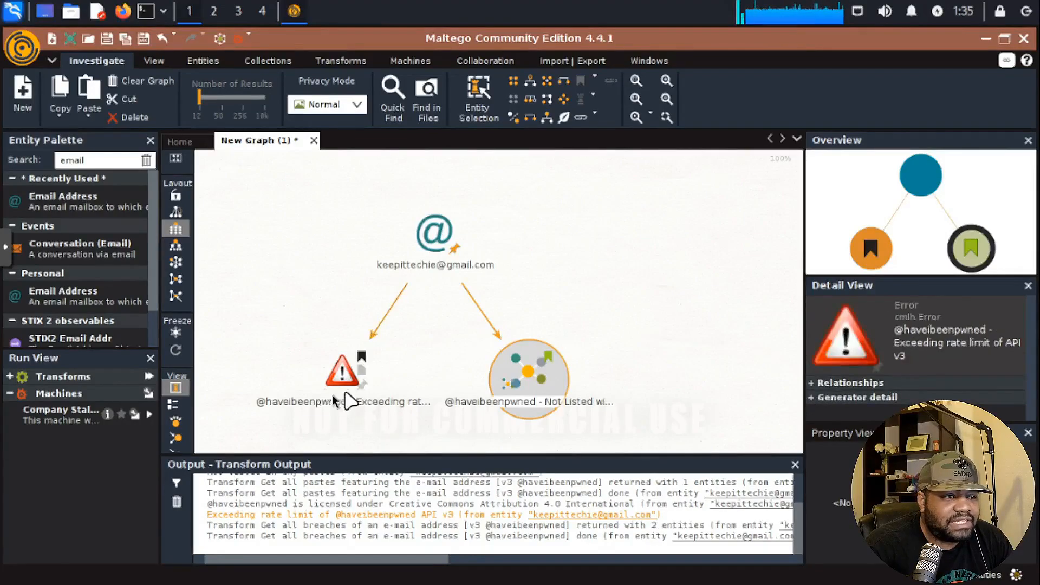
click(434, 234)
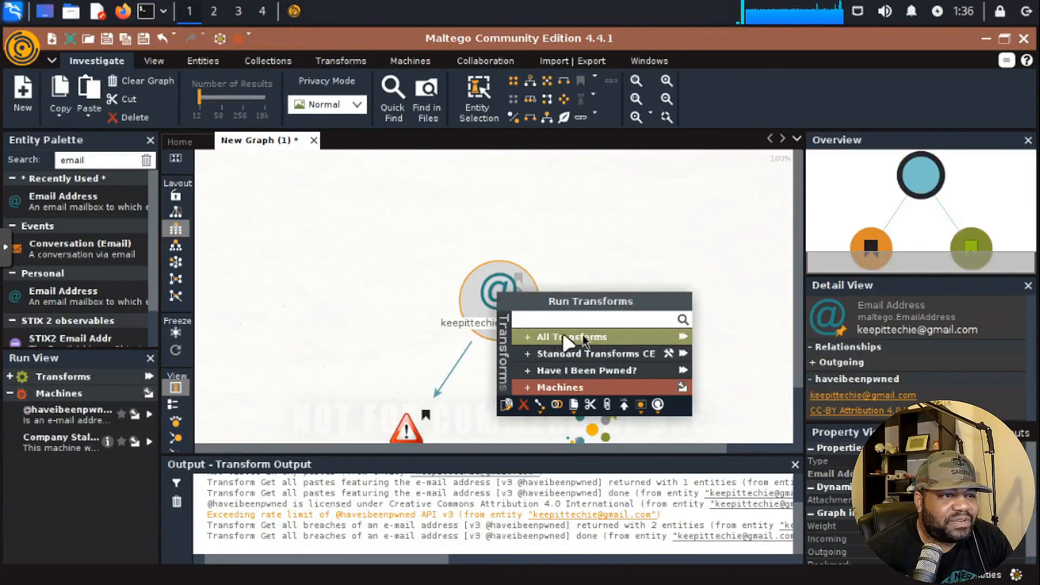
Run All Transforms on the Gmail entity and confirm the Required inputs dialog to start them
click(573, 337)
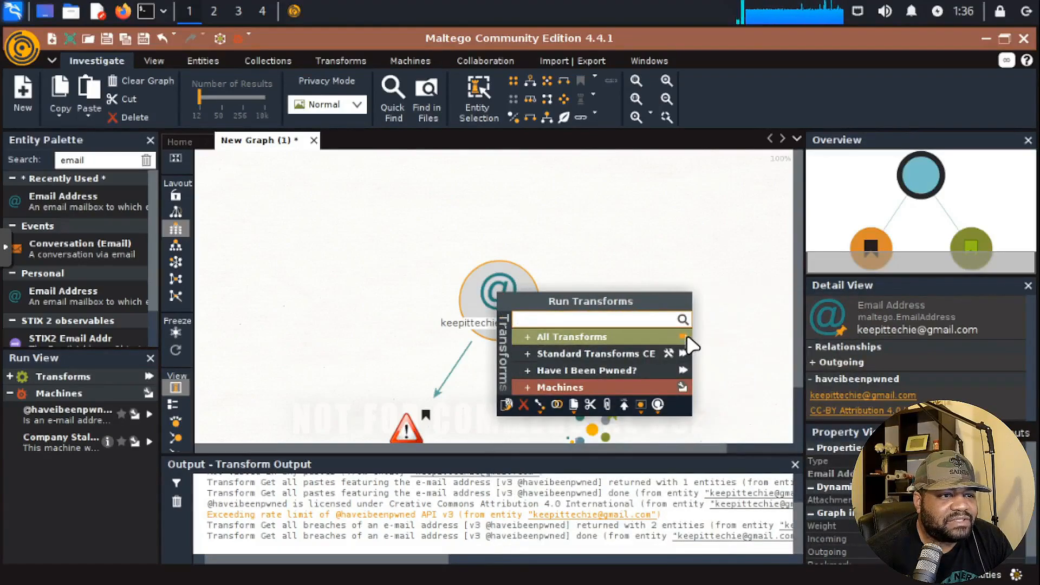
click(572, 337)
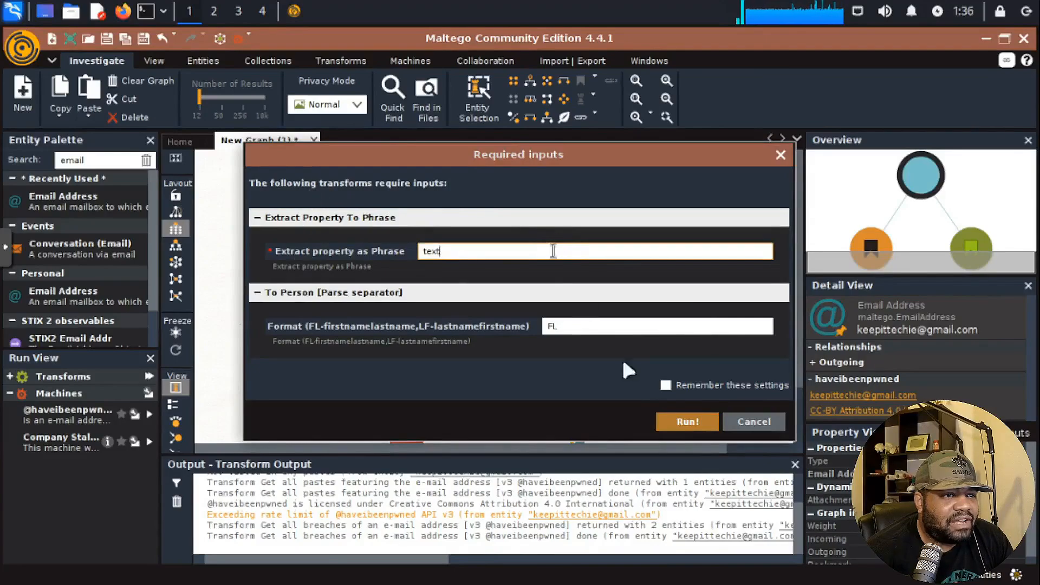
click(687, 421)
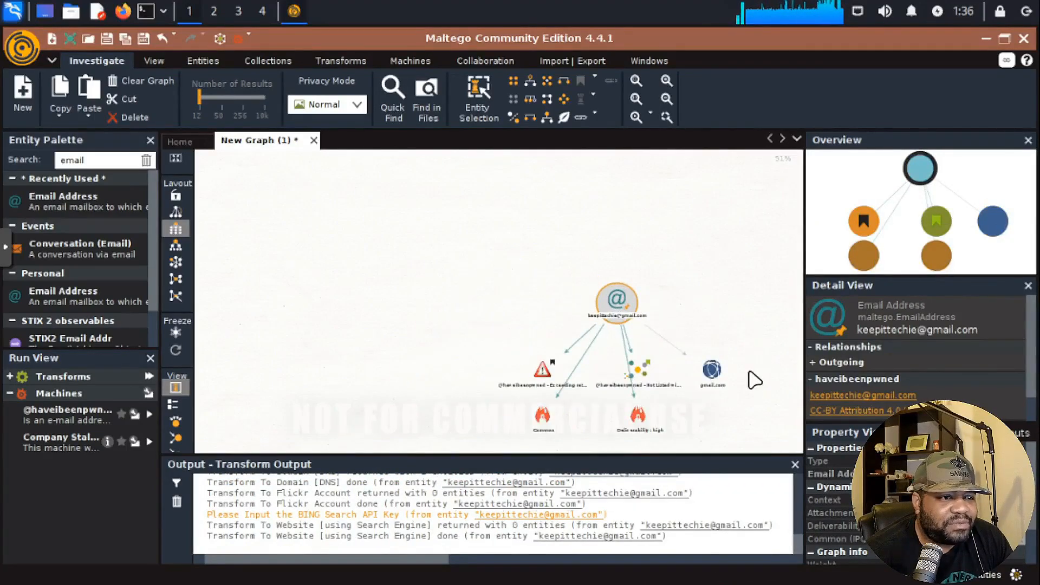
mouse_move(512, 469)
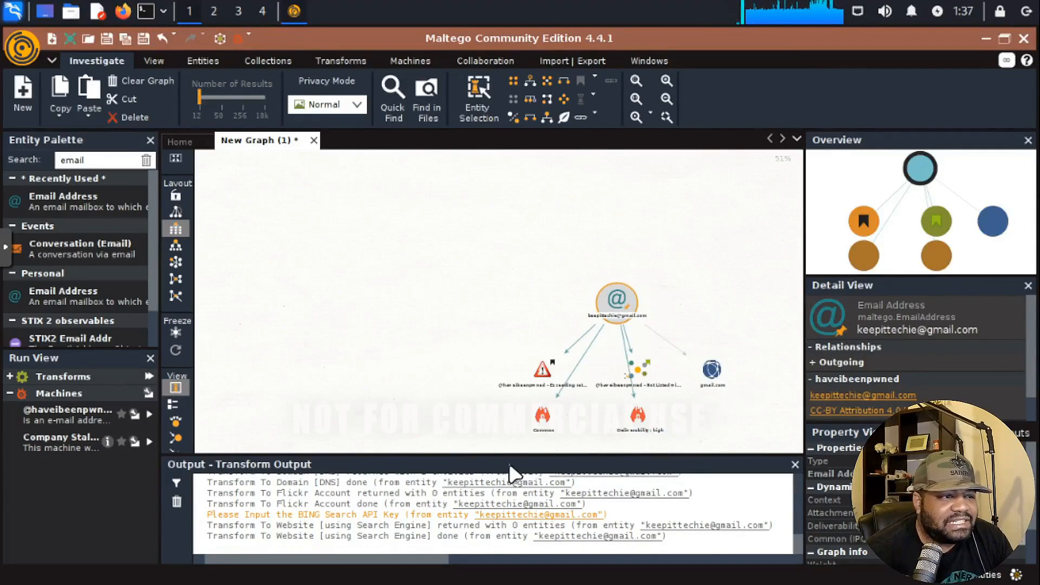
mouse_move(782, 377)
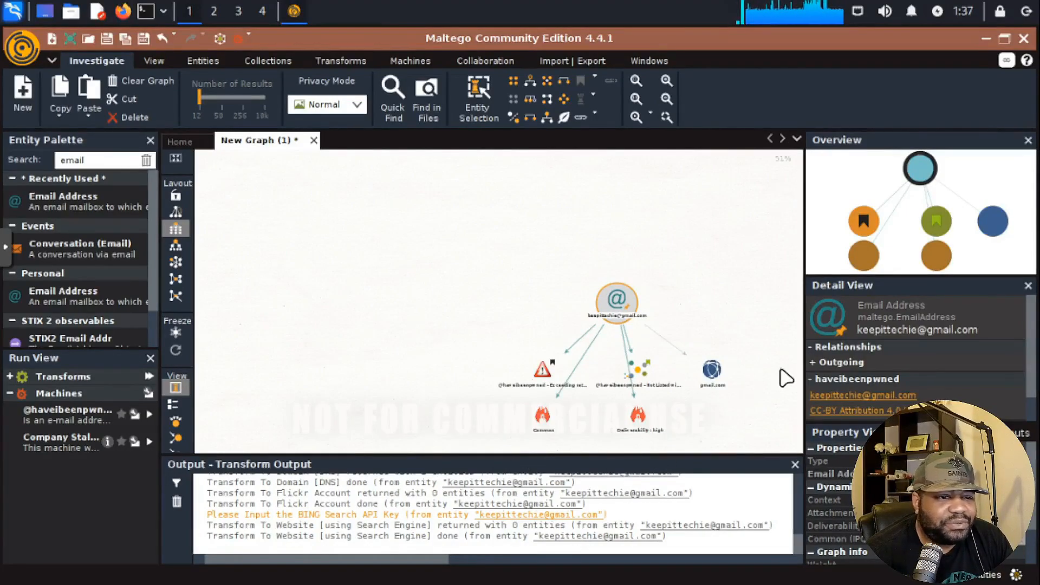
click(712, 370)
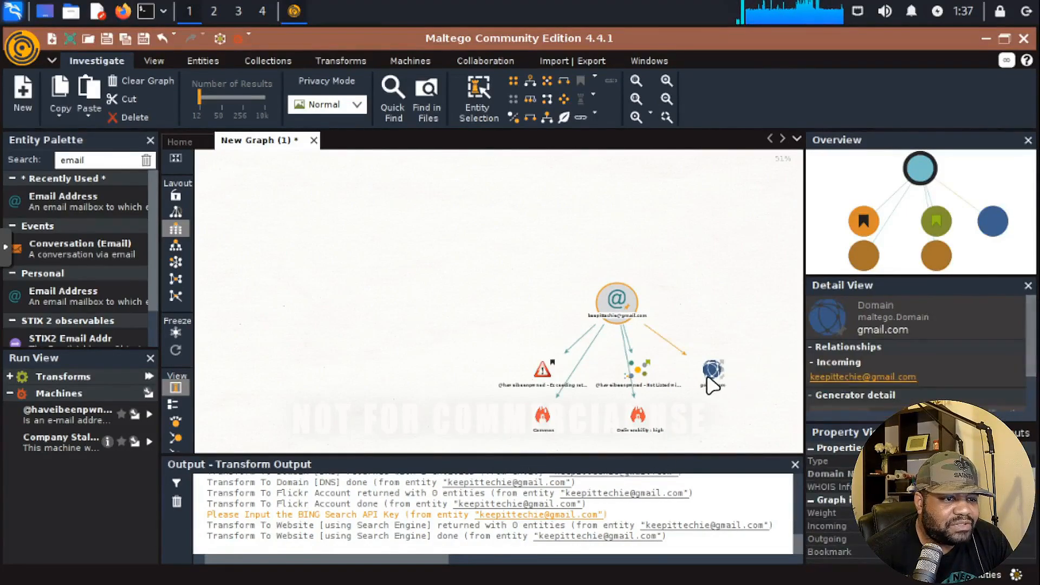
click(637, 413)
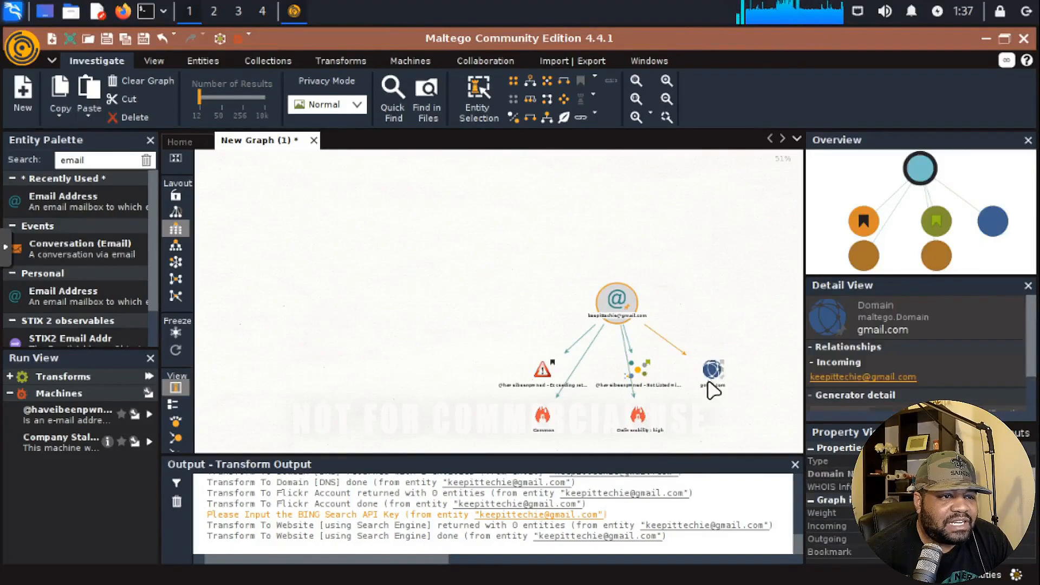
mouse_move(718, 388)
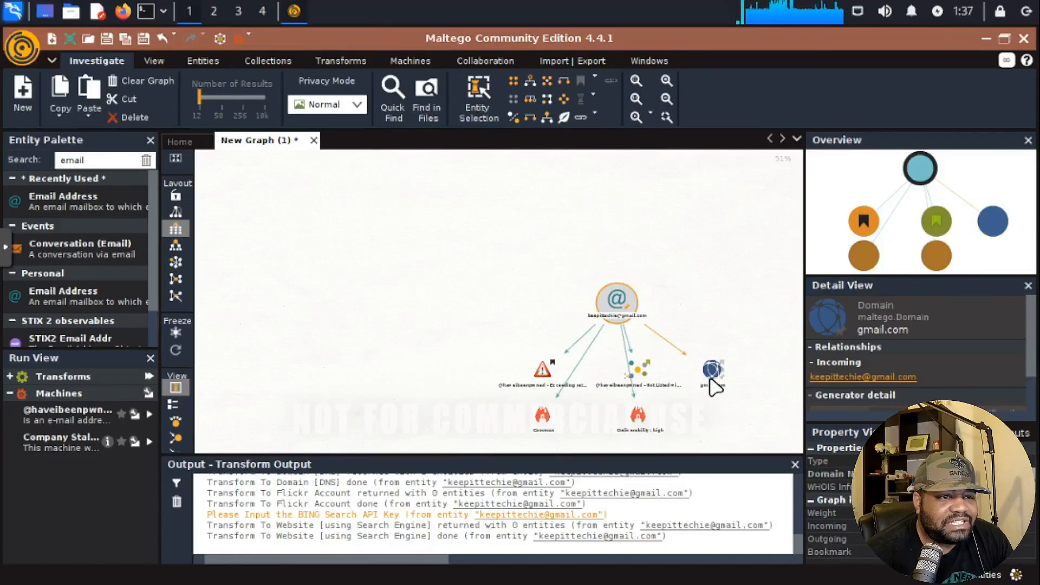
click(711, 372)
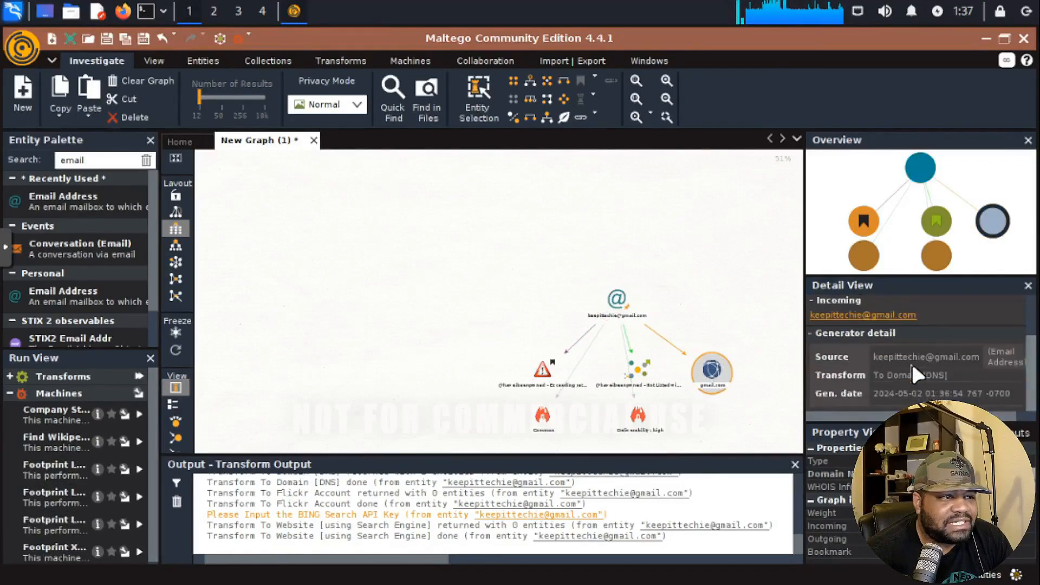
click(641, 370)
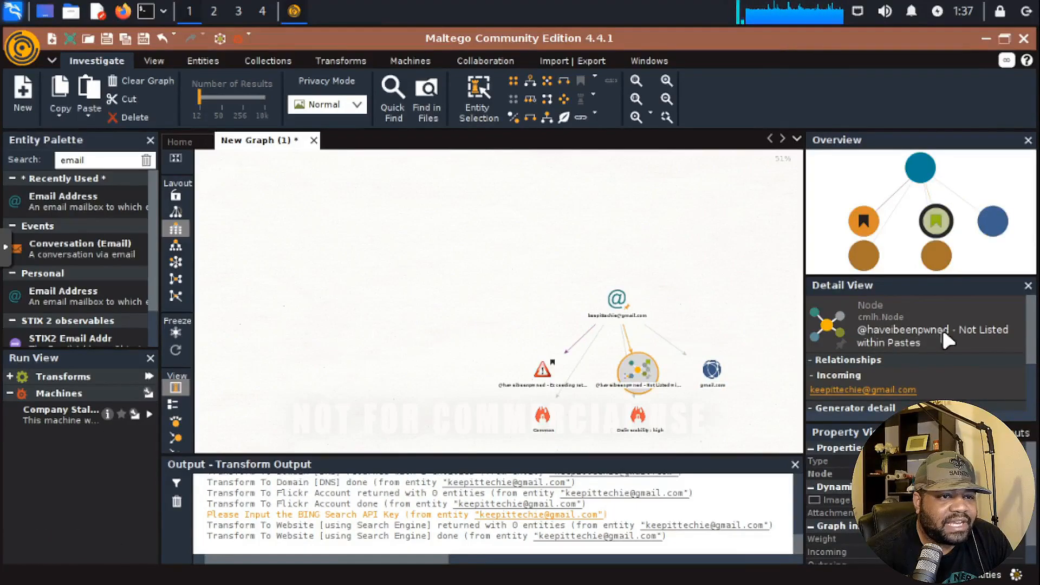
mouse_move(641, 374)
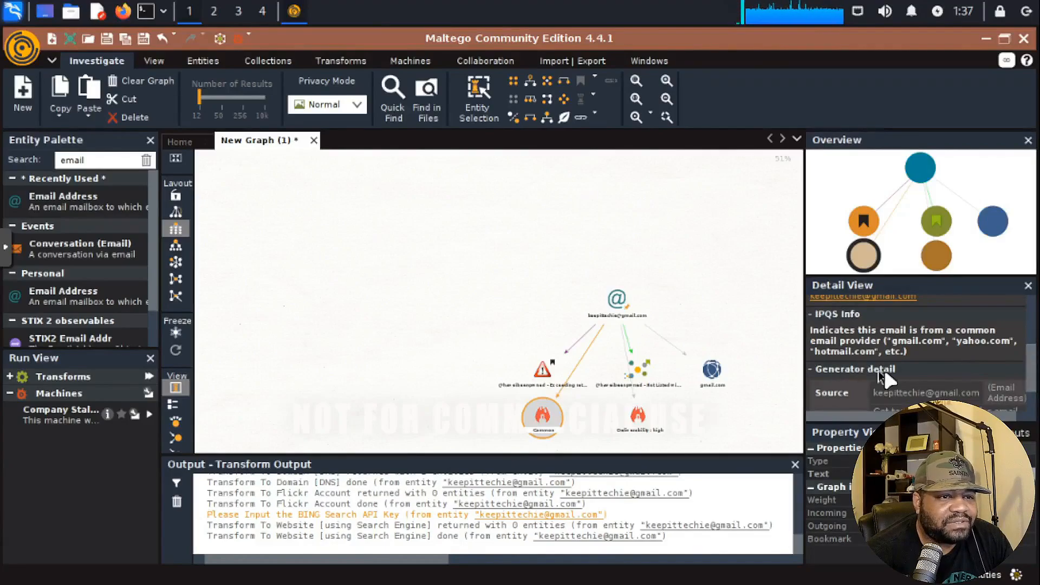
click(637, 416)
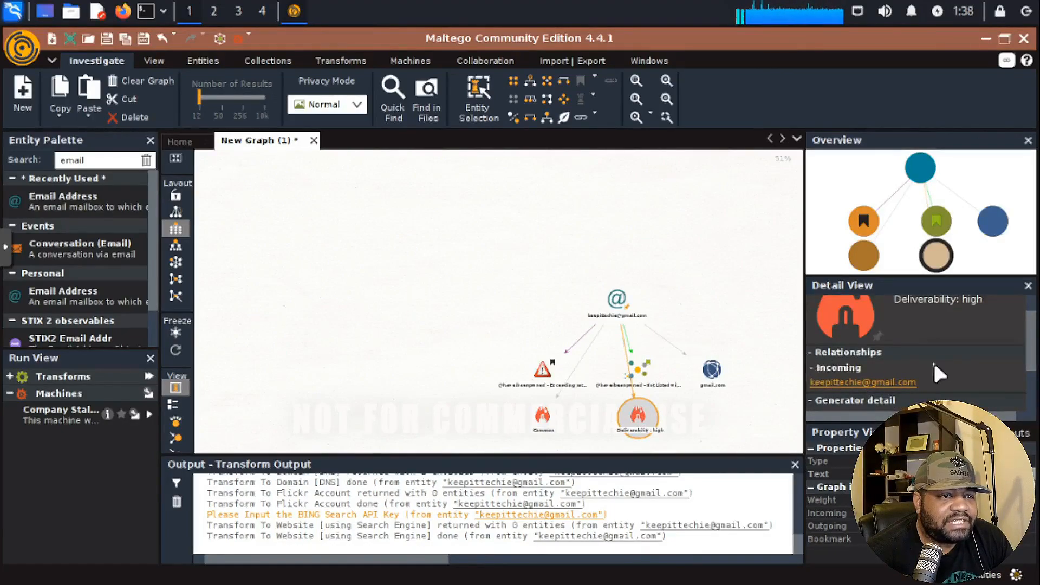
click(617, 301)
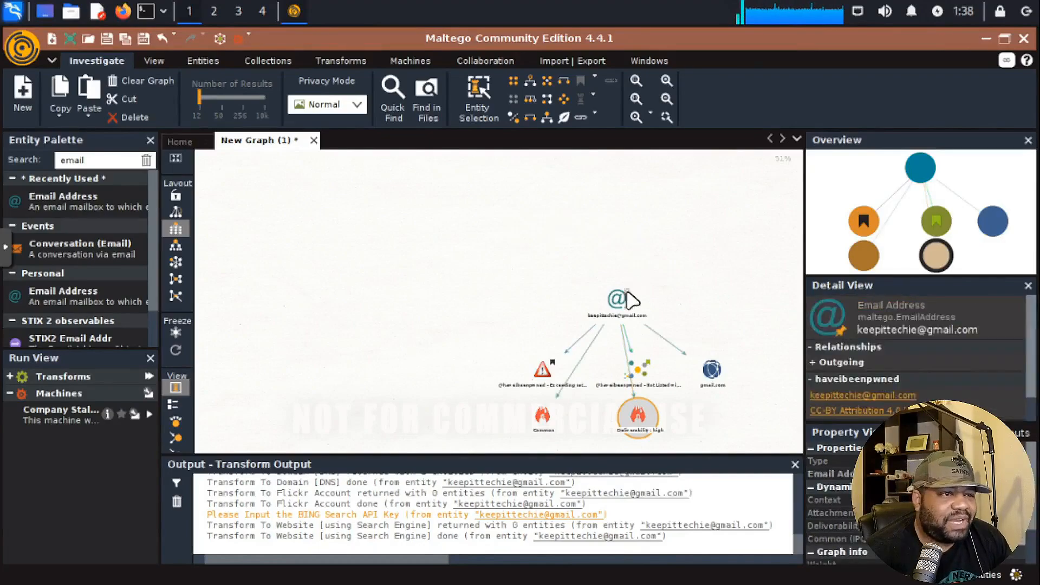
right_click(616, 301)
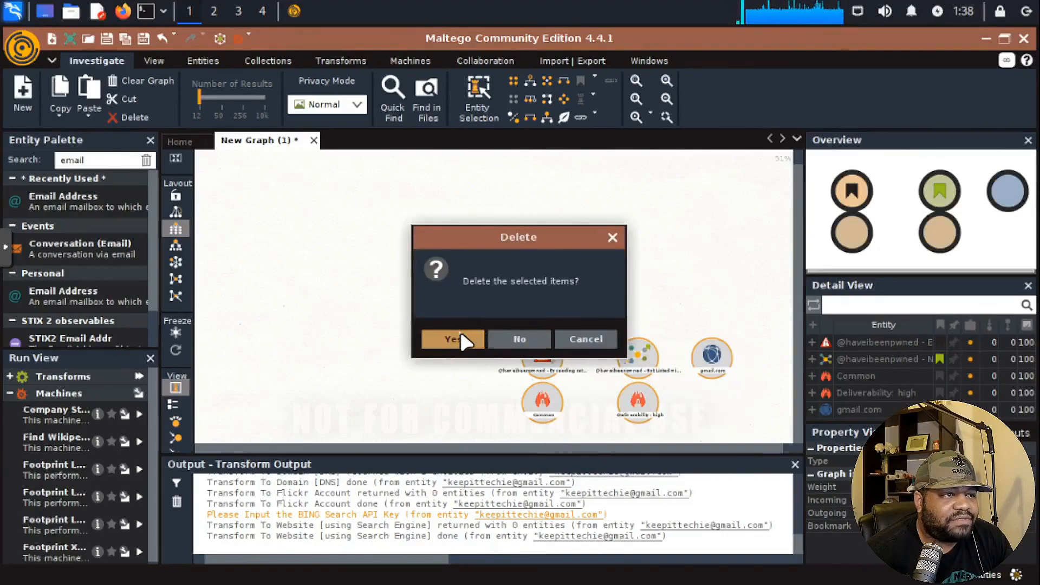
Confirm the Delete dialog so every entity is removed from New Graph (1)
click(453, 339)
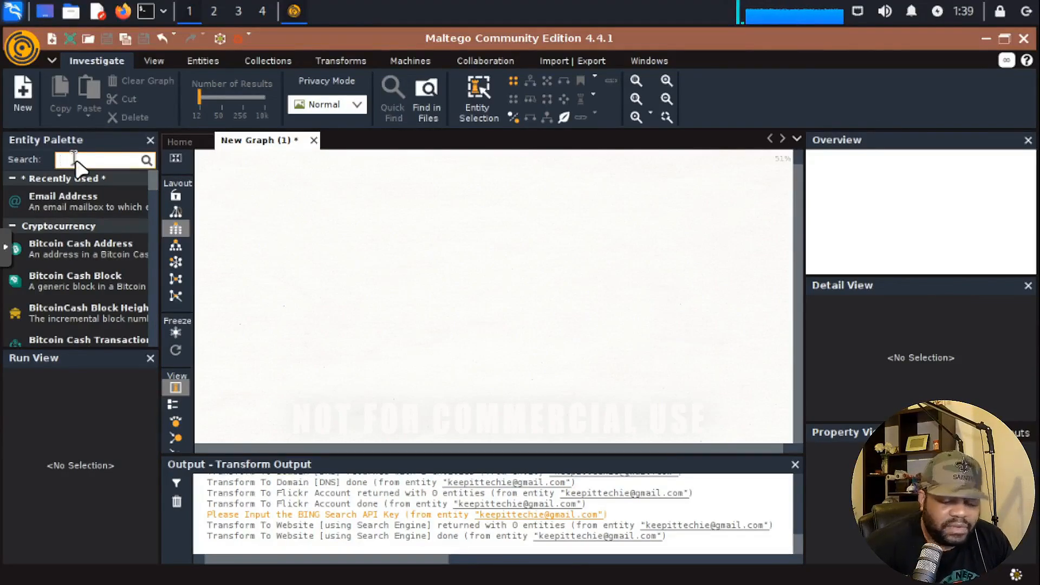
Add a Person entity from the palette and run the Email addresses from Person transforms on it
text(person)
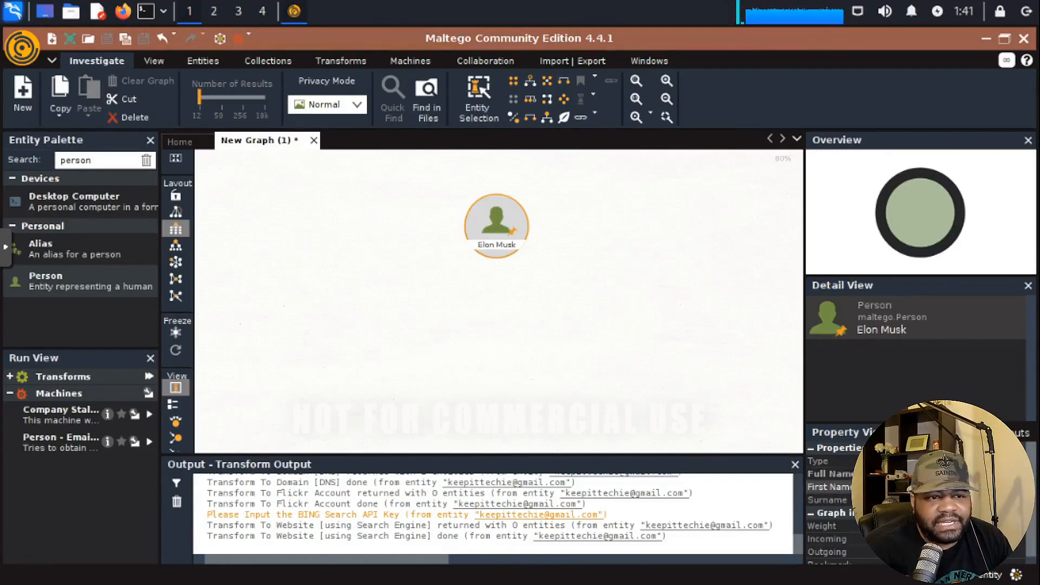
mouse_move(472, 312)
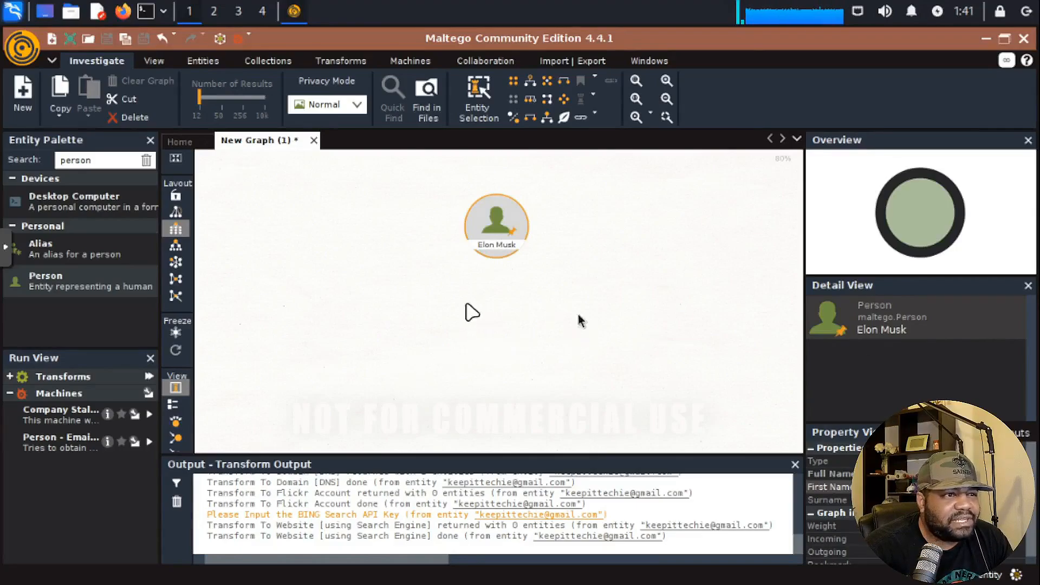
mouse_move(596, 350)
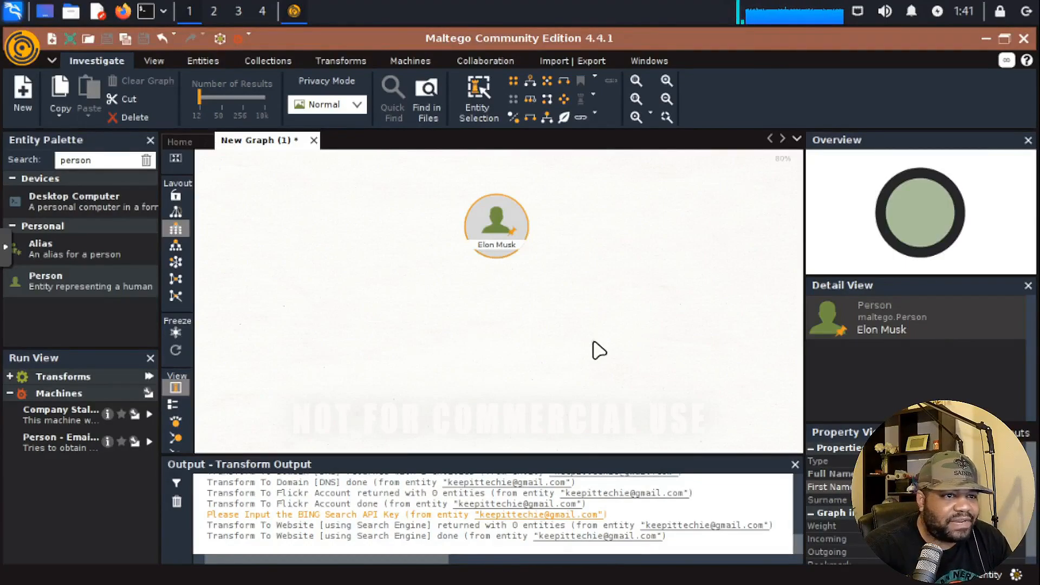
mouse_move(586, 324)
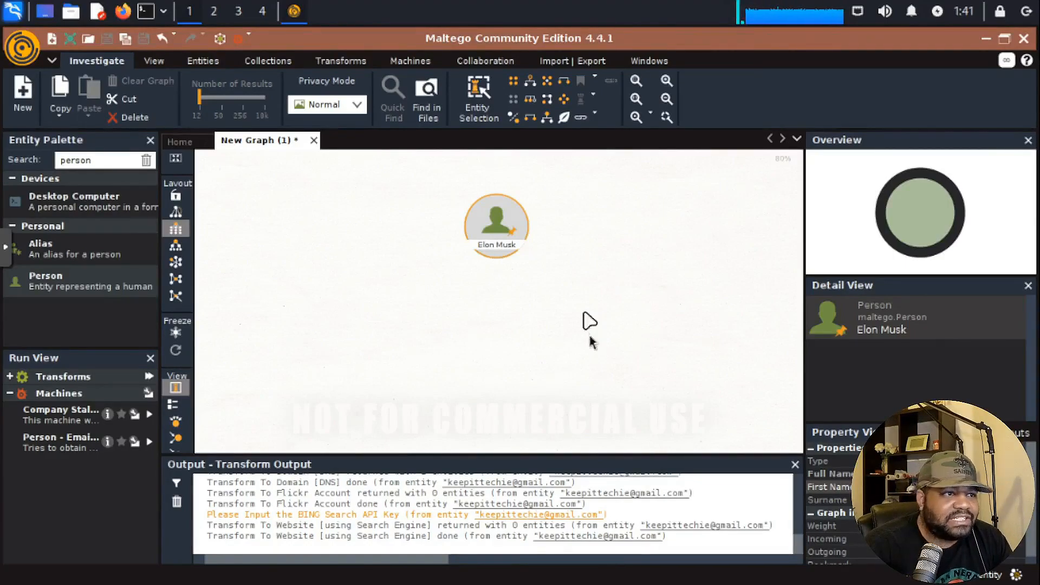
mouse_move(607, 251)
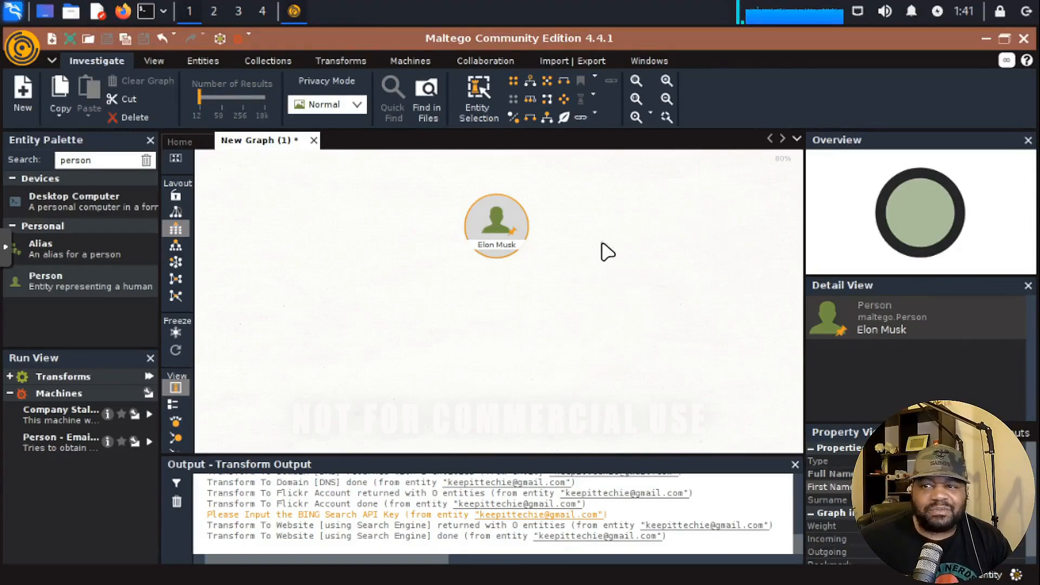
mouse_move(580, 233)
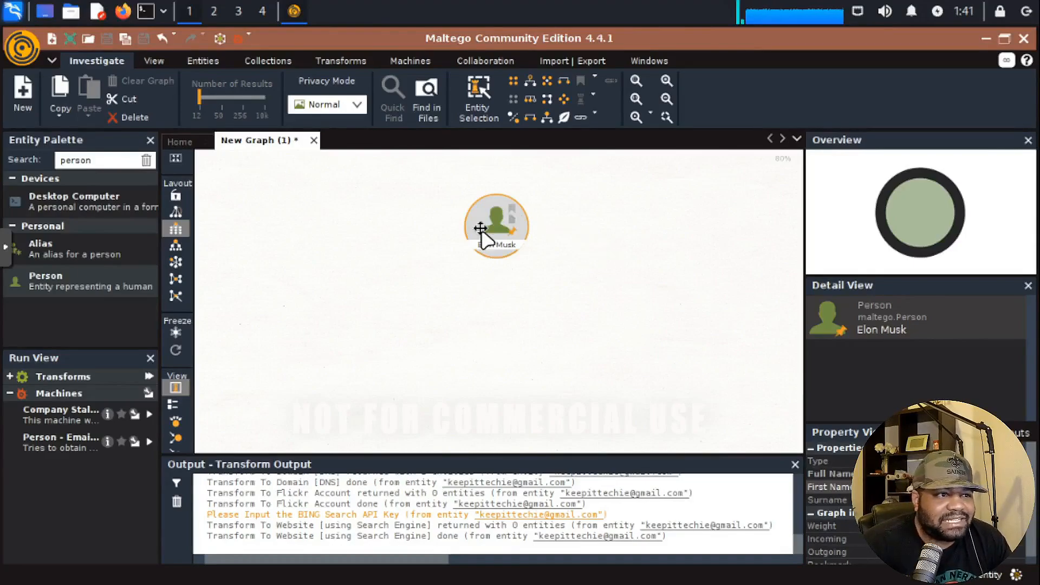
right_click(493, 228)
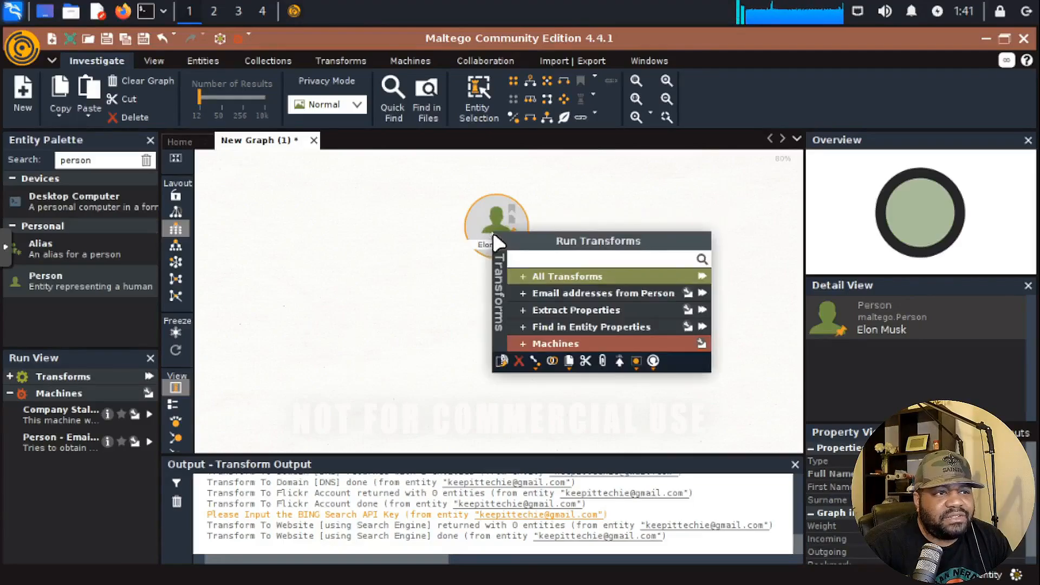
mouse_move(702, 276)
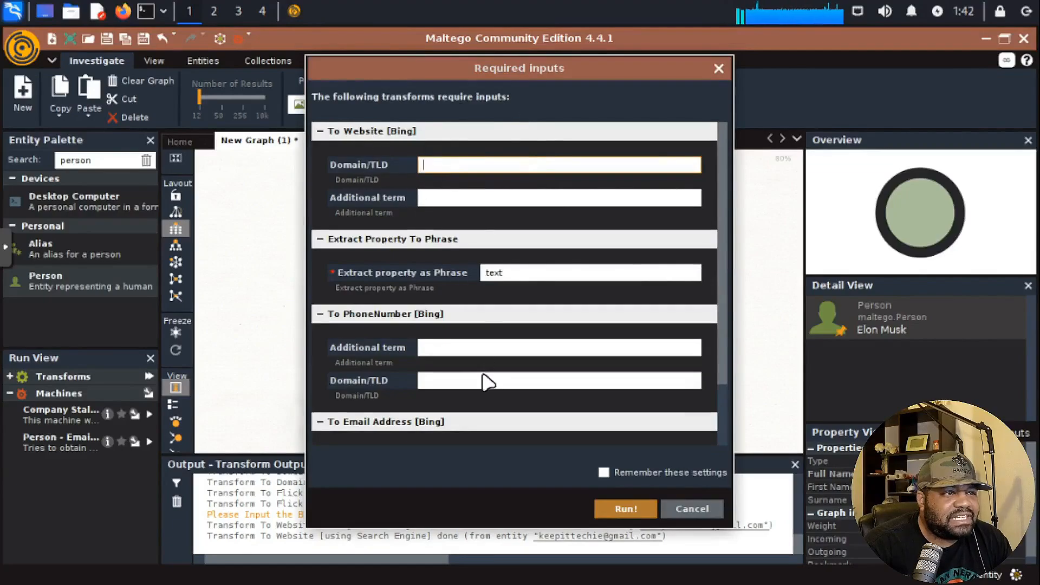
mouse_move(454, 197)
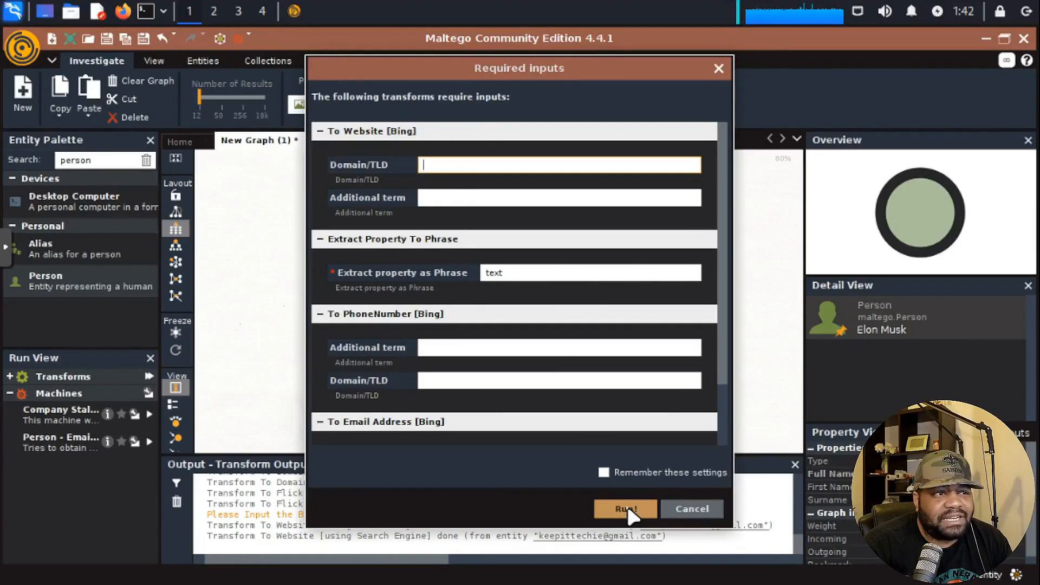
click(625, 509)
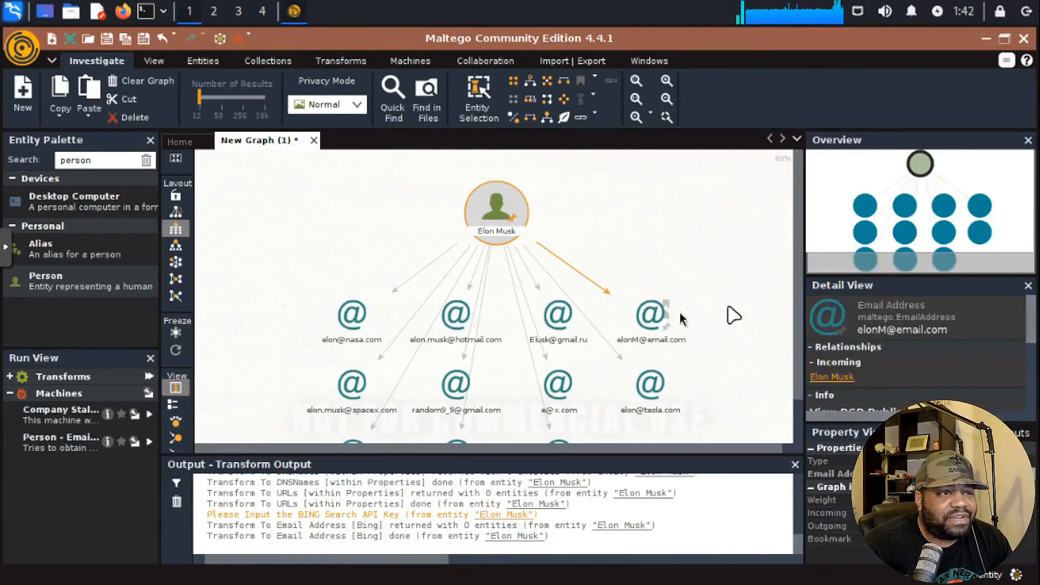
click(496, 211)
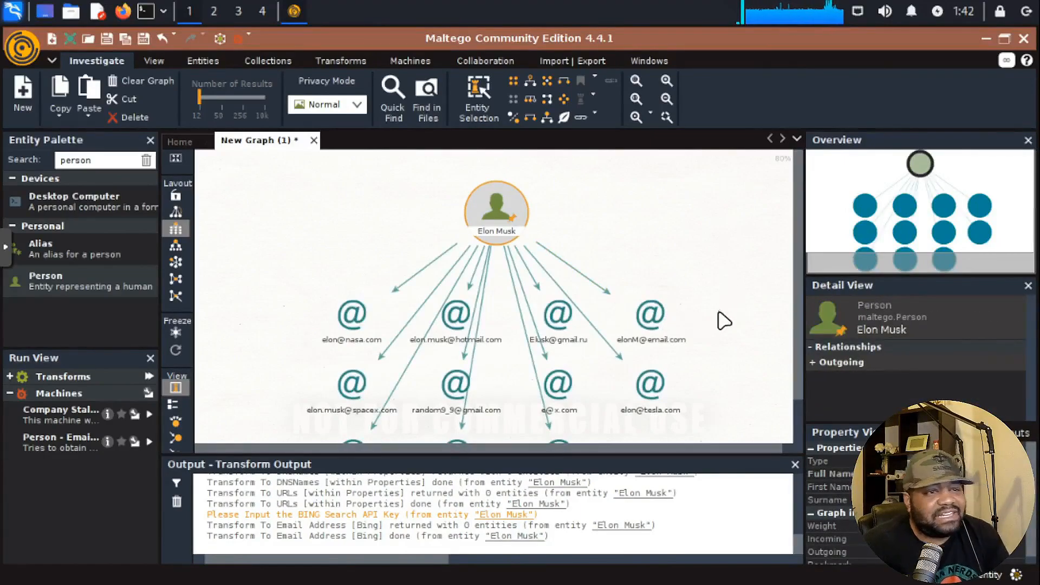
mouse_move(704, 357)
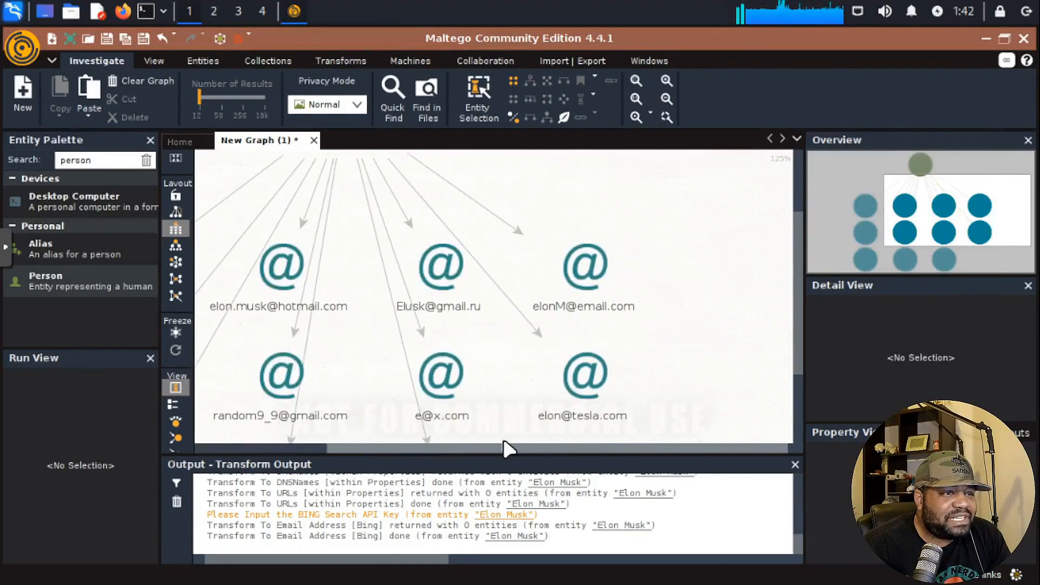
click(583, 266)
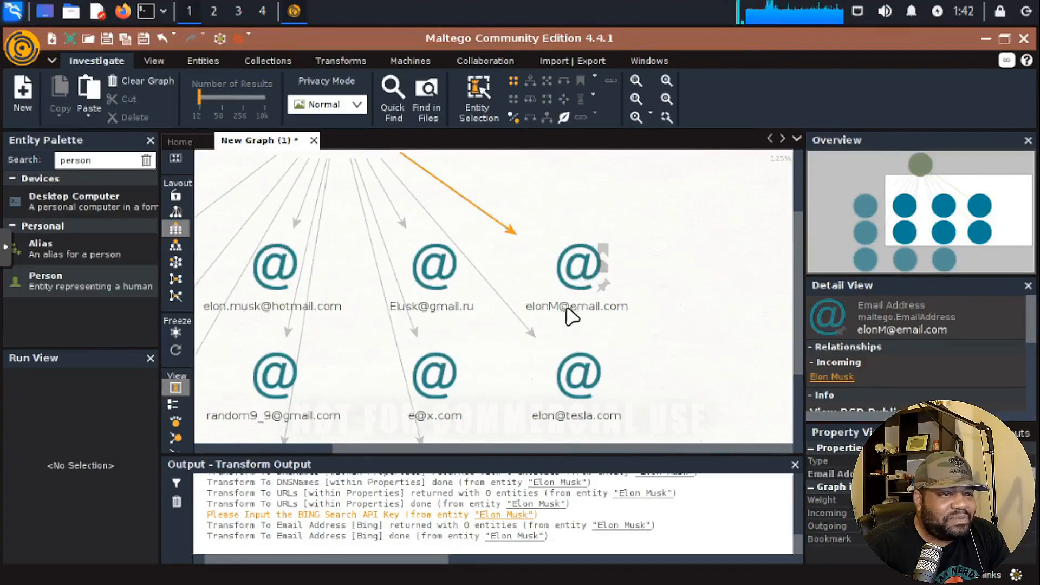
click(433, 266)
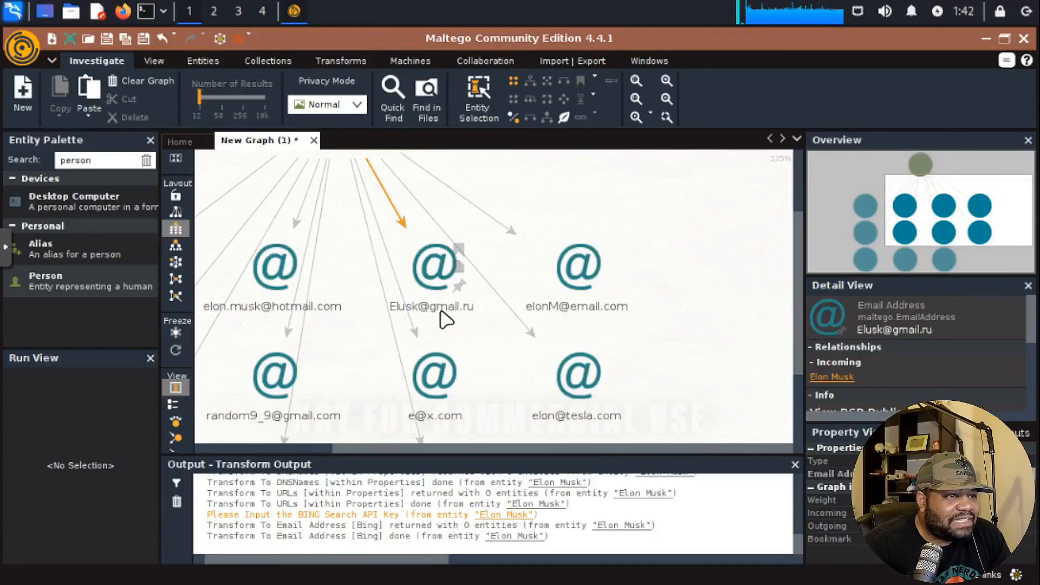
click(277, 270)
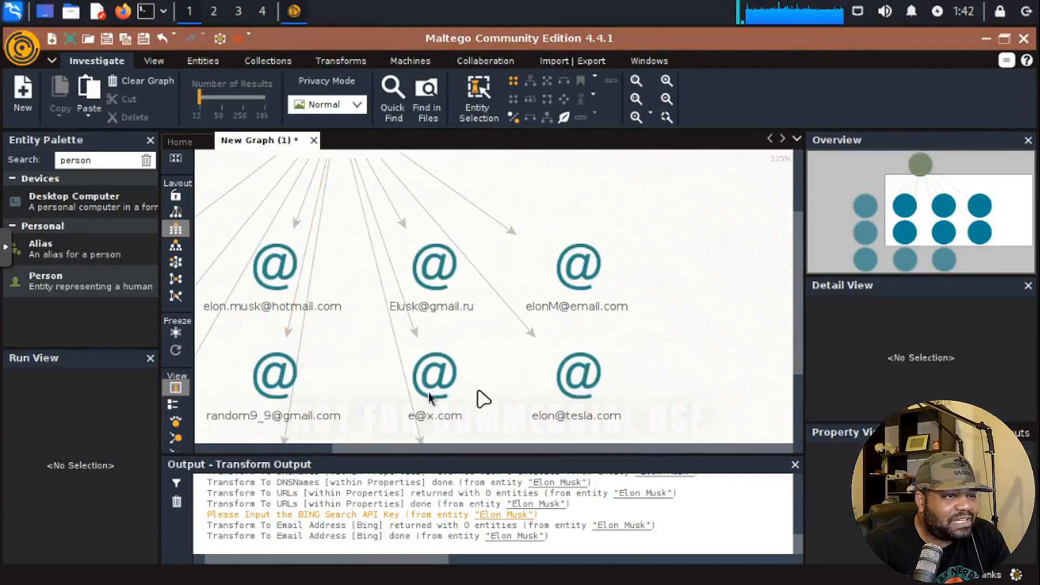
click(433, 374)
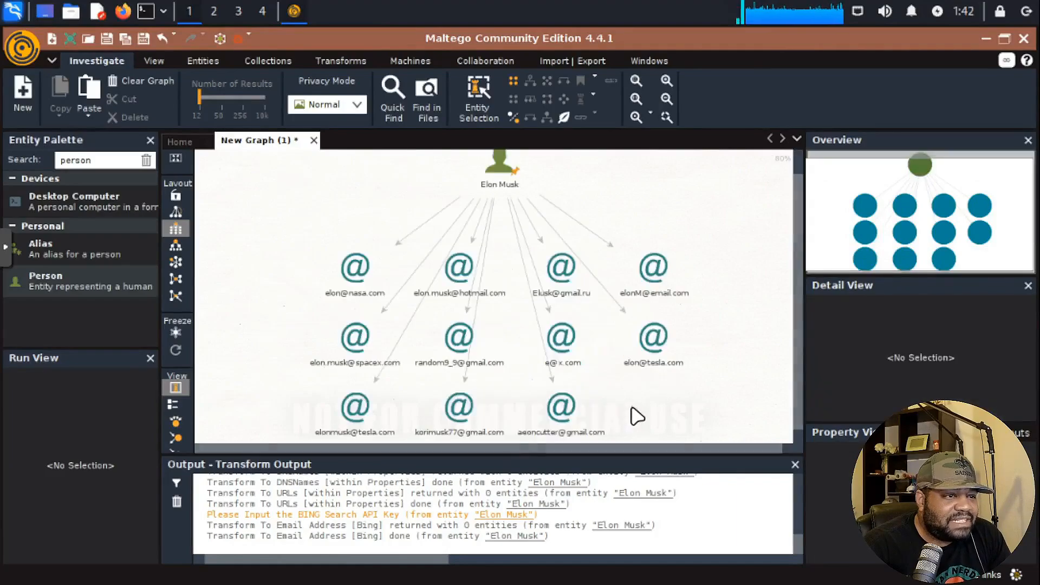
click(353, 269)
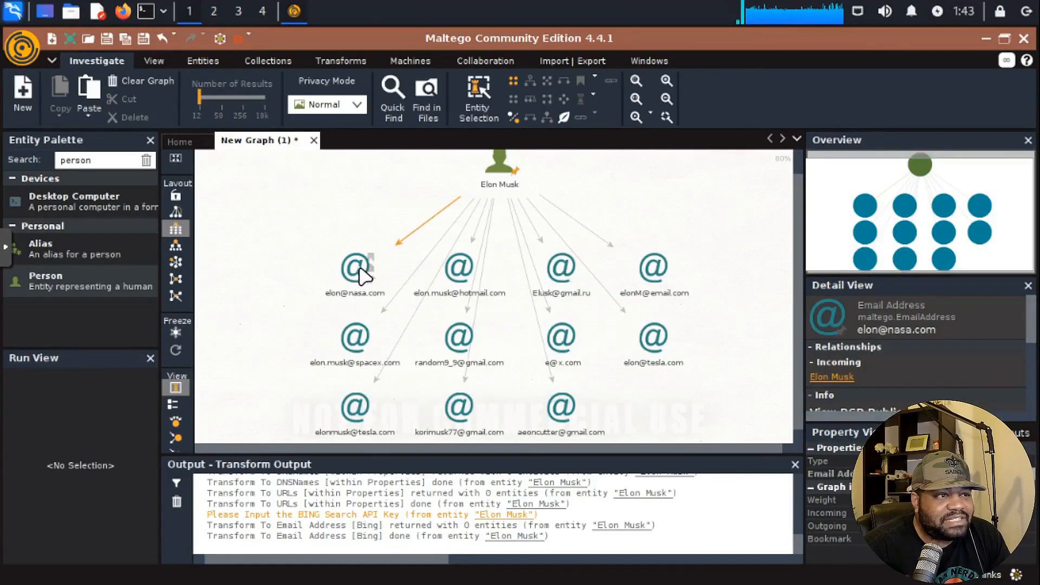
mouse_move(368, 301)
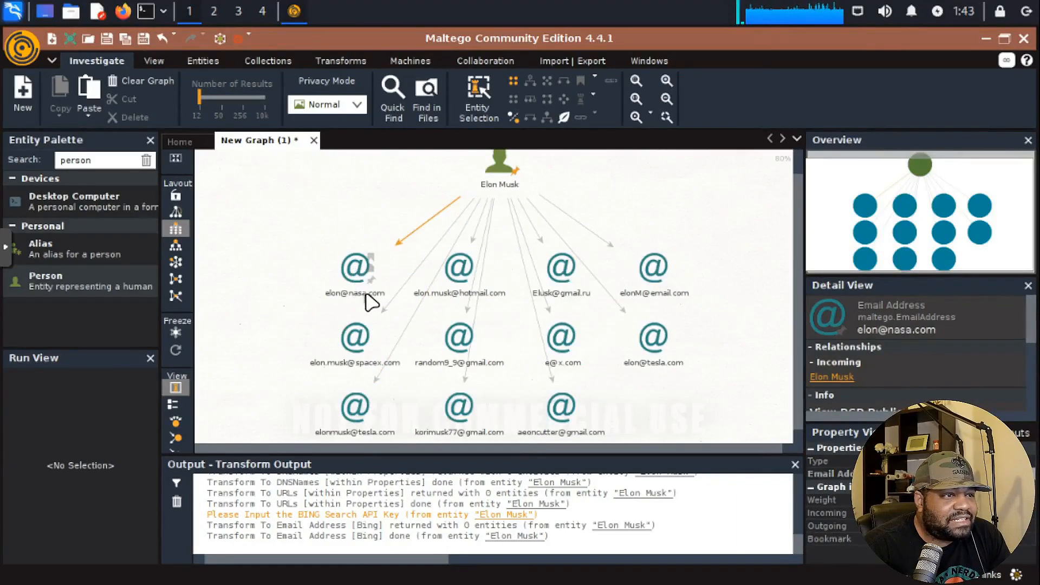
click(355, 268)
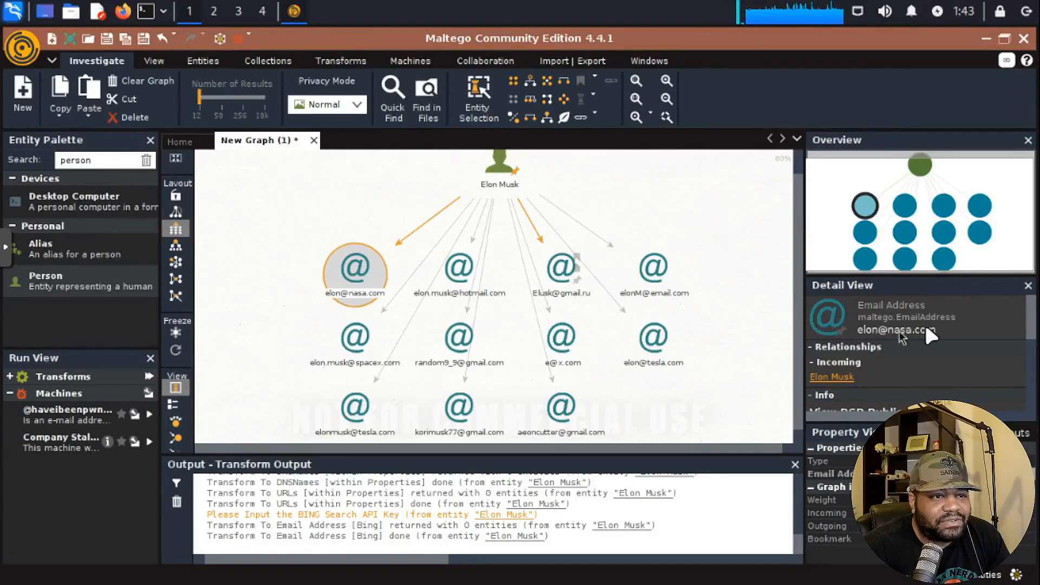
mouse_move(923, 383)
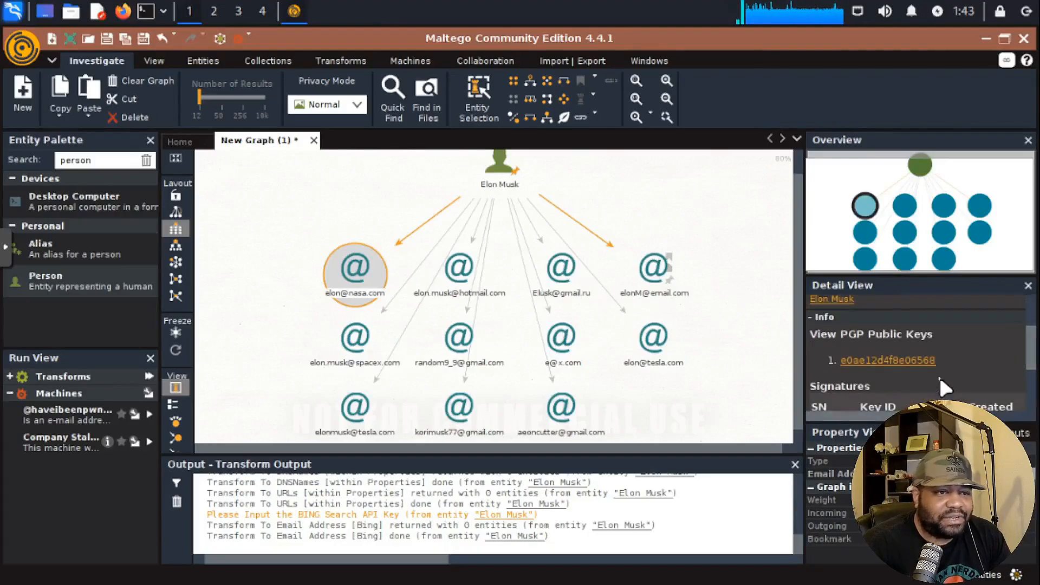
mouse_move(887, 351)
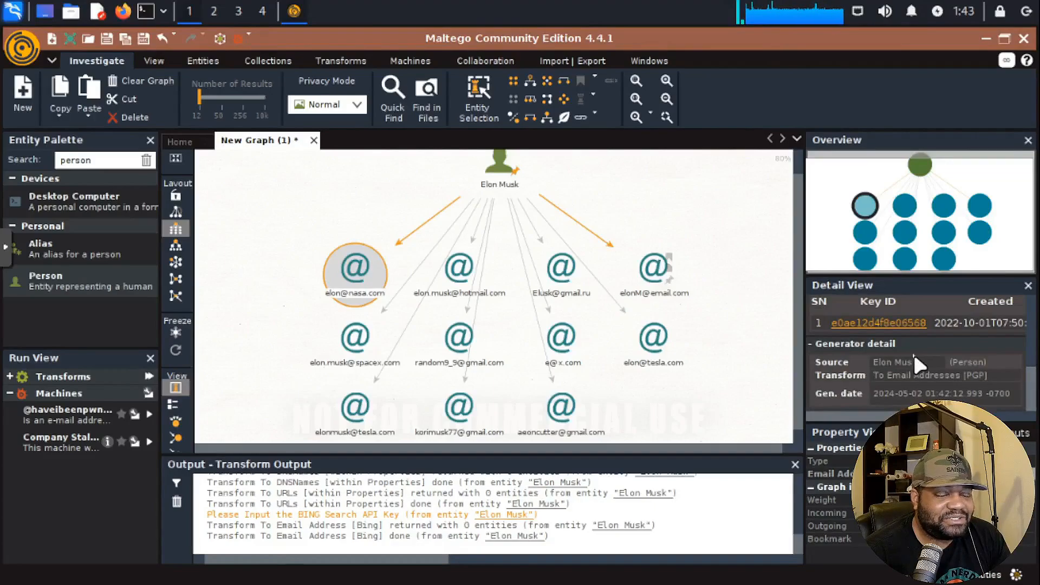
click(355, 270)
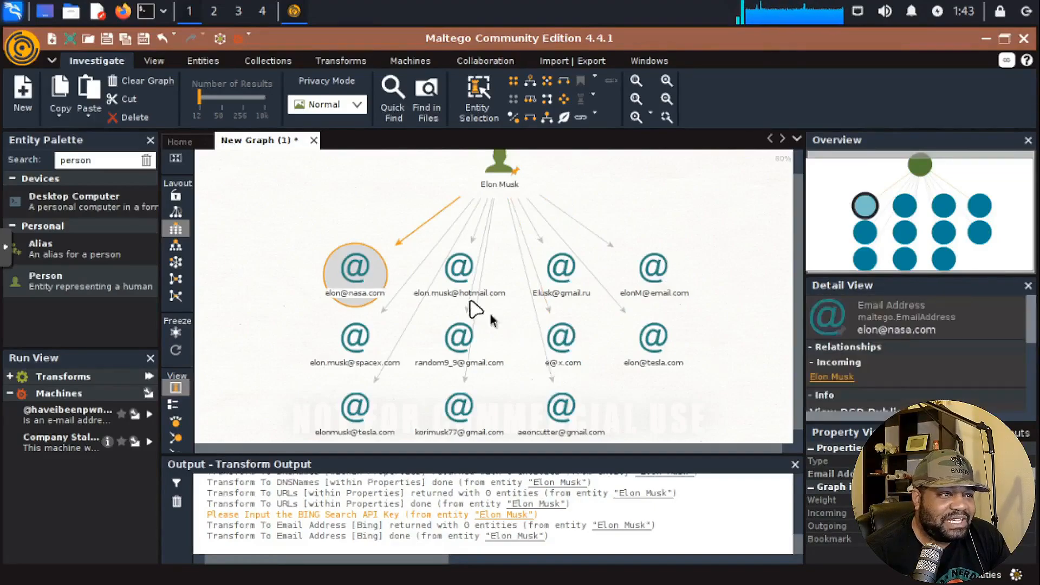
click(459, 270)
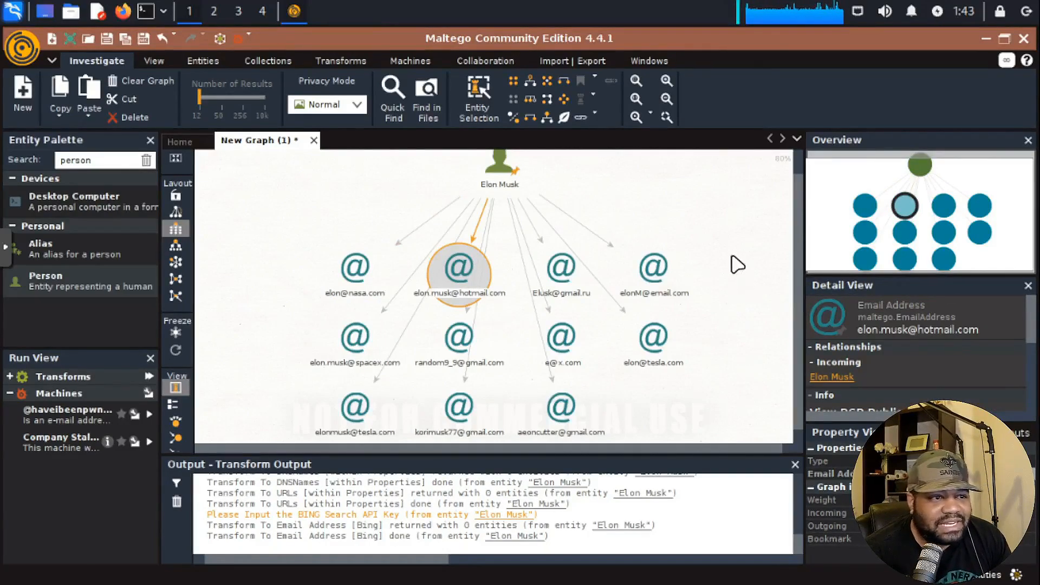
mouse_move(412, 289)
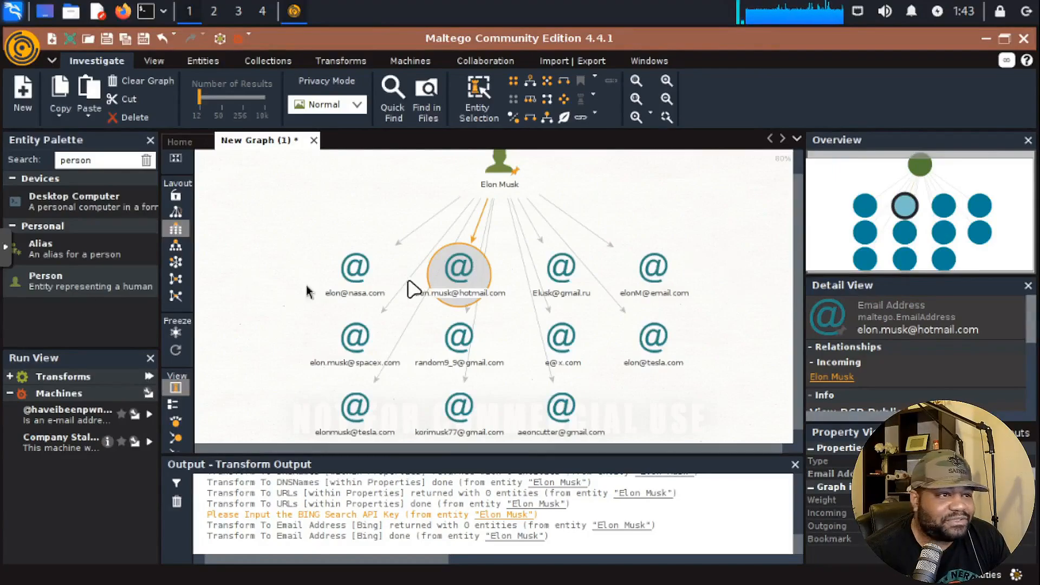
Move the hotmail entity to the right of the graph and run All Transforms on it
right_click(457, 273)
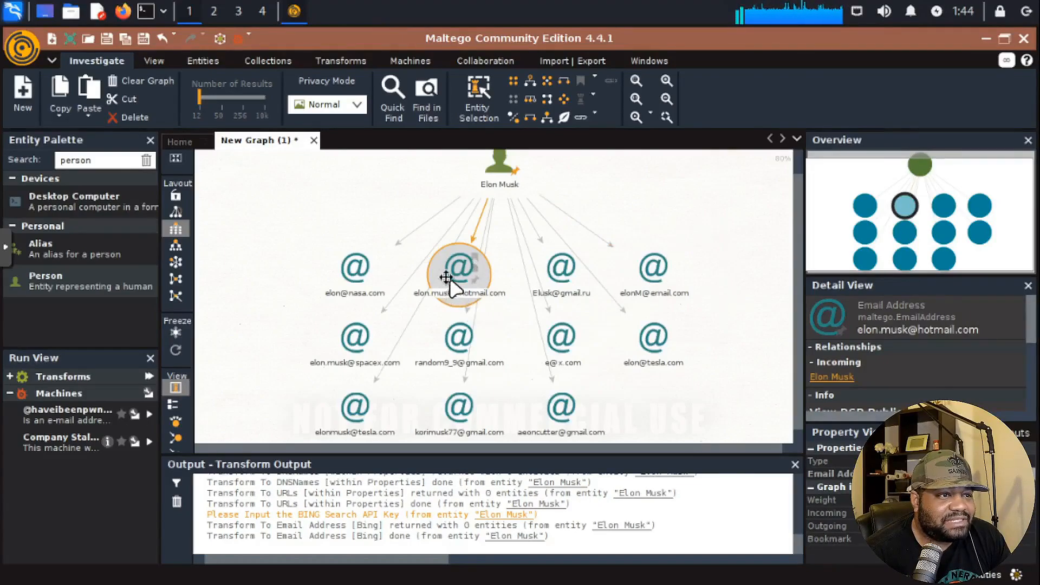
drag(457, 272, 760, 259)
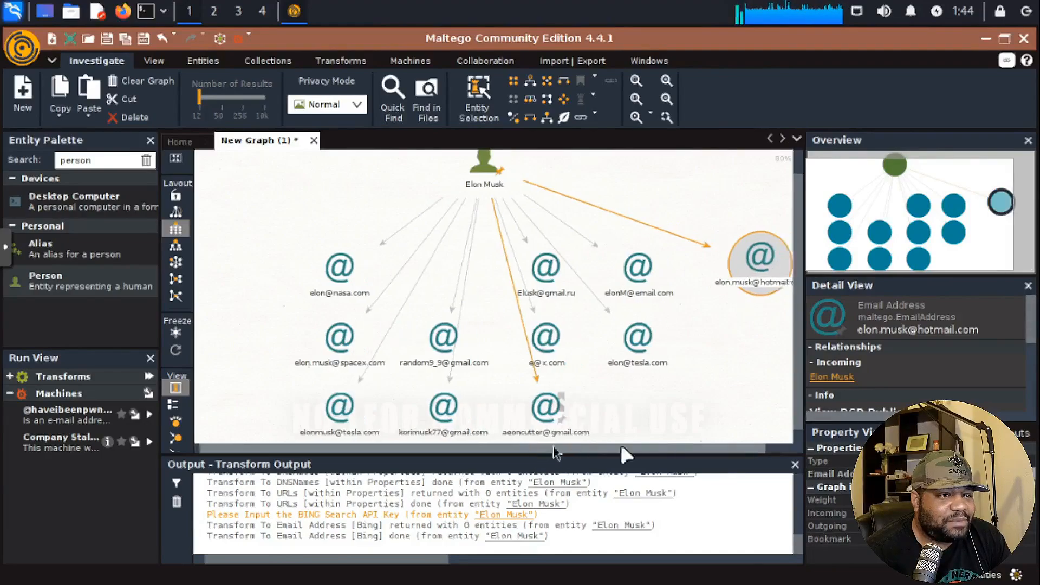
right_click(758, 256)
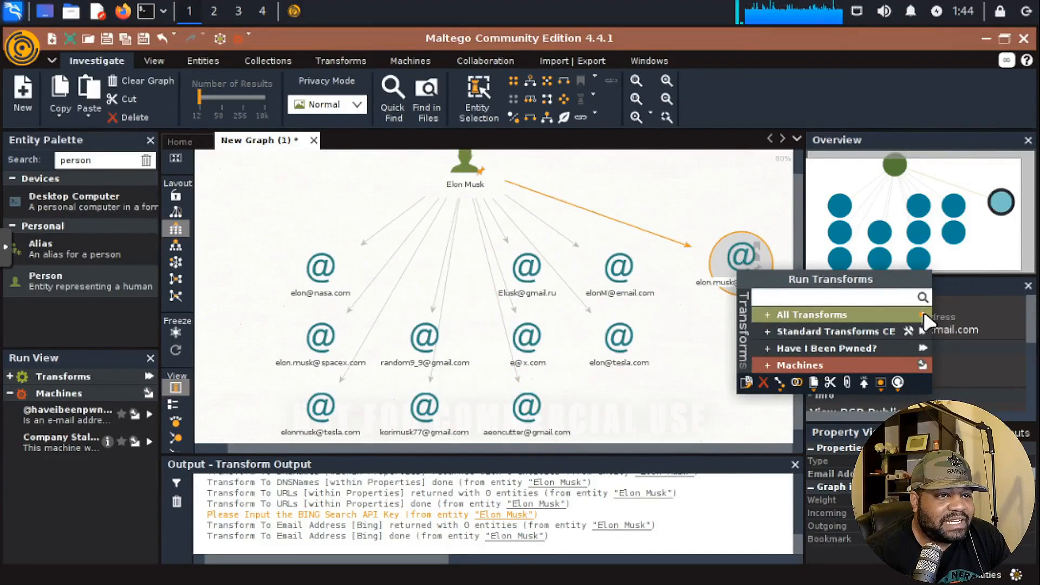
click(812, 314)
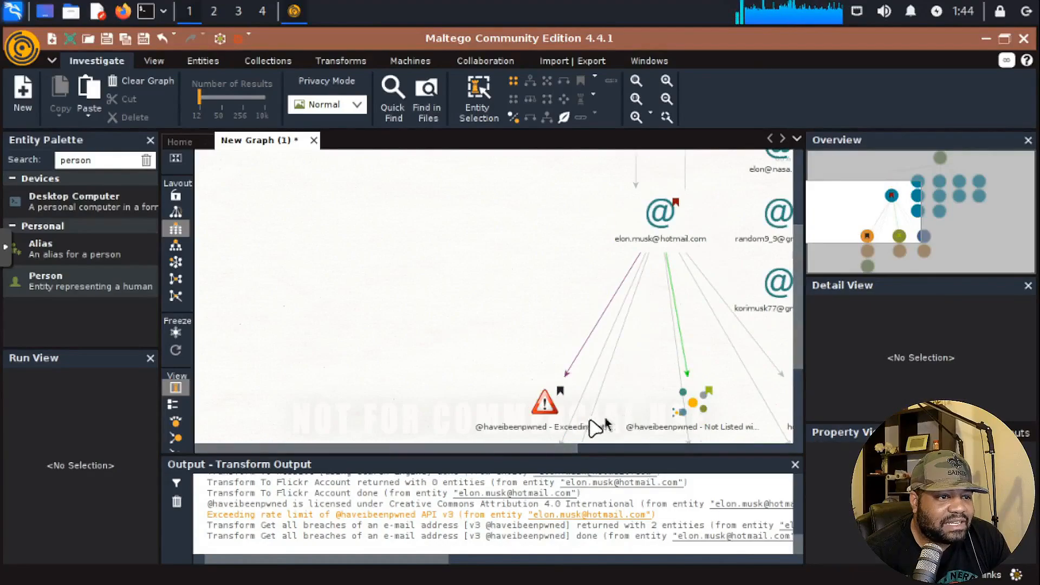
Inspect the Not Listed within Pastes result while the Common, Leaked and Deliverability tags populate
click(690, 405)
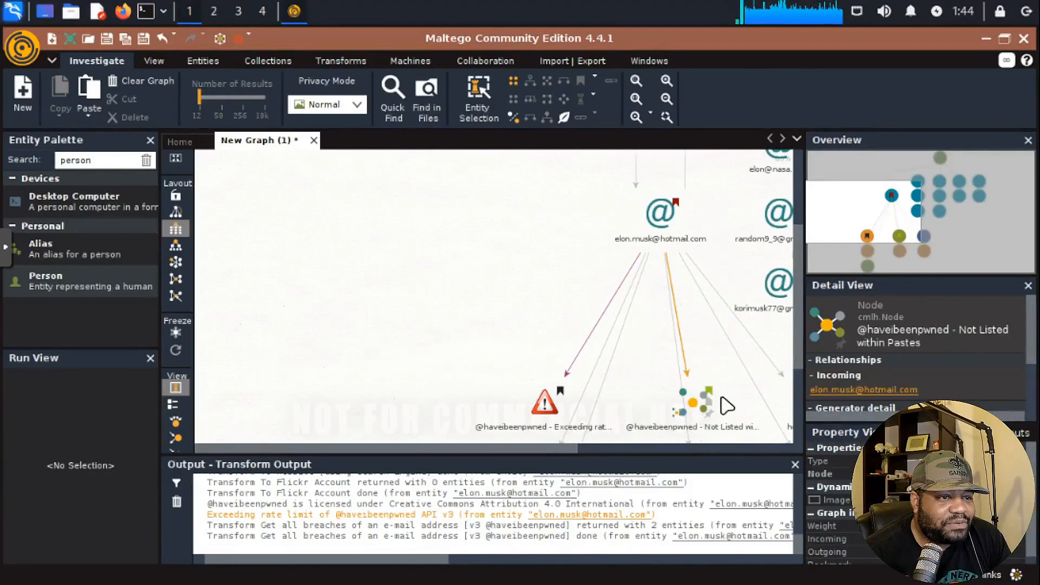
click(691, 401)
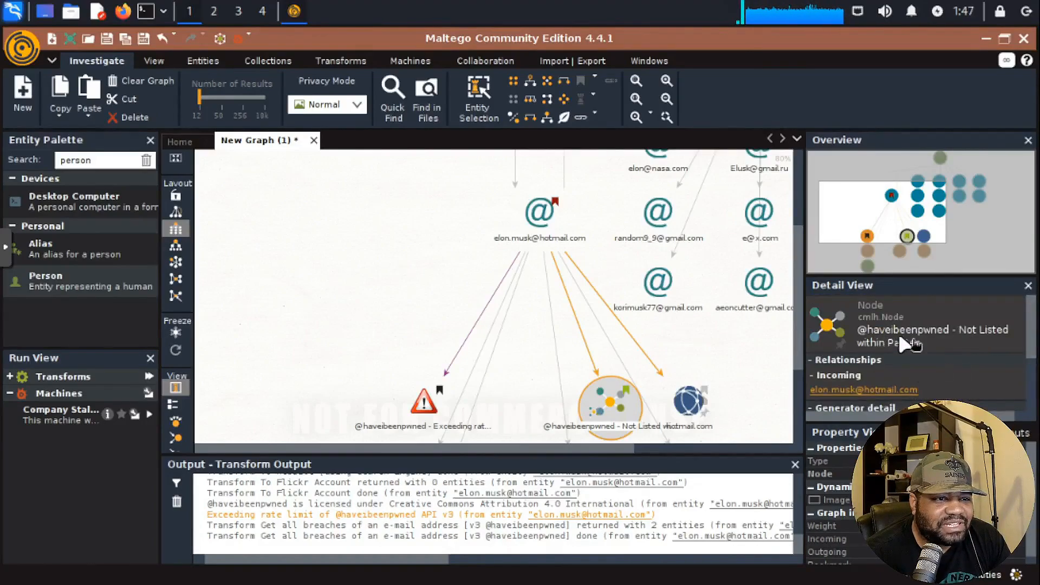
click(421, 405)
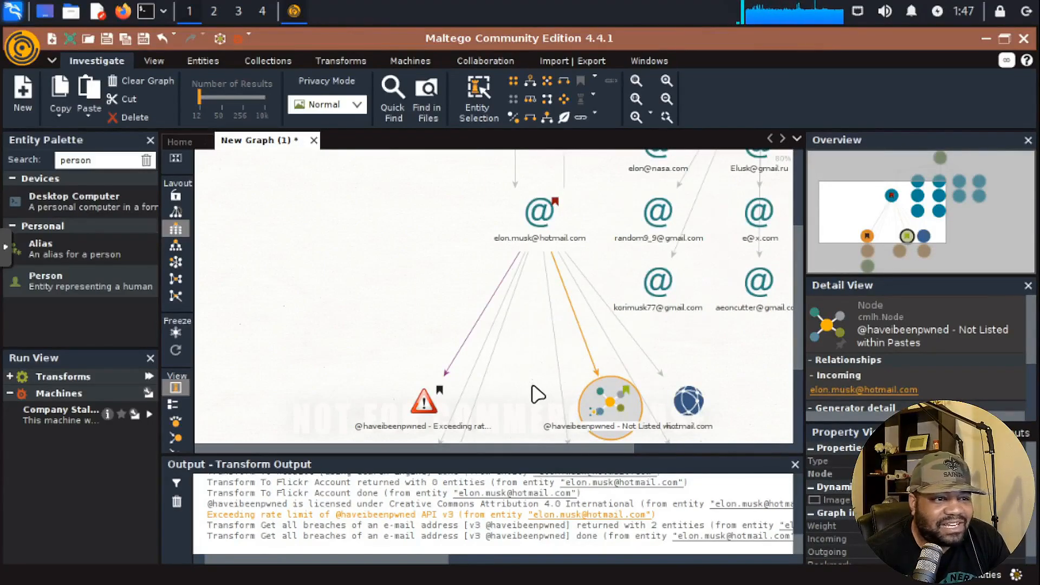
mouse_move(736, 398)
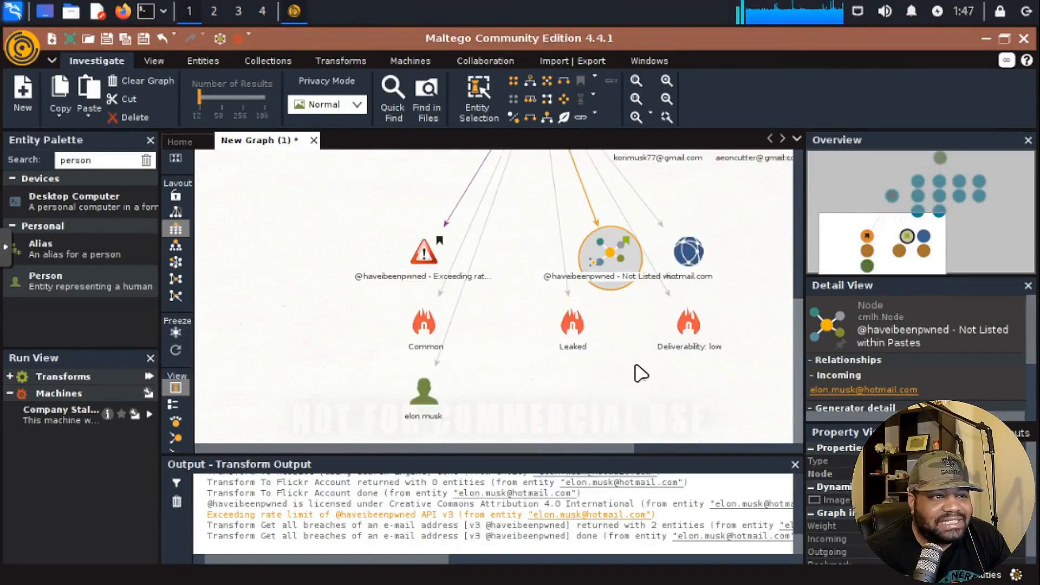
Read the Leaked tag's IPQS Info and summary, then the Common tag's explanation in the Detail View
click(572, 324)
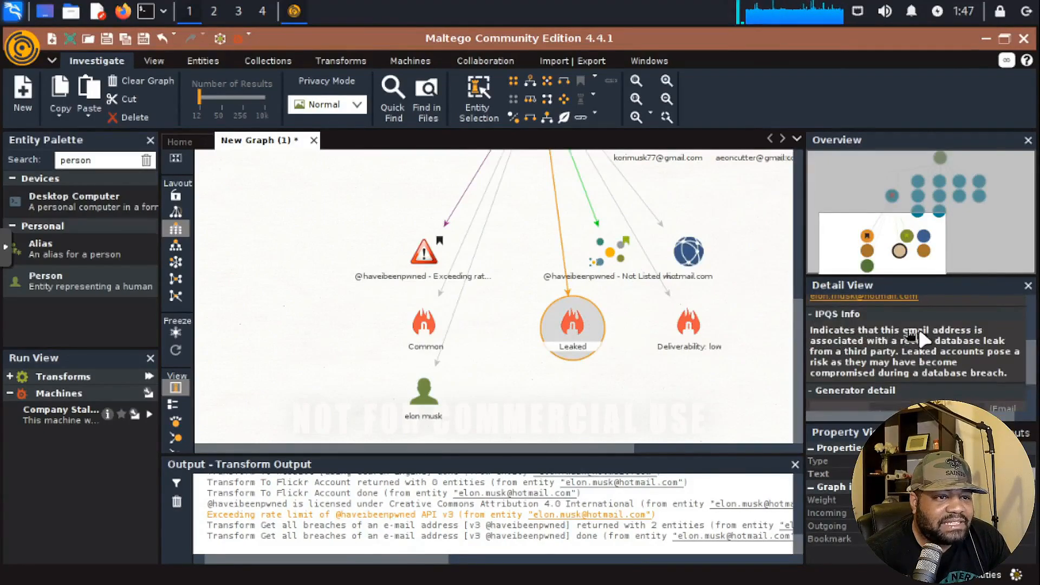
mouse_move(886, 354)
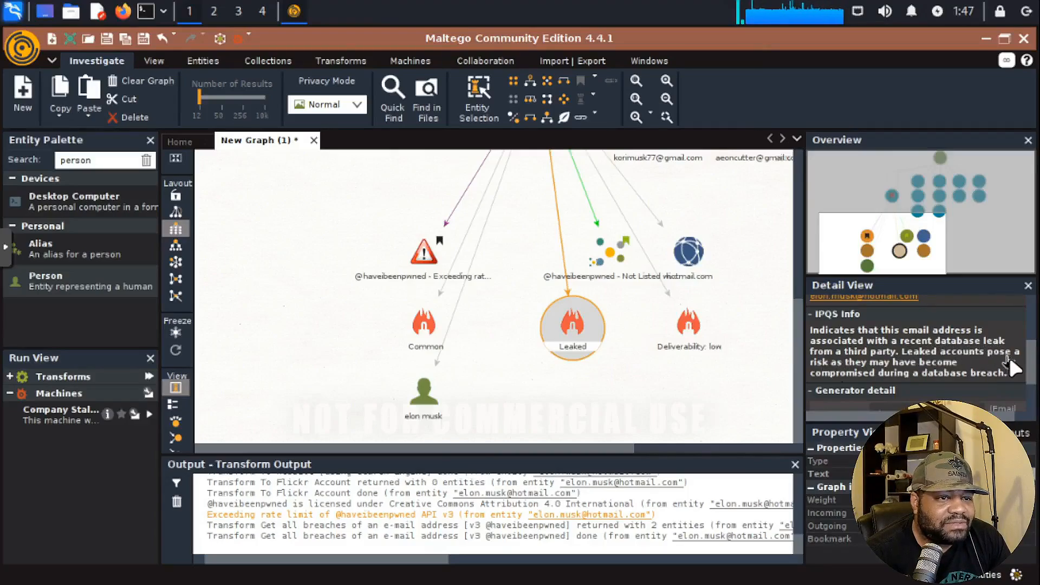
mouse_move(949, 367)
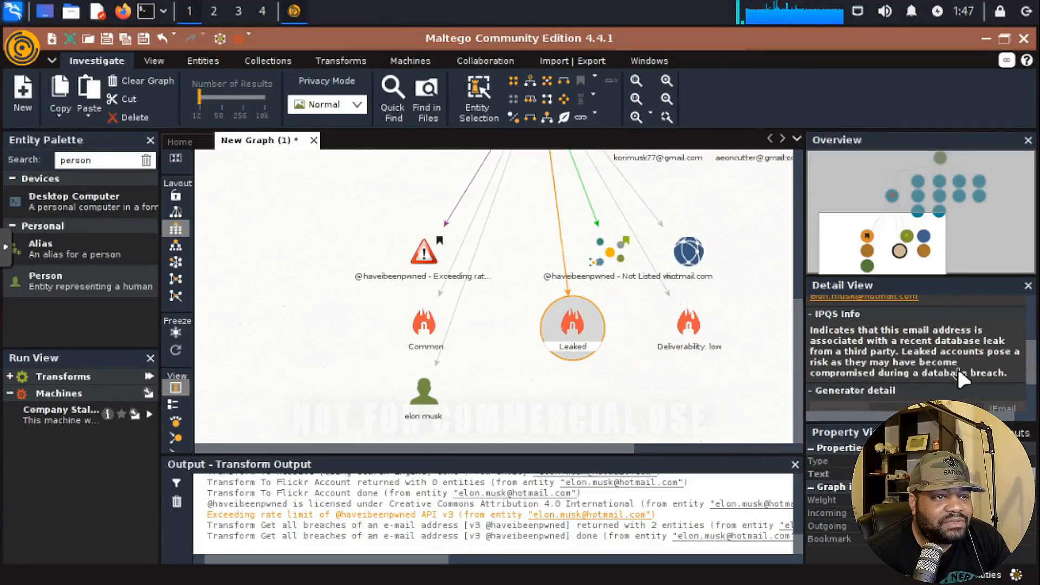
mouse_move(923, 366)
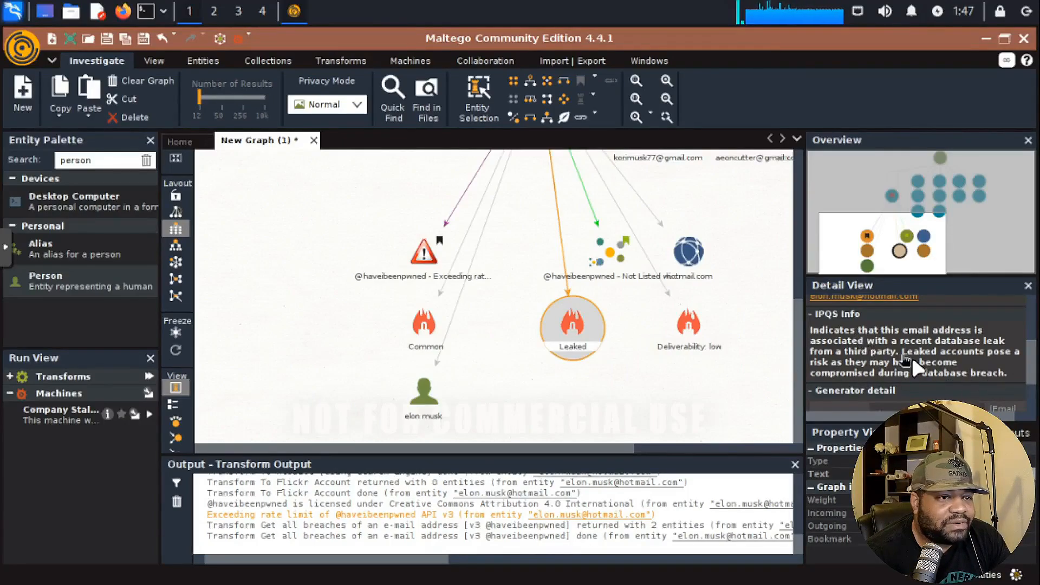
click(572, 327)
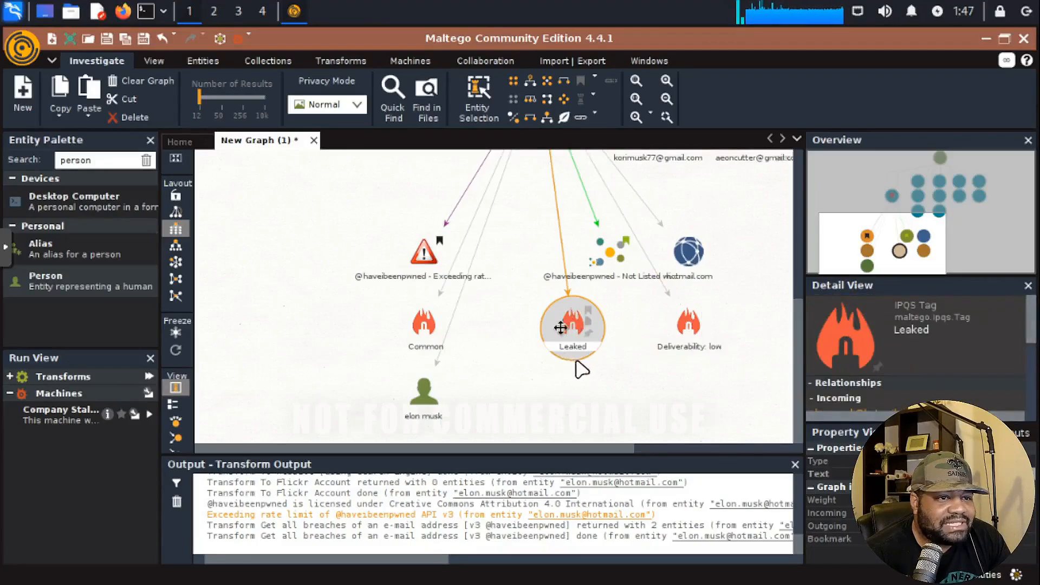
click(424, 326)
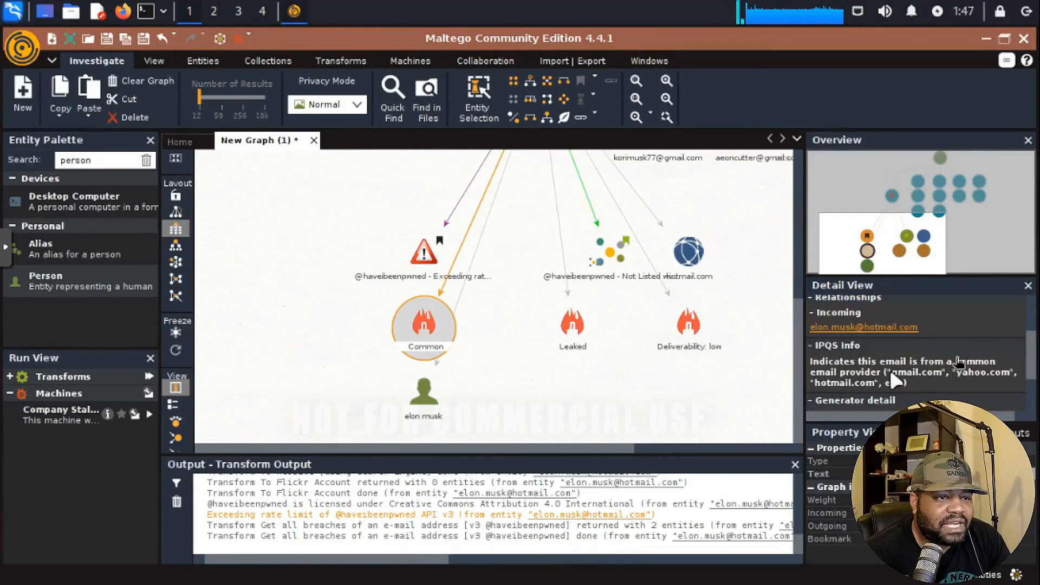
mouse_move(462, 410)
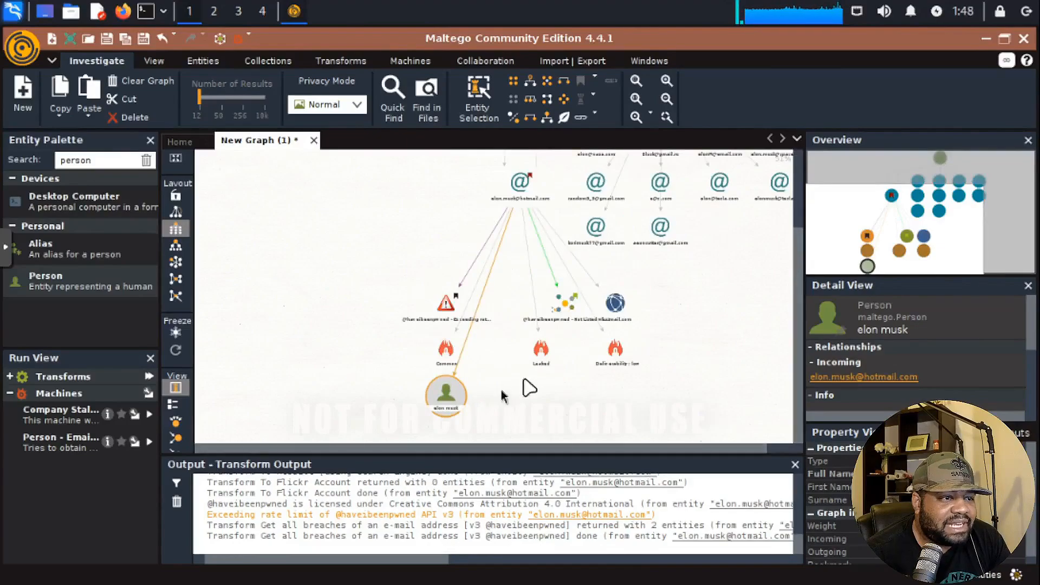
Inspect the rate-limit Error node, then the elon musk Person to see it came from To Person [PGP] on the hotmail address
click(517, 182)
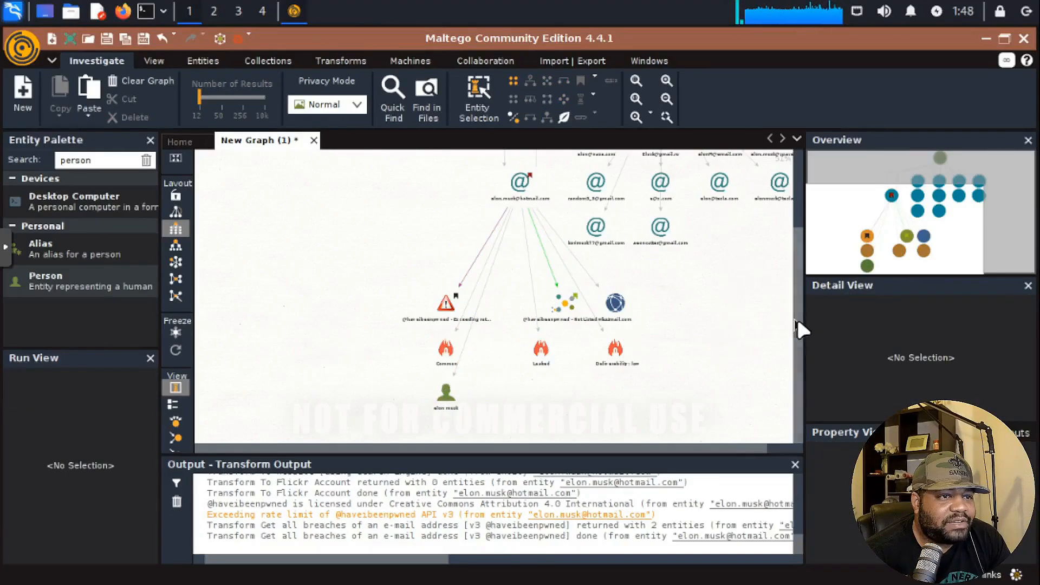
click(660, 175)
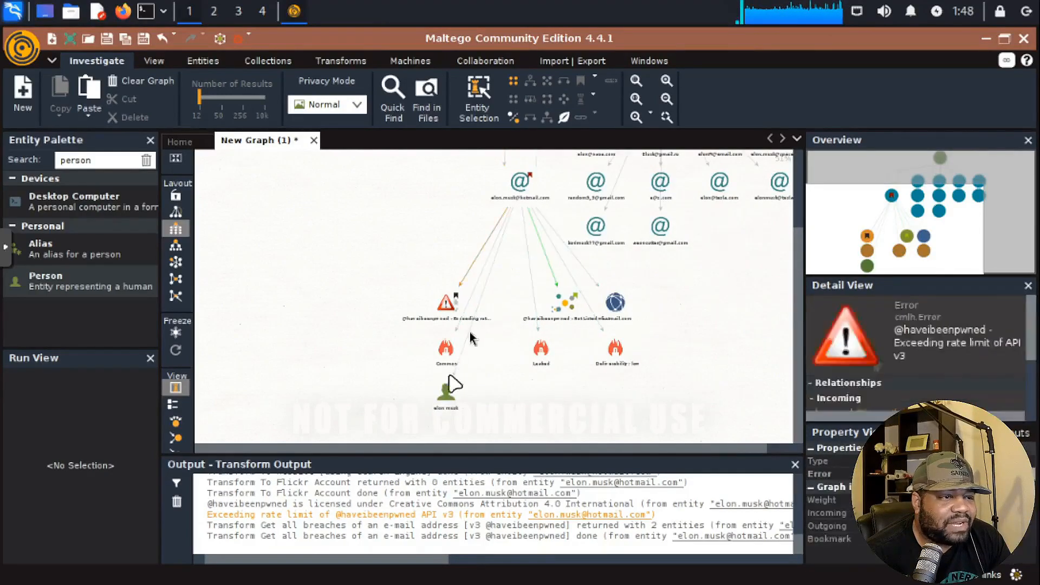
click(444, 389)
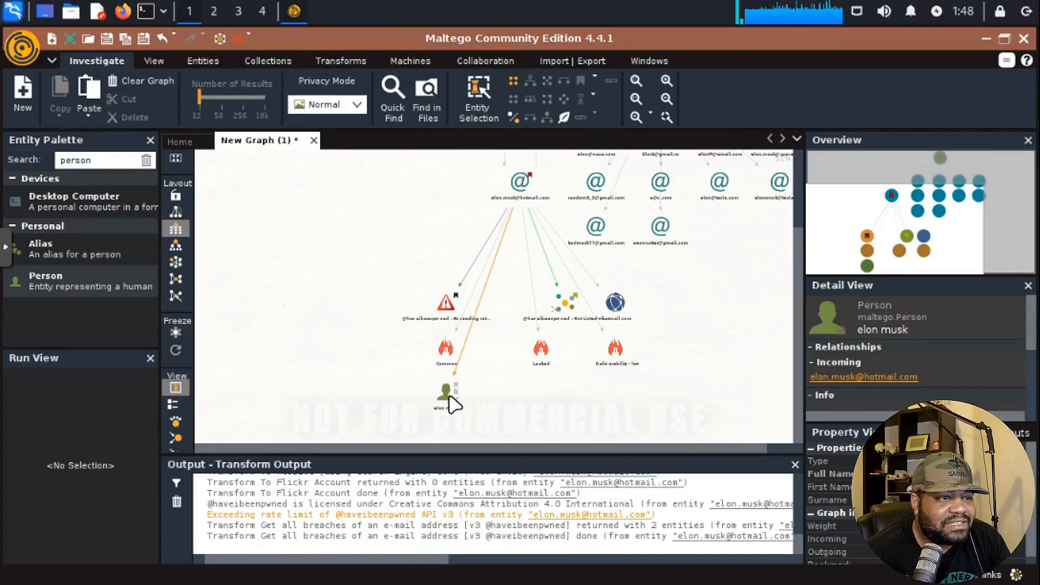
click(444, 389)
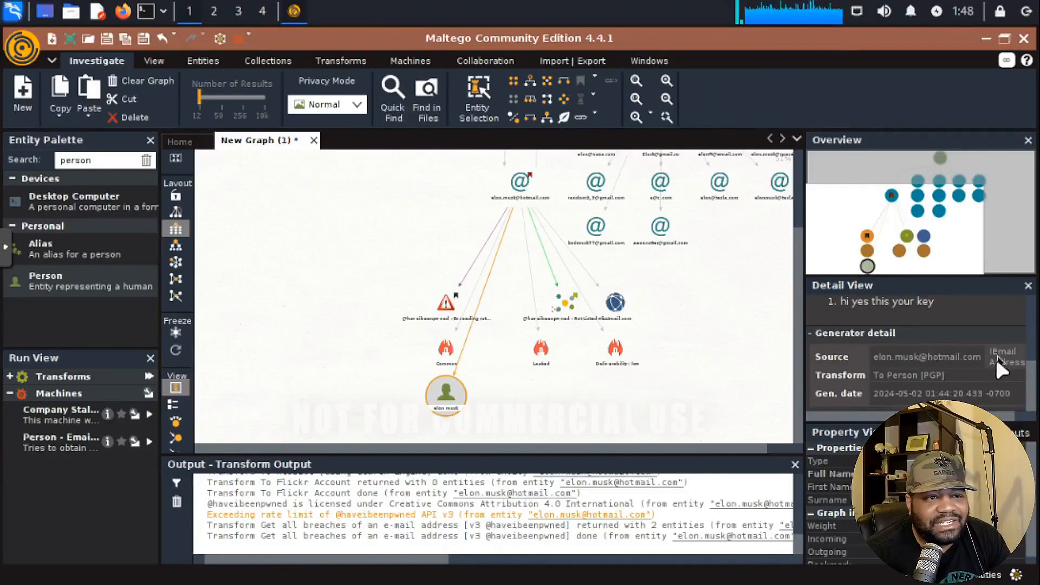
mouse_move(946, 353)
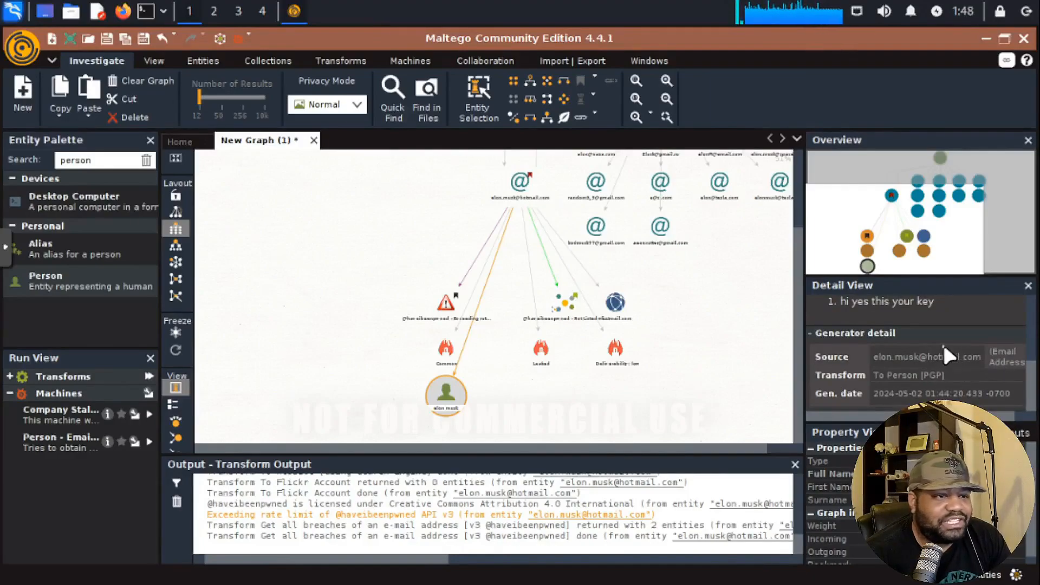
mouse_move(945, 388)
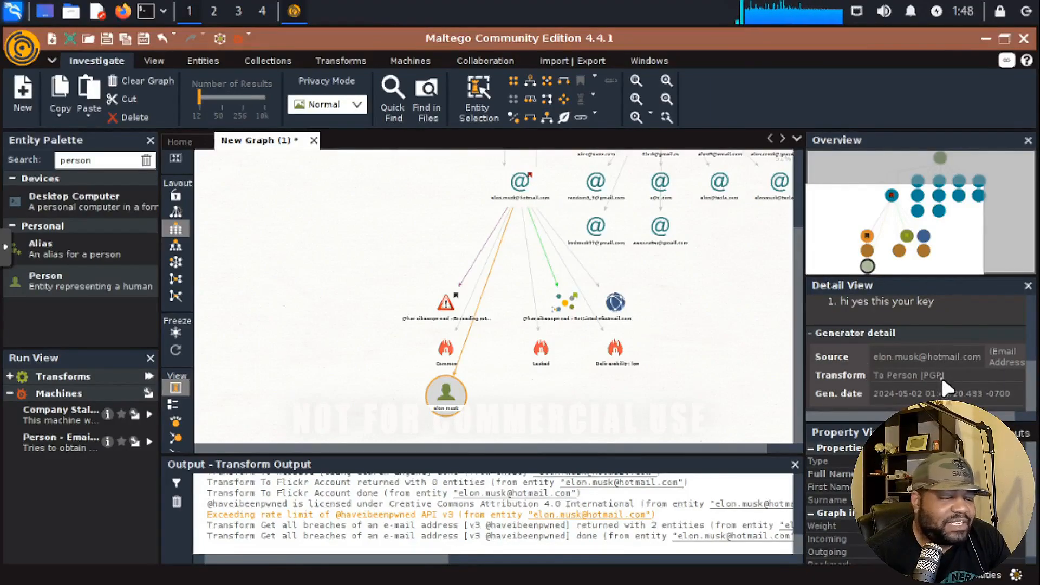